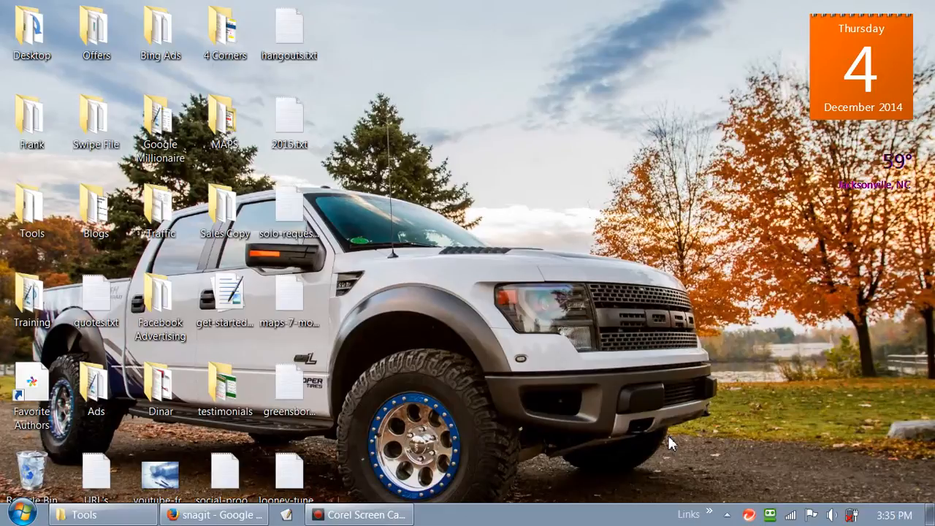
{"action": "mouse_move", "coordinate": [558, 497]}
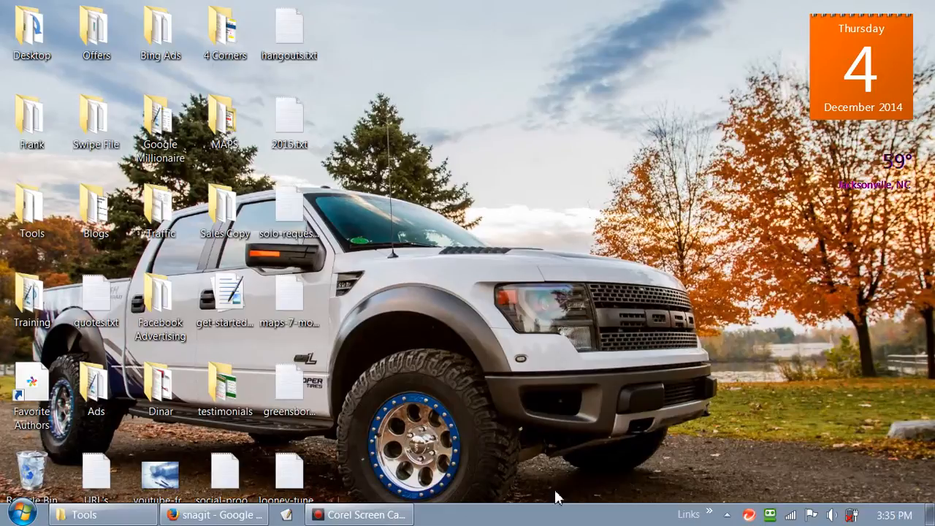
Step: Bring the Firefox snagit search window forward and scroll down to the TechSmith listing
{"action": "left_click", "coordinate": [213, 515]}
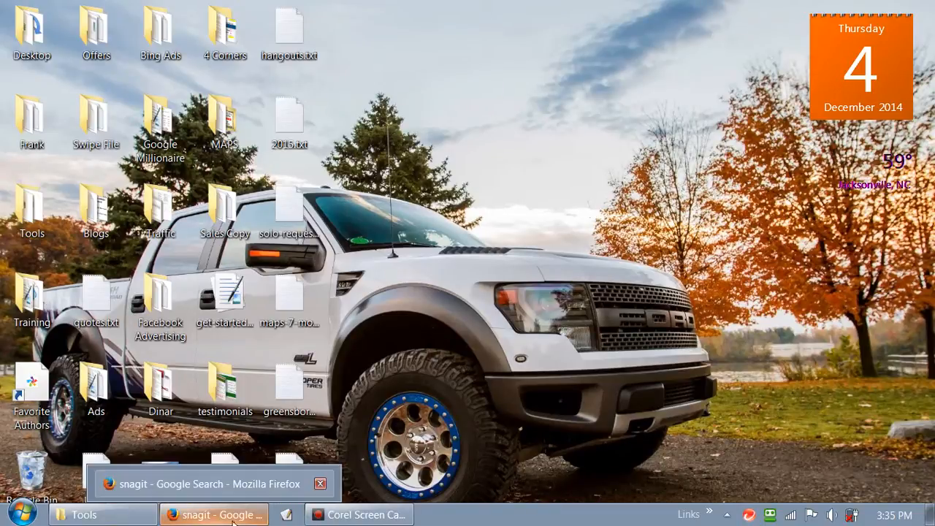
{"action": "left_click", "coordinate": [214, 514]}
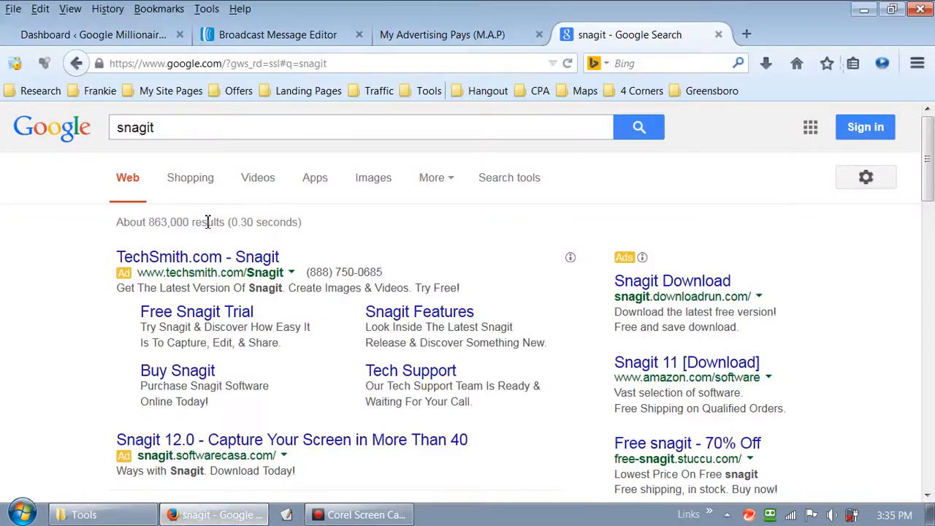
{"action": "mouse_move", "coordinate": [79, 222]}
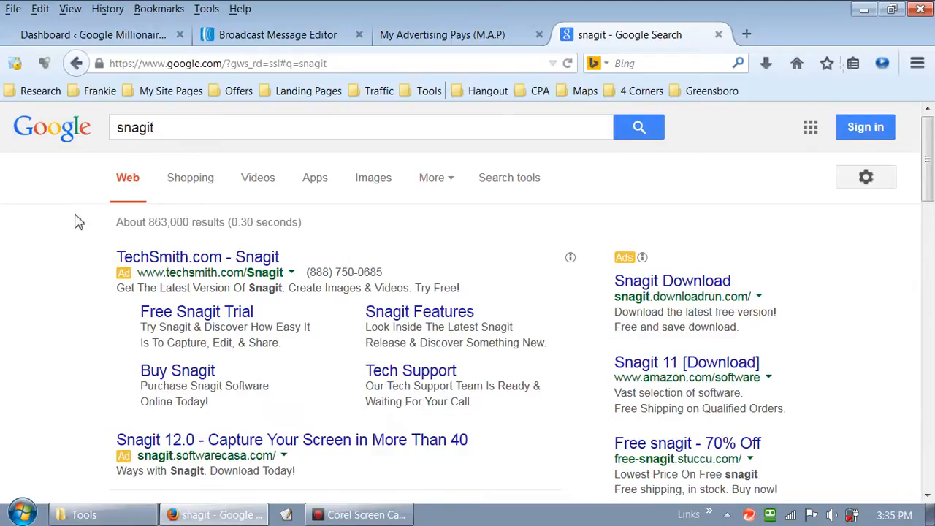
{"action": "scroll", "scroll_direction": "down", "scroll_amount": 3}
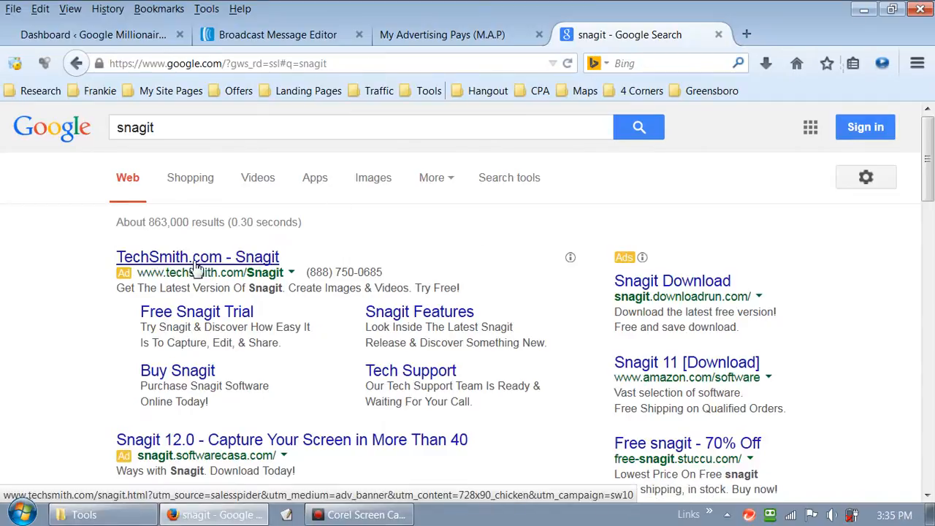
{"action": "mouse_move", "coordinate": [170, 272]}
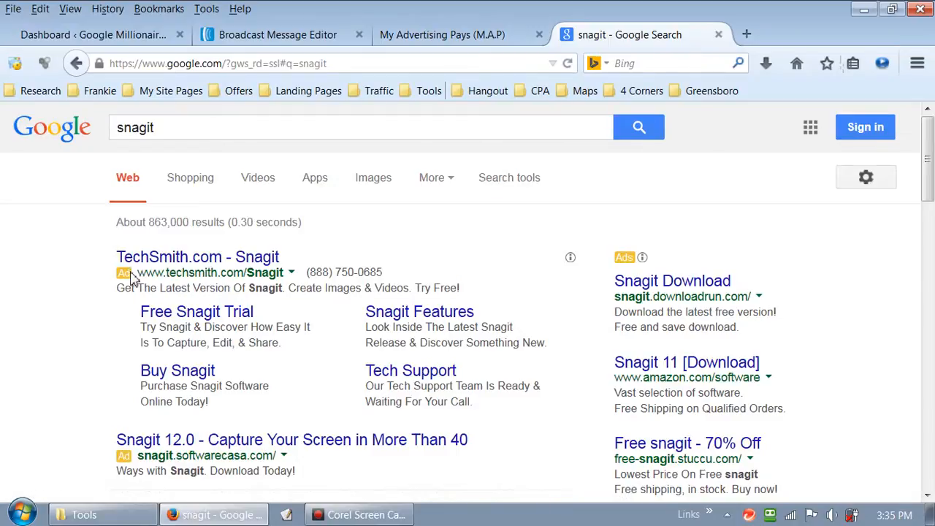
{"action": "scroll", "scroll_direction": "down", "scroll_amount": 3}
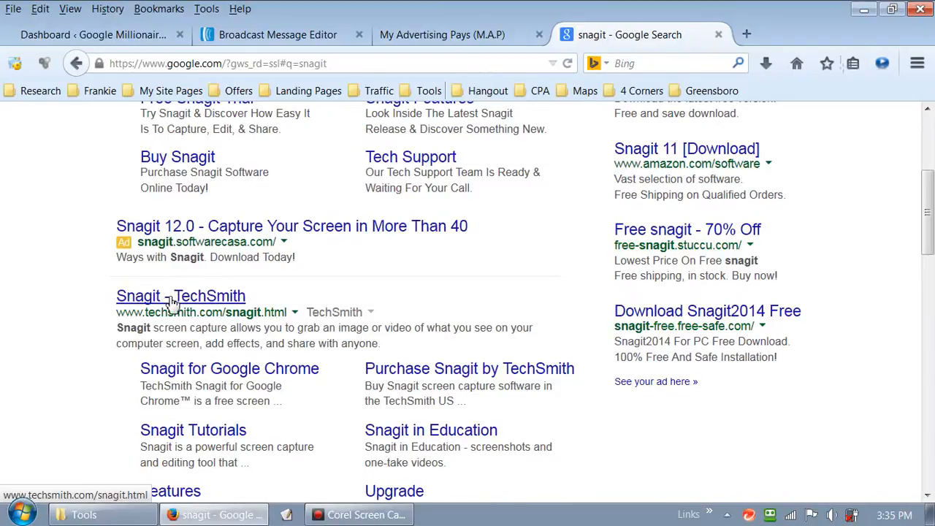
{"action": "mouse_move", "coordinate": [175, 306]}
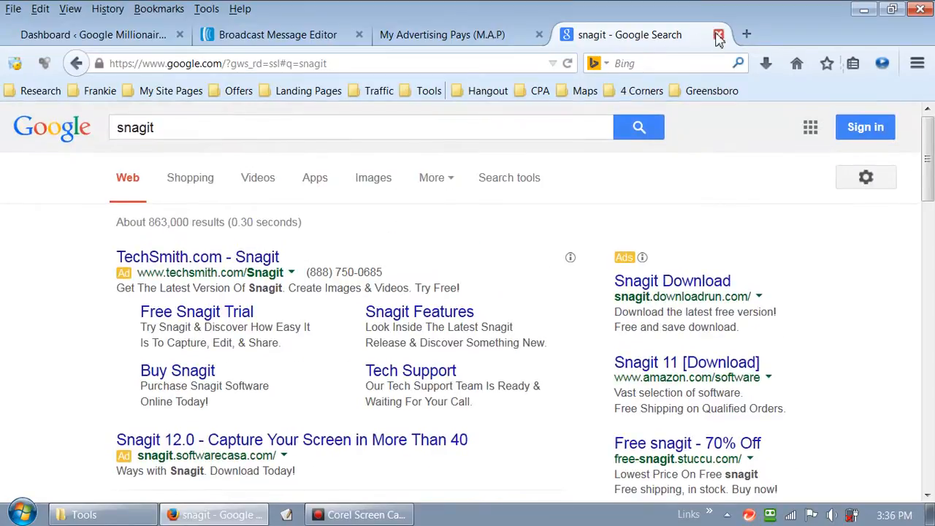
Step: Close the snagit search tab and search the Start menu for 'snipping tool'
{"action": "left_click", "coordinate": [717, 35]}
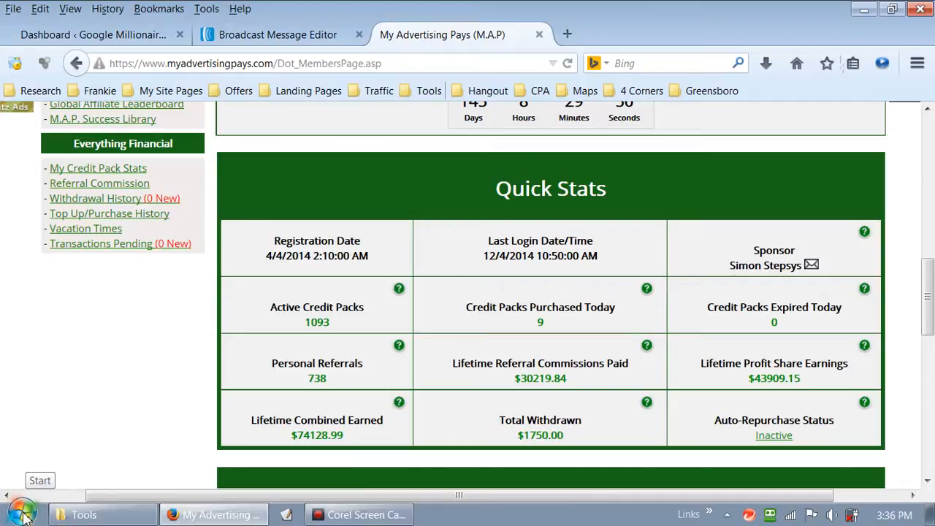
{"action": "left_click", "coordinate": [20, 515]}
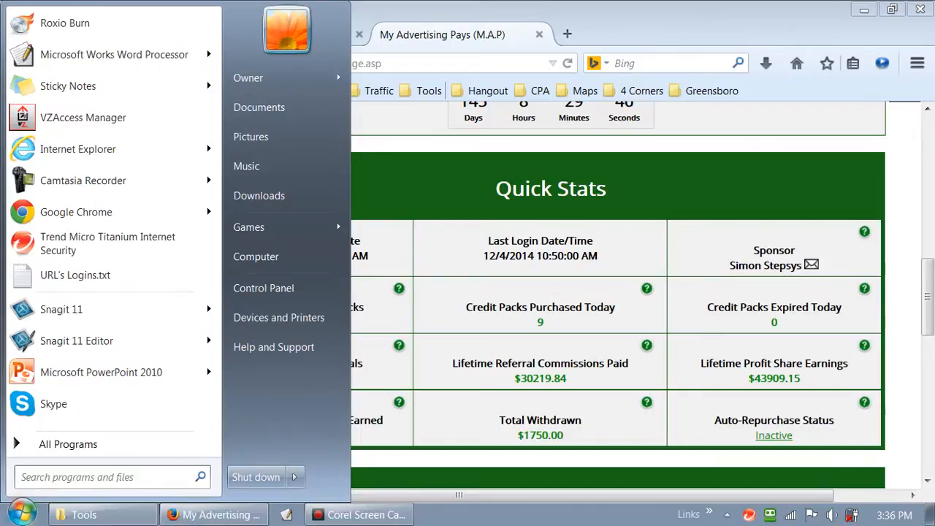
{"action": "type", "text": "sni"}
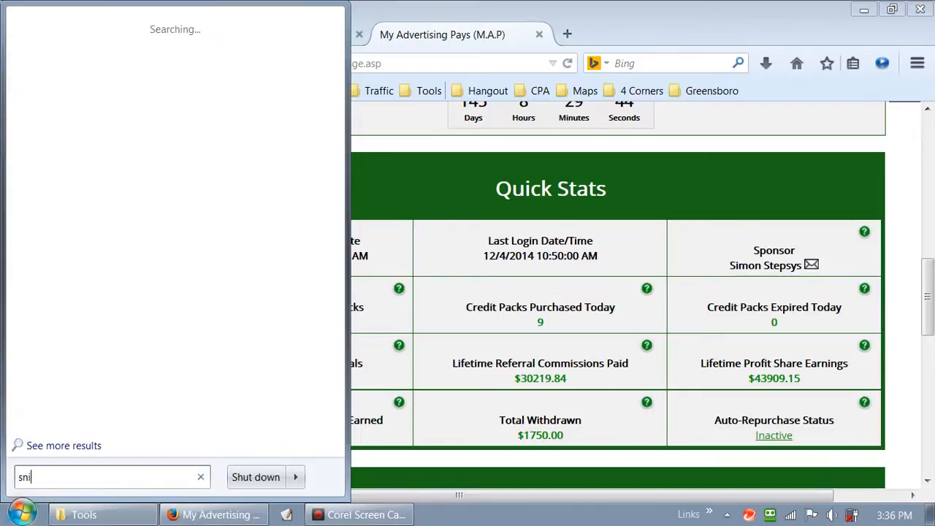
{"action": "type", "text": "snipping tool"}
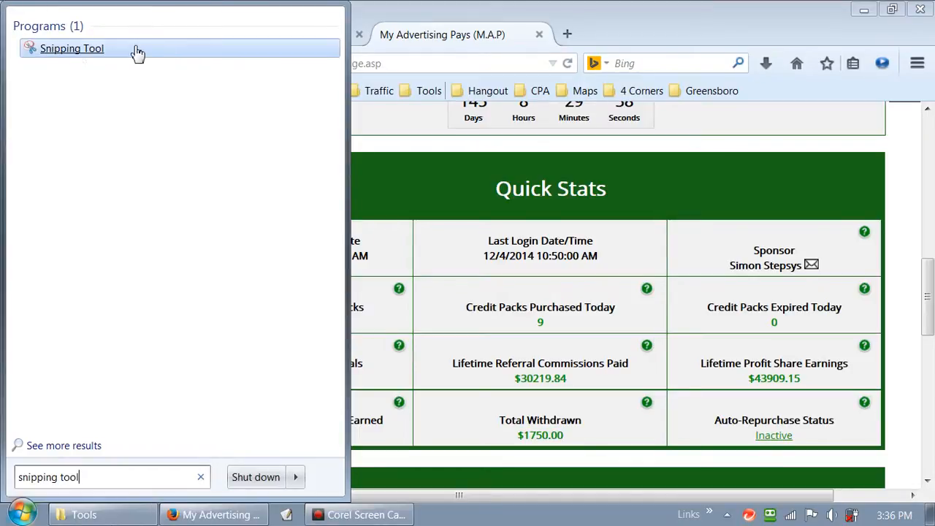
{"action": "mouse_move", "coordinate": [79, 57]}
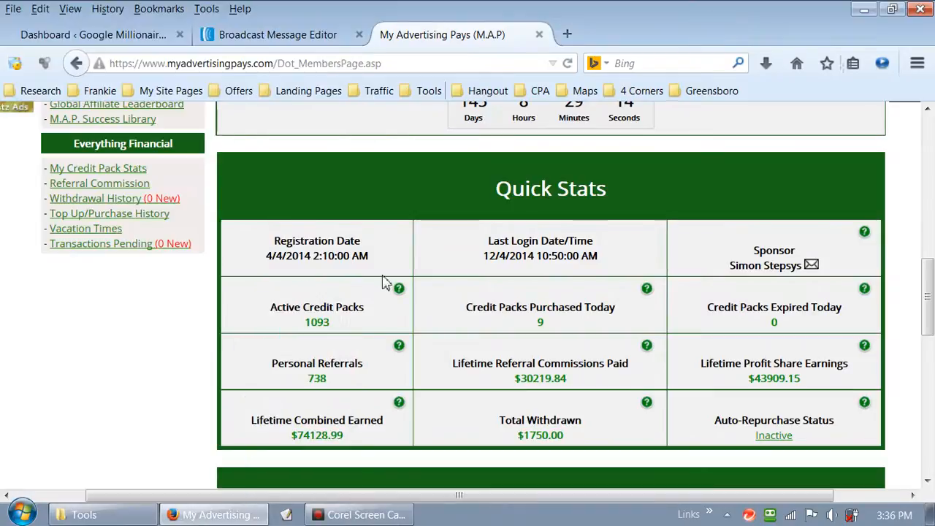
{"action": "mouse_move", "coordinate": [70, 444]}
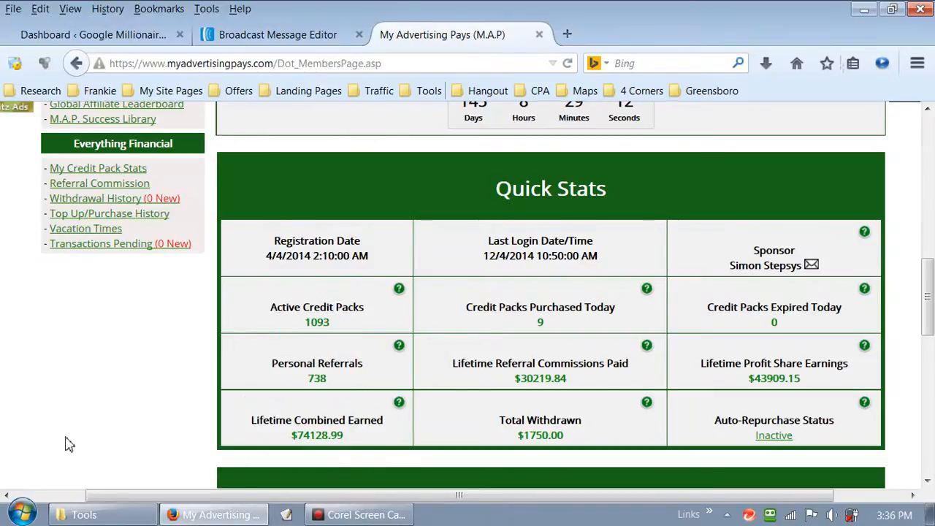
Step: Launch Snagit and start a Region image capture of the Quick Stats panel
{"action": "left_click", "coordinate": [21, 514]}
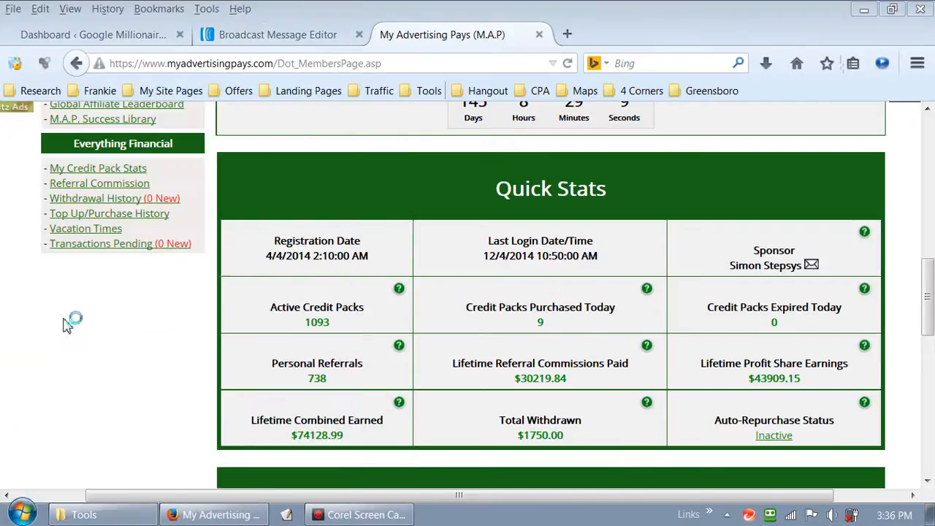
{"action": "mouse_move", "coordinate": [68, 325]}
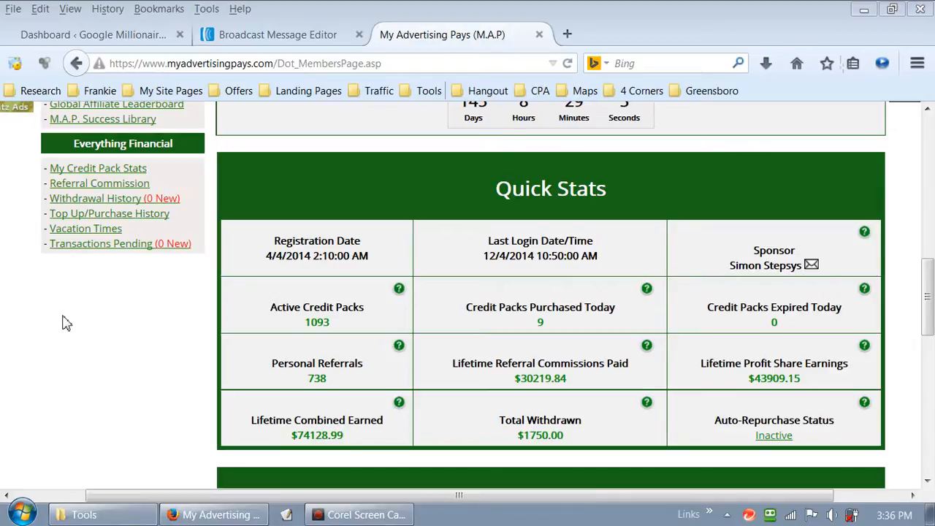
{"action": "left_click", "coordinate": [453, 514]}
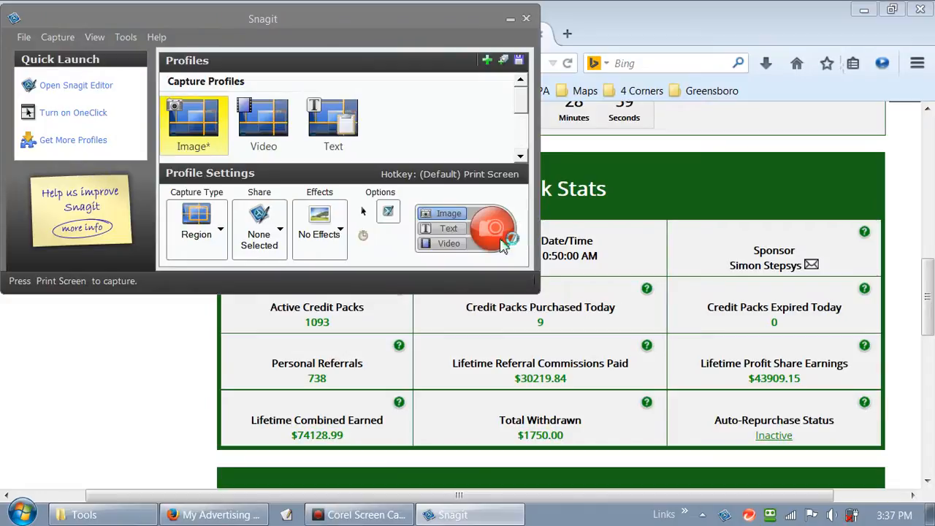
{"action": "mouse_move", "coordinate": [495, 232]}
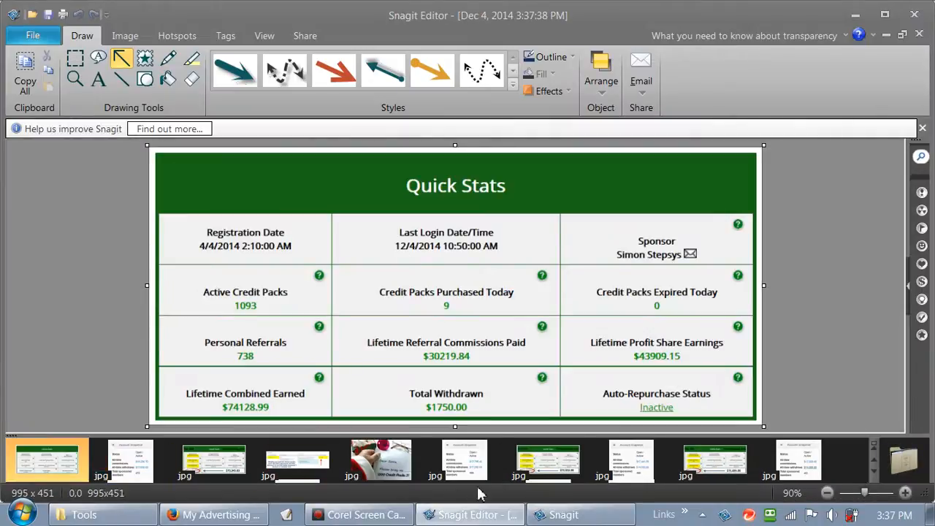
{"action": "mouse_move", "coordinate": [514, 193]}
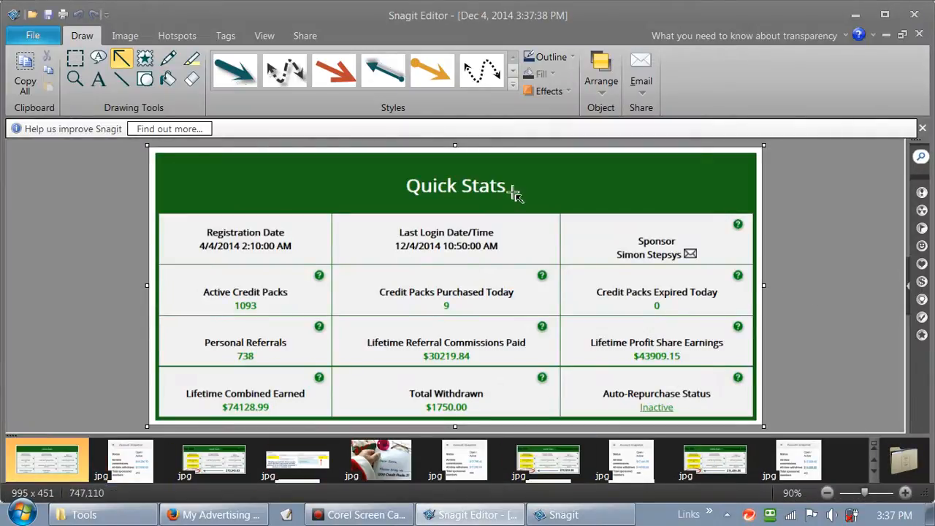
Step: Select the sponsor's name and apply the Blur image effect to it
{"action": "left_click", "coordinate": [76, 59]}
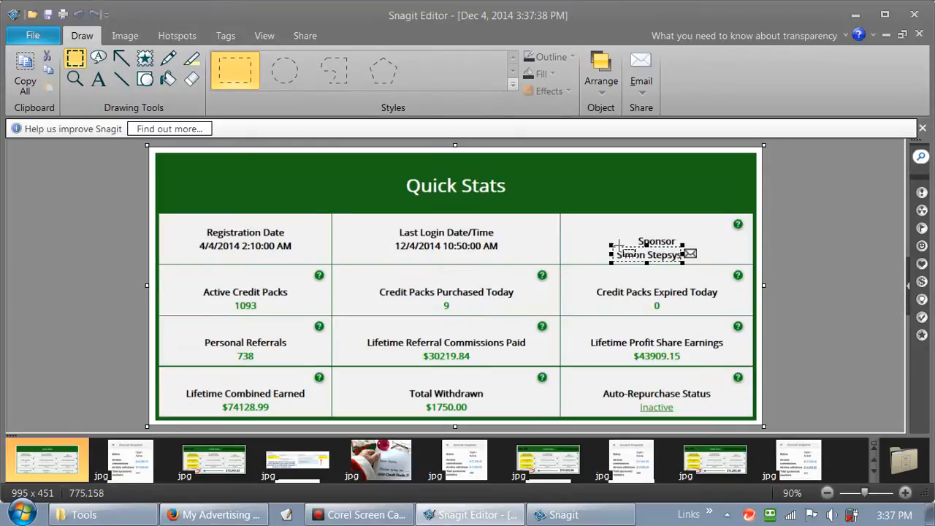
{"action": "left_click", "coordinate": [126, 35]}
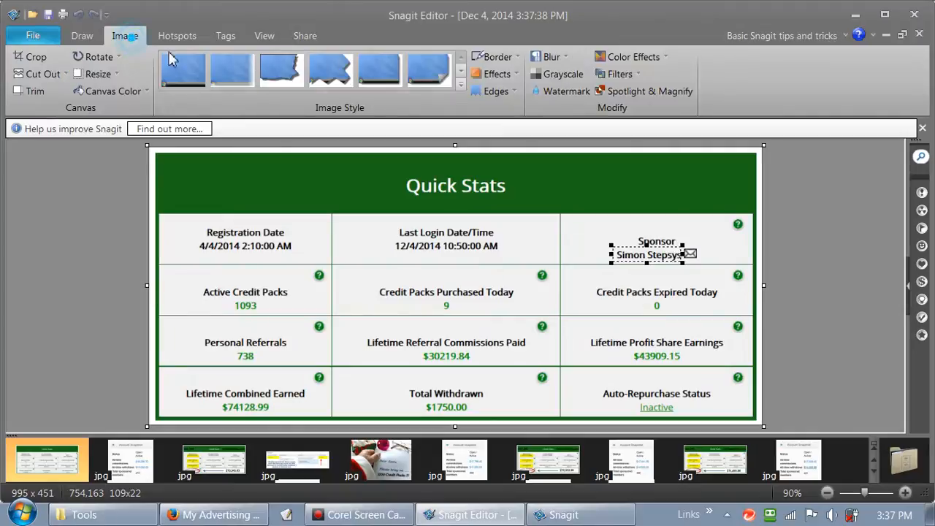
{"action": "left_click", "coordinate": [552, 55]}
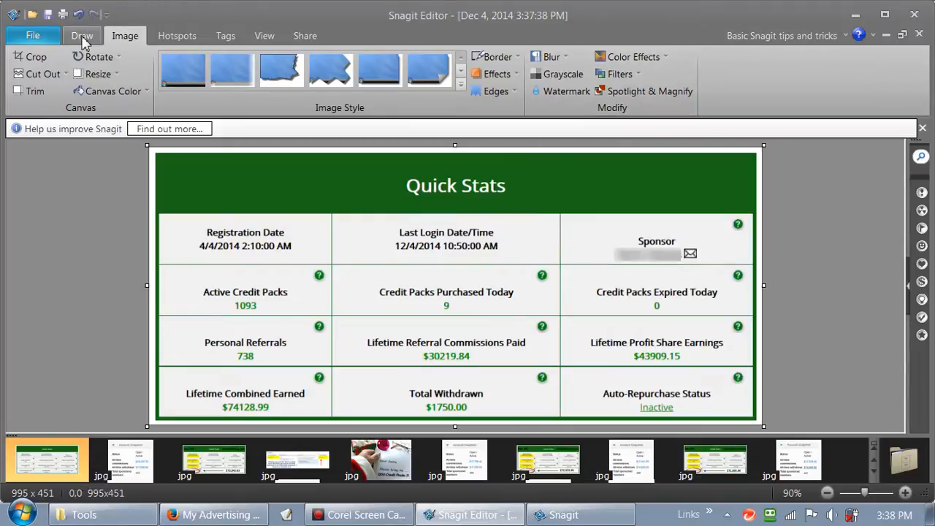
Step: Highlight the Registration Date, Active Credit Packs and Personal Referrals cells with the yellow highlighter
{"action": "left_click", "coordinate": [82, 35]}
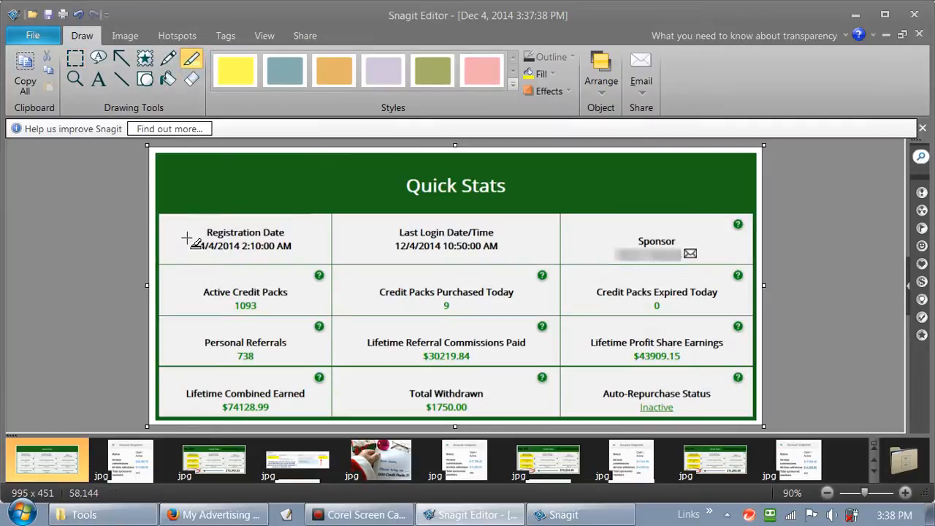
{"action": "left_click_drag", "start_coordinate": [197, 245], "coordinate": [292, 246]}
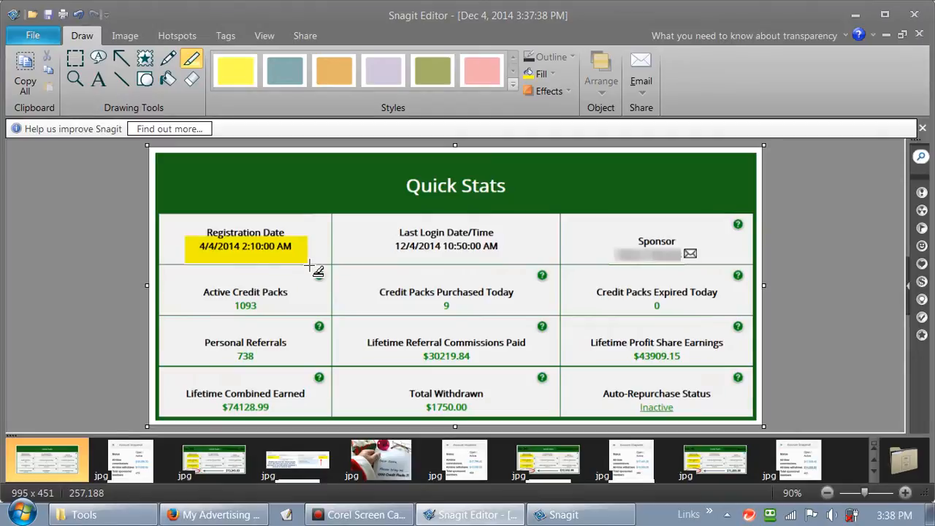
{"action": "left_click", "coordinate": [184, 281]}
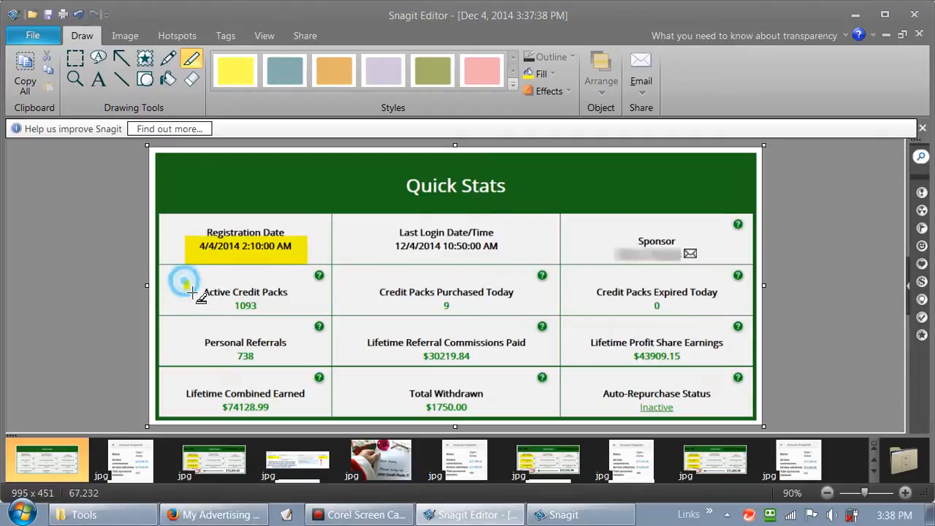
{"action": "left_click_drag", "start_coordinate": [189, 285], "coordinate": [300, 319]}
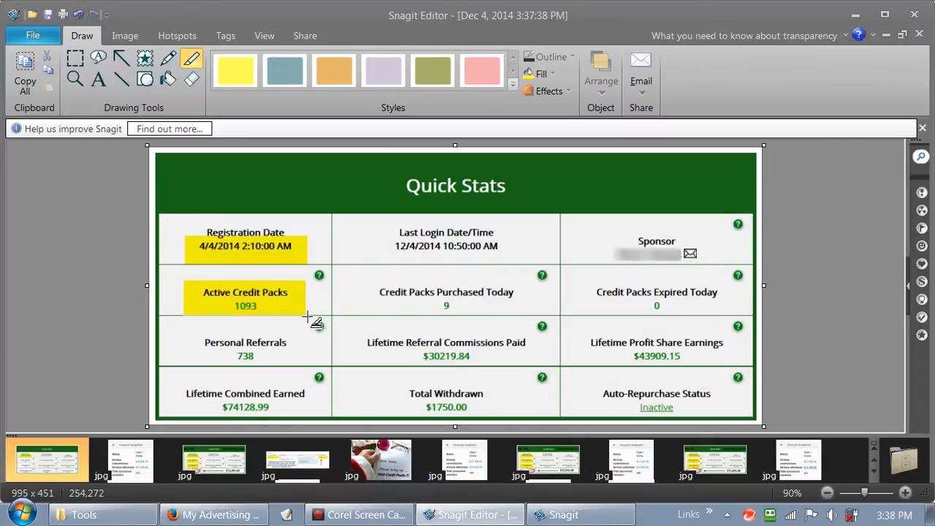
{"action": "mouse_move", "coordinate": [307, 319]}
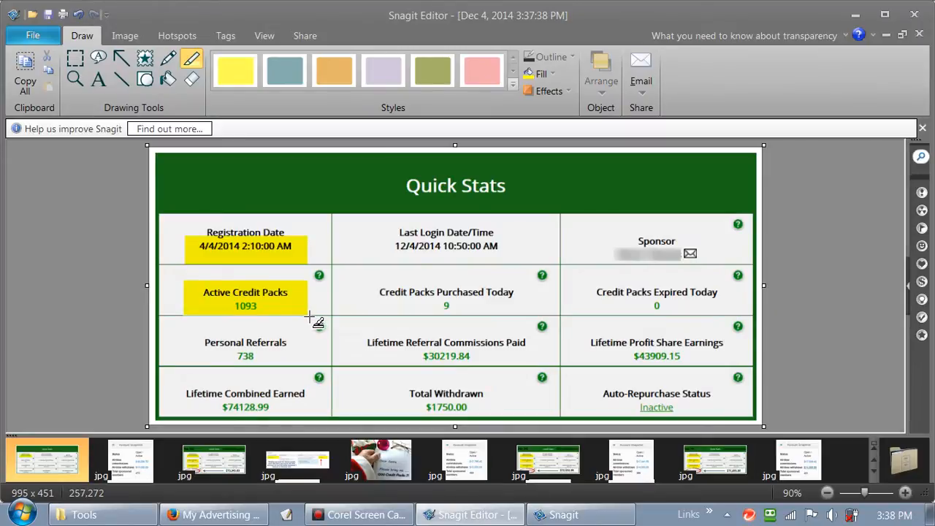
{"action": "left_click", "coordinate": [246, 299]}
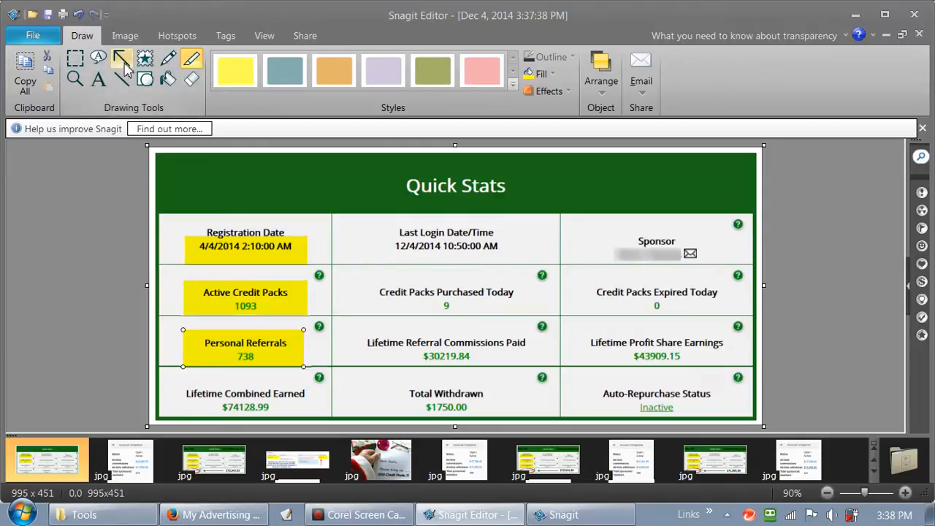
Step: Draw a white-filled rectangle covering the bottom middle and right Quick Stats cells
{"action": "left_click", "coordinate": [144, 58]}
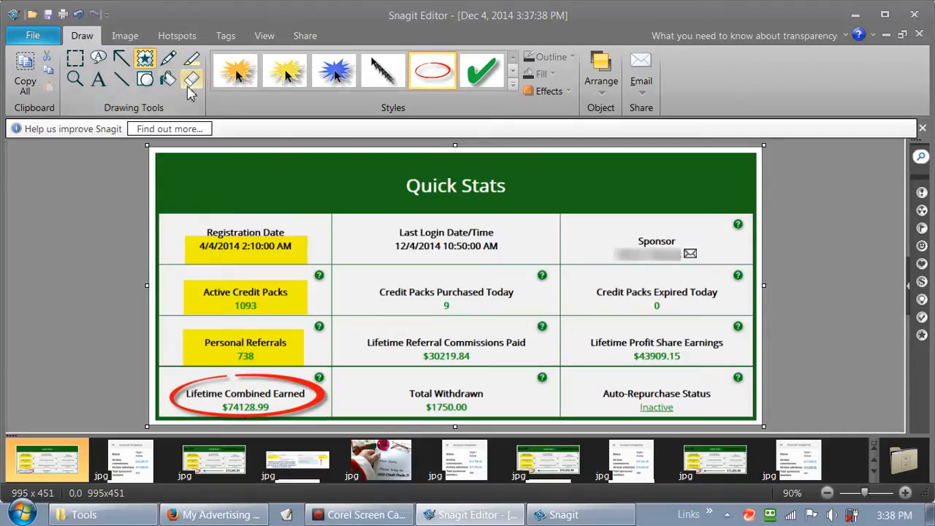
{"action": "left_click", "coordinate": [119, 79]}
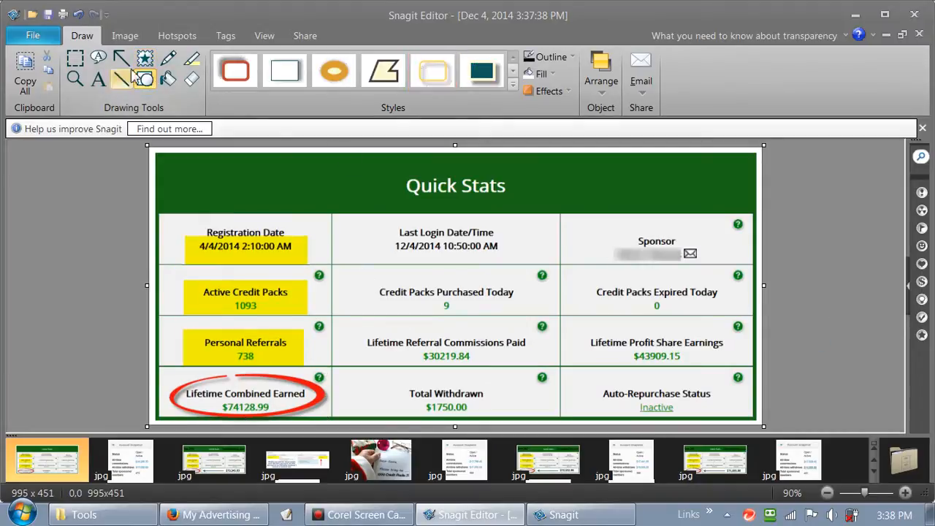
{"action": "left_click", "coordinate": [146, 79]}
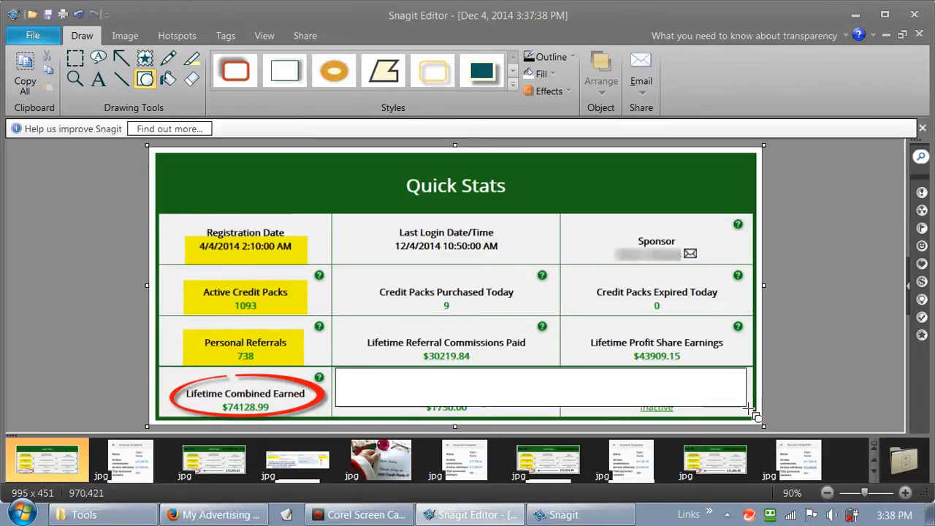
{"action": "left_click_drag", "start_coordinate": [753, 417], "coordinate": [744, 417]}
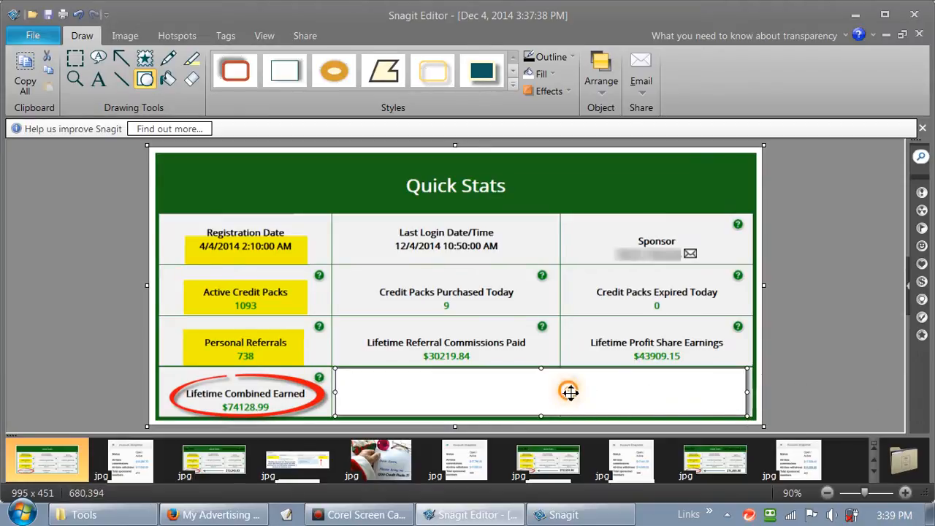
{"action": "right_click", "coordinate": [570, 392]}
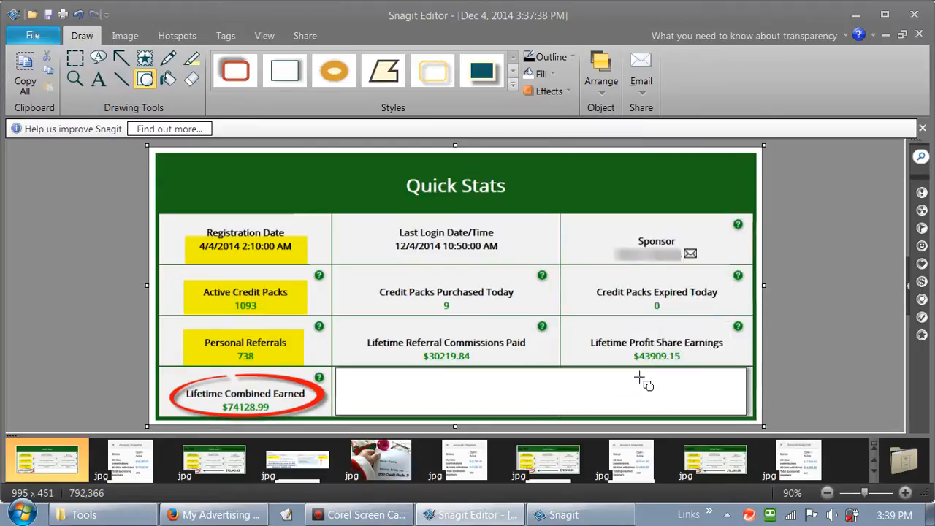
{"action": "mouse_move", "coordinate": [605, 398]}
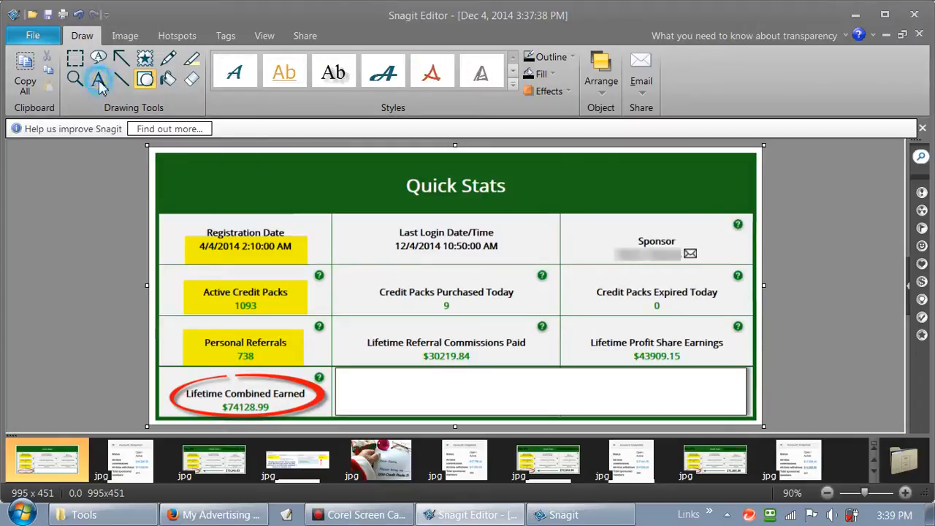
Step: Add a large $74,128.99 text centered in the blanked bottom cell
{"action": "left_click", "coordinate": [99, 79]}
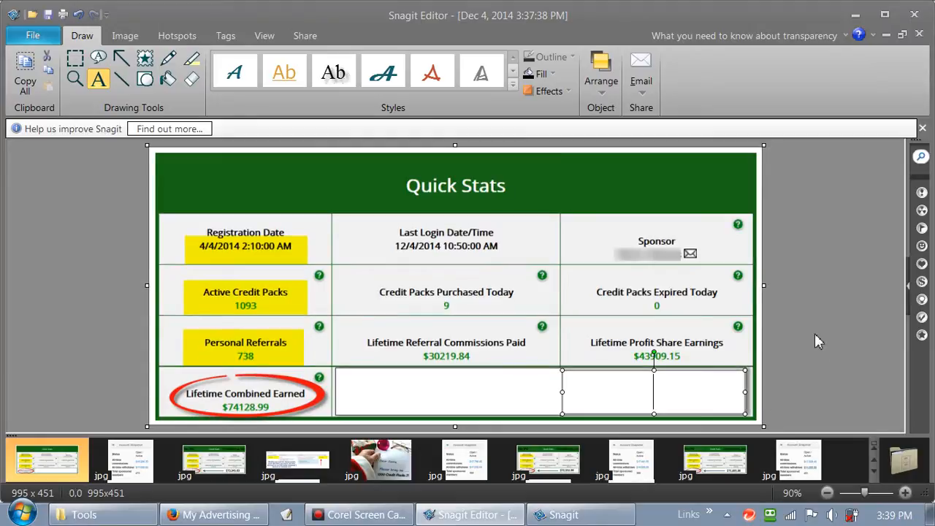
{"action": "type", "text": "$"}
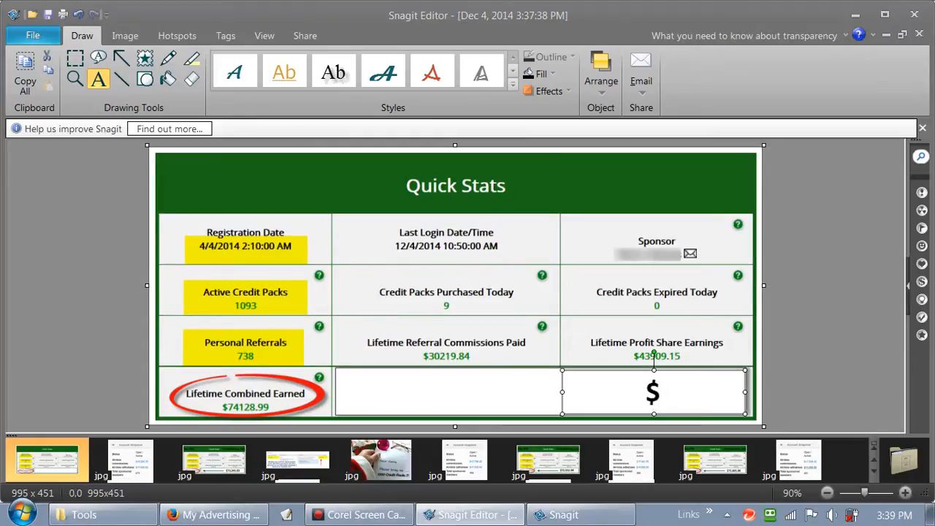
{"action": "type", "text": "74,128.99"}
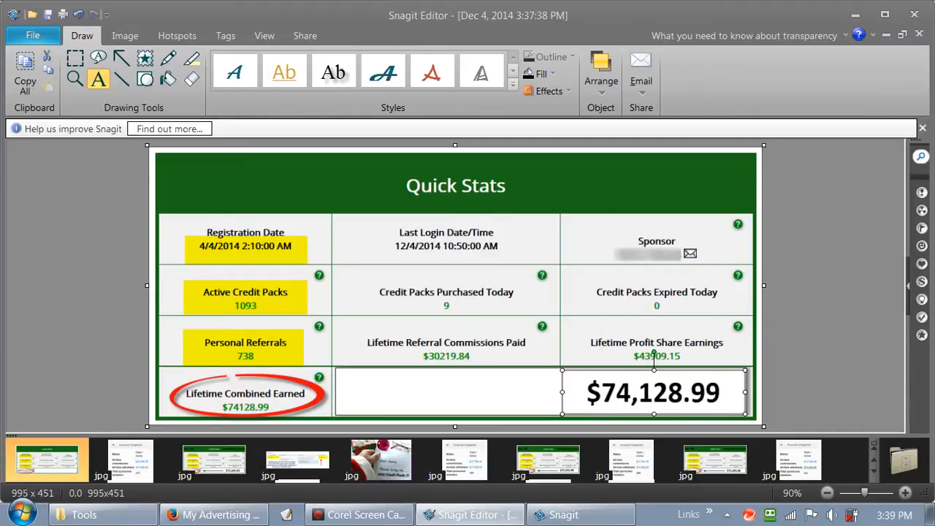
{"action": "left_click", "coordinate": [723, 392]}
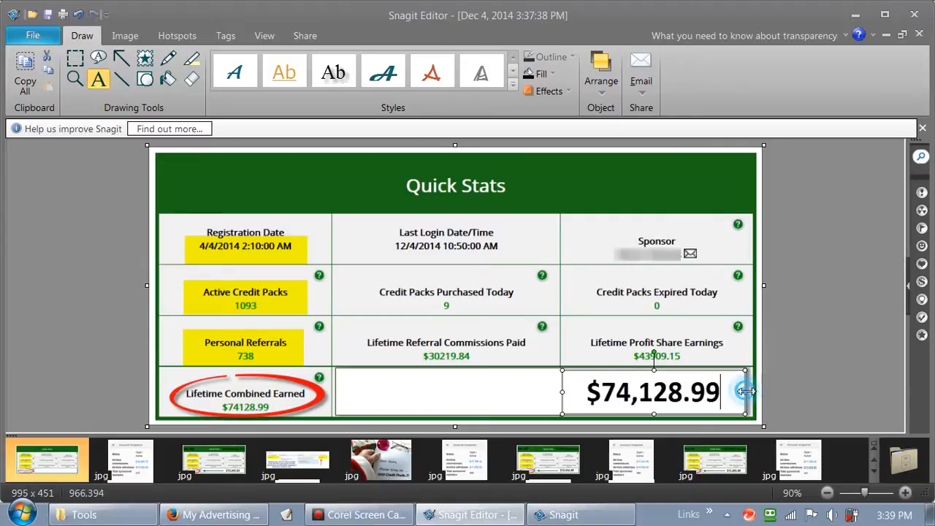
{"action": "left_click_drag", "start_coordinate": [745, 392], "coordinate": [718, 392]}
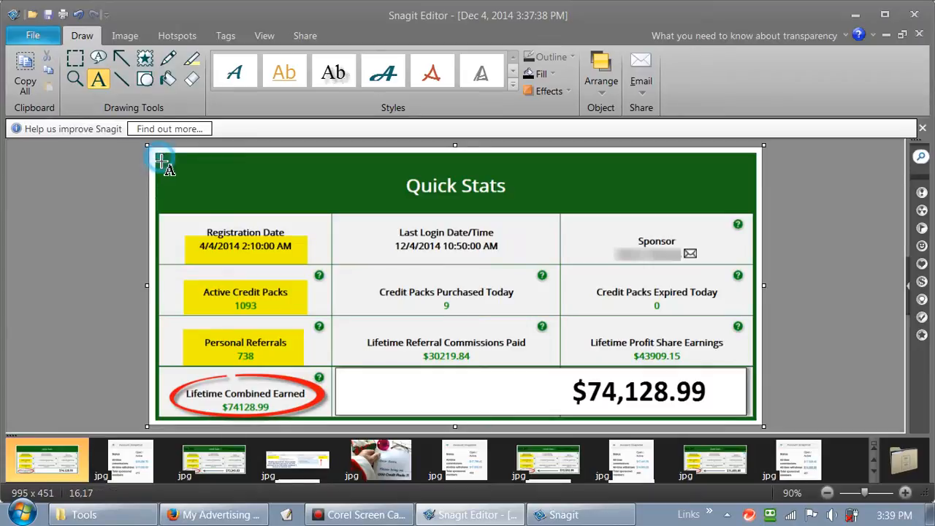
Step: Add a 'Day 244' label at the top-left of the green header
{"action": "left_click_drag", "start_coordinate": [161, 158], "coordinate": [281, 207]}
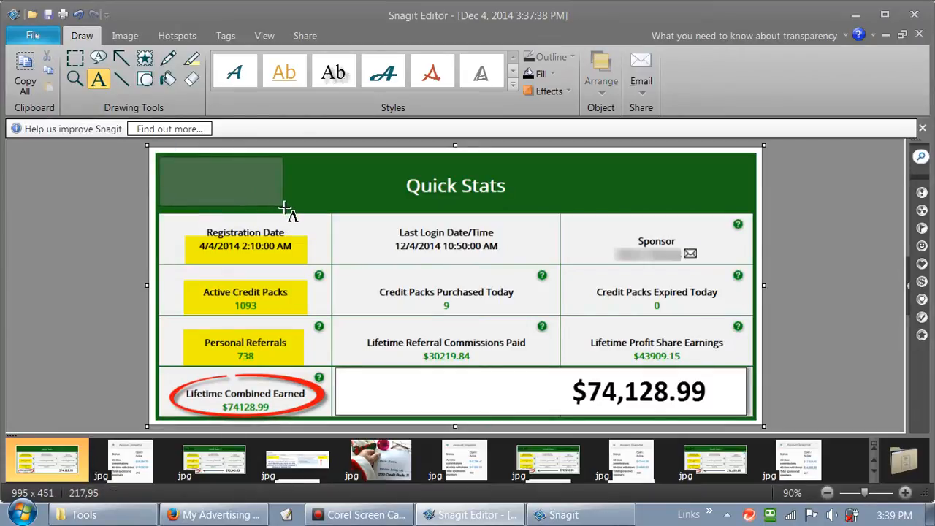
{"action": "type", "text": "DF"}
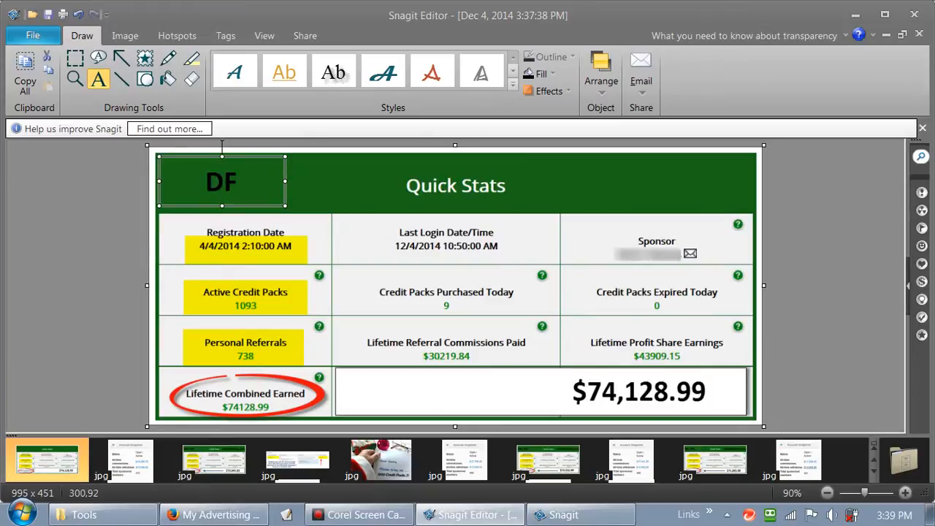
{"action": "key", "text": "Backspace"}
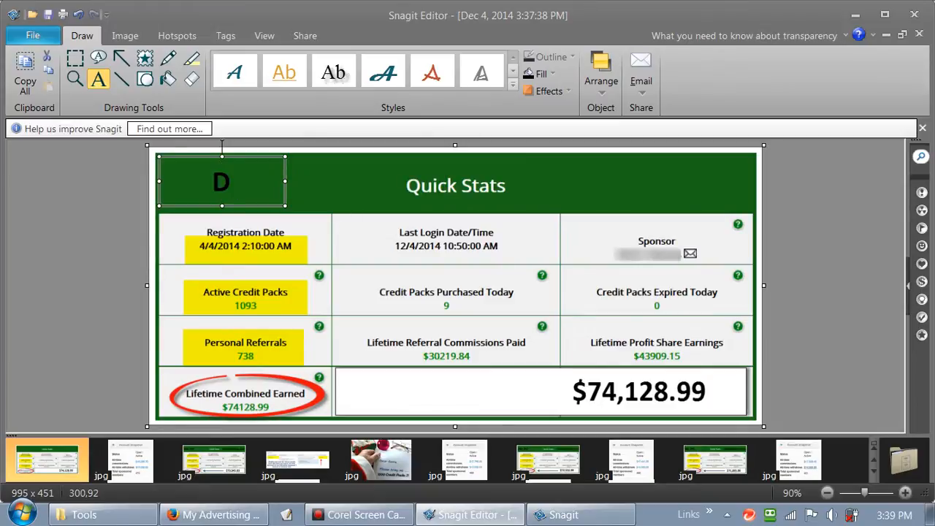
{"action": "type", "text": "ay 2"}
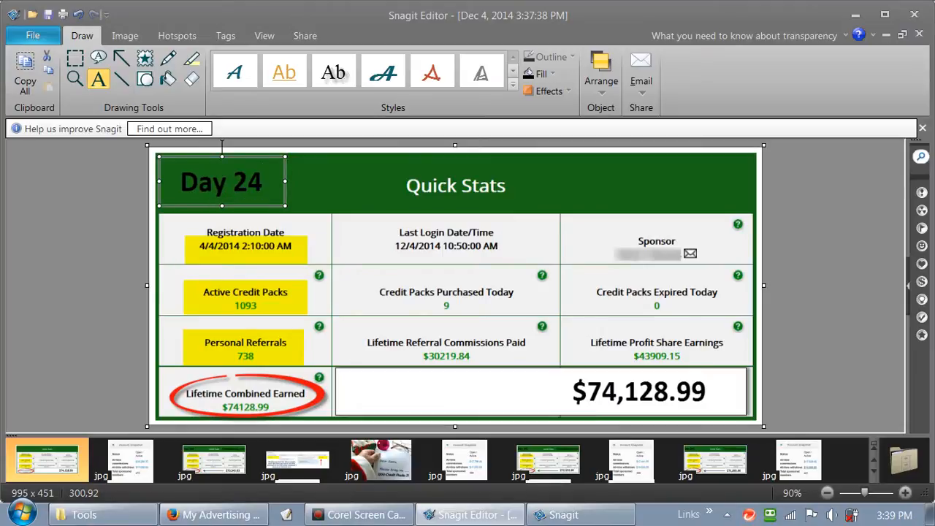
{"action": "type", "text": "4"}
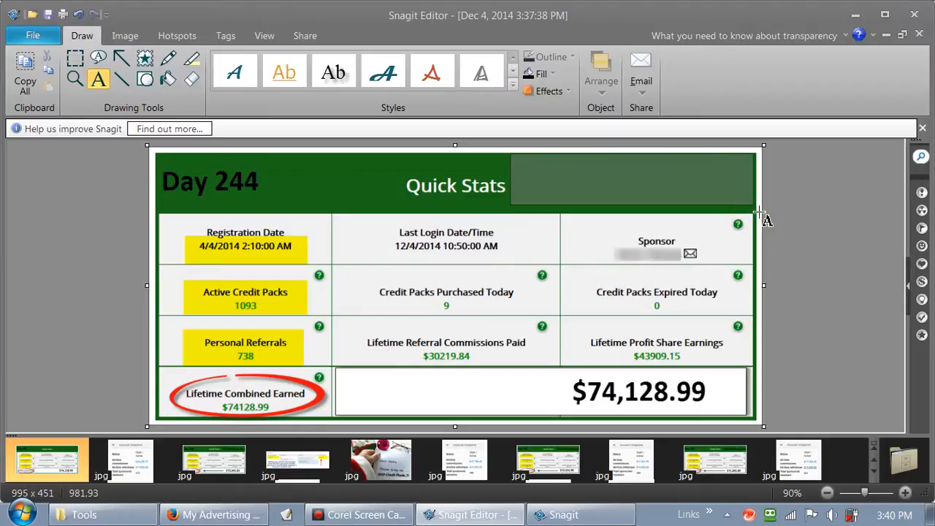
Step: Add an 'OnlineStrong.com' label at the right end of the header and deselect it
{"action": "type", "text": "0"}
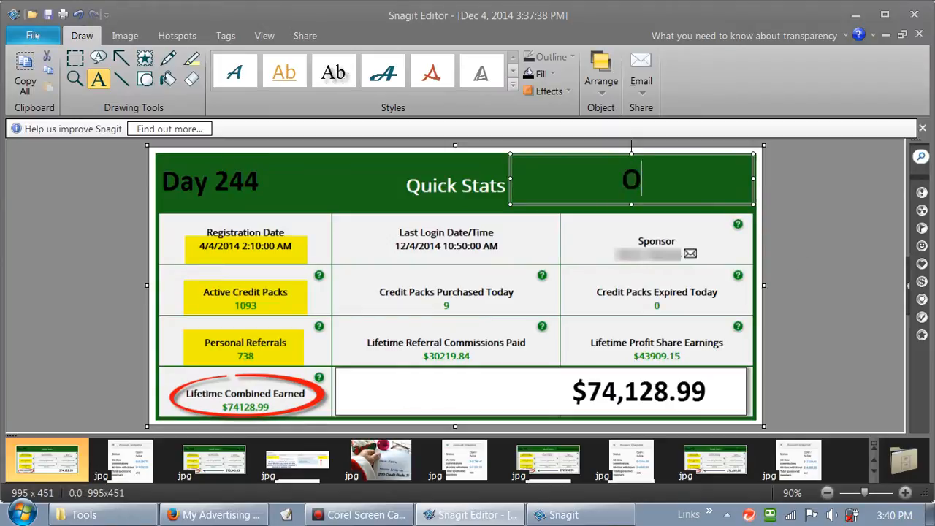
{"action": "type", "text": "nline"}
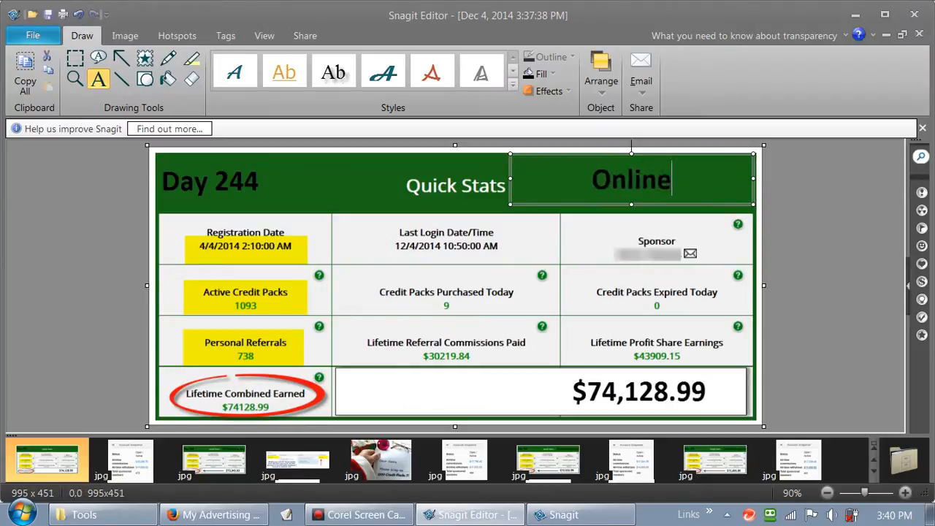
{"action": "type", "text": "Strong.com"}
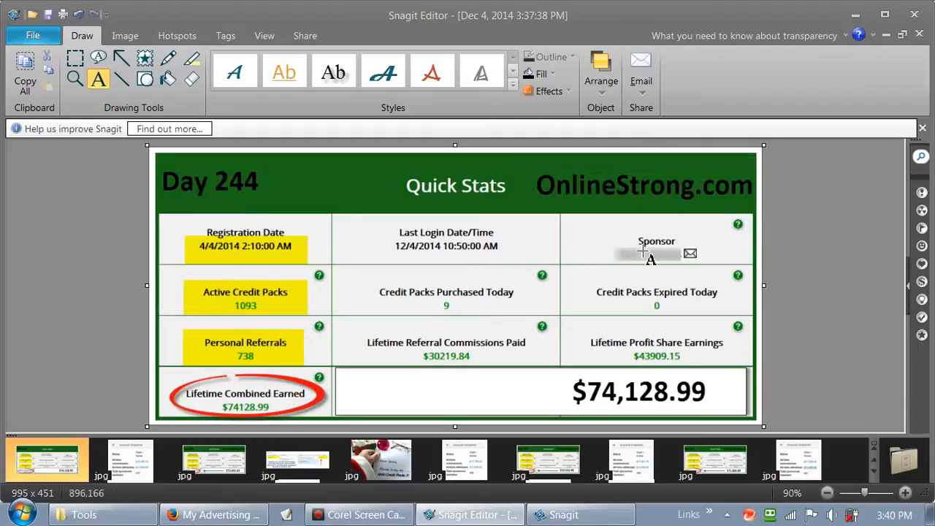
{"action": "left_click", "coordinate": [212, 183]}
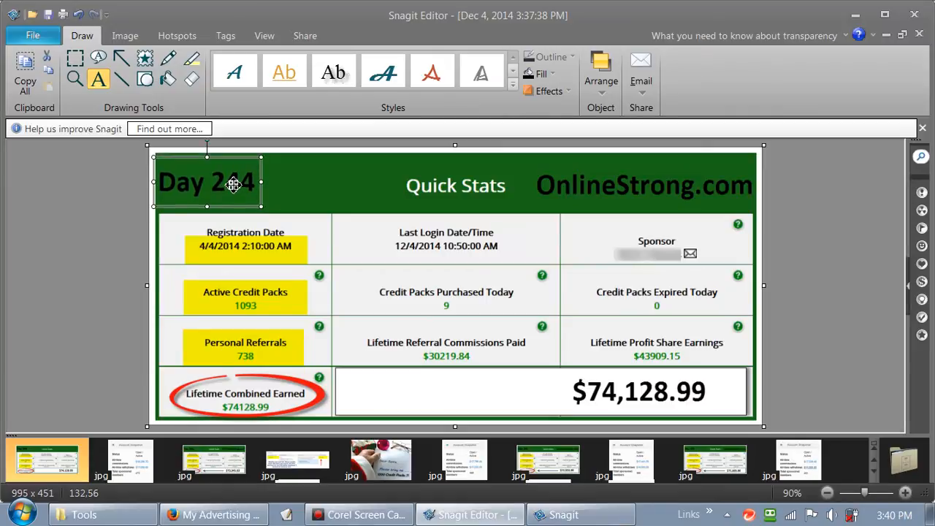
{"action": "left_click", "coordinate": [836, 241]}
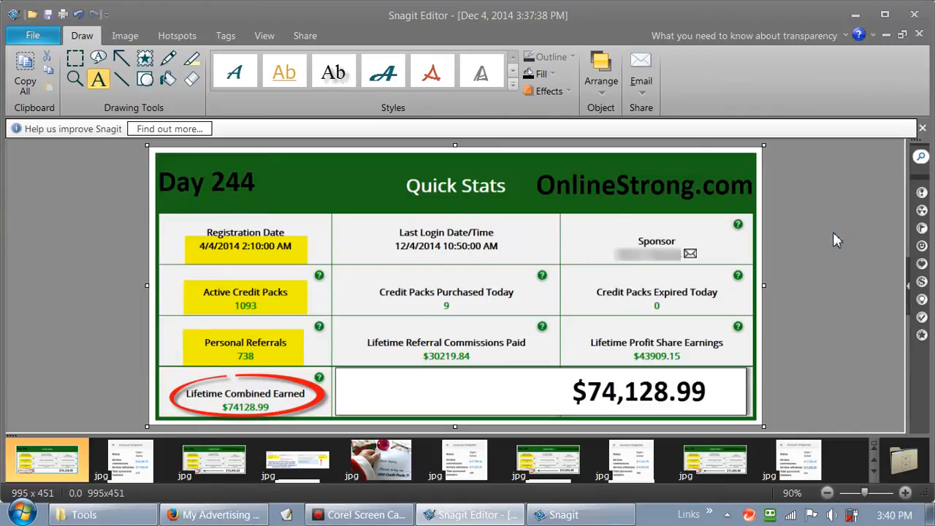
{"action": "mouse_move", "coordinate": [241, 184]}
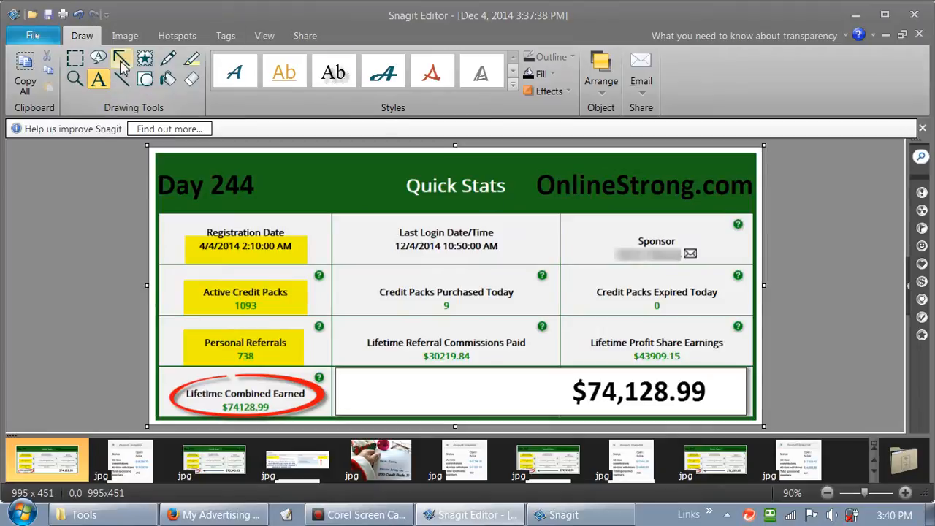
Step: Draw a dark blue arrow from $74,128.99 toward the circled Lifetime Combined Earned cell
{"action": "left_click", "coordinate": [122, 58]}
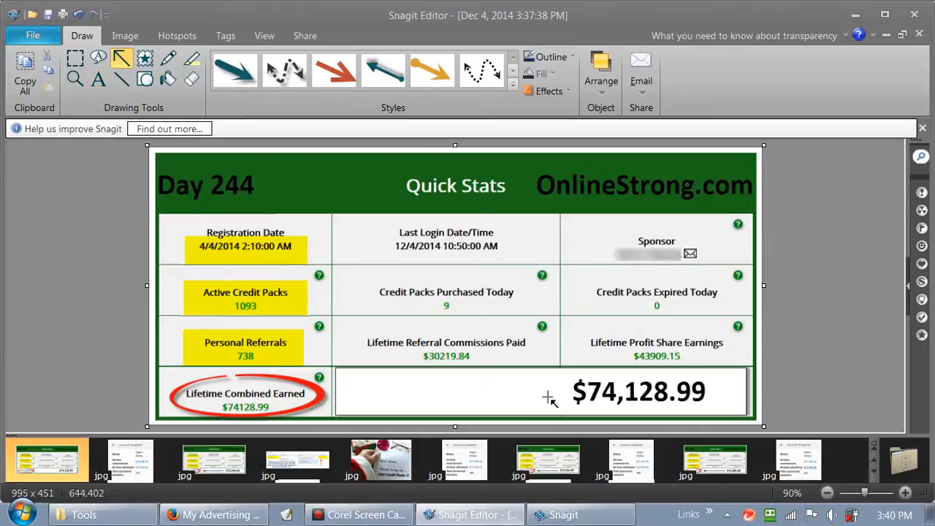
{"action": "left_click_drag", "start_coordinate": [552, 397], "coordinate": [397, 393]}
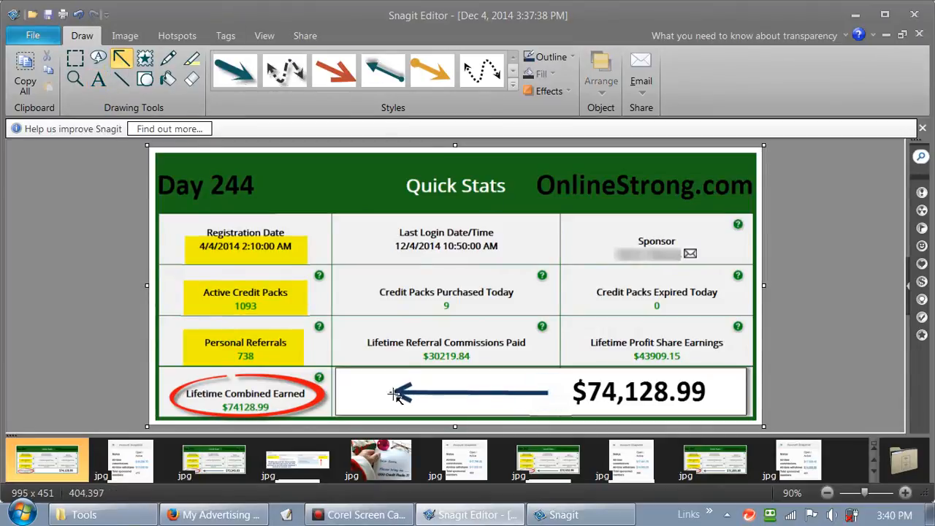
{"action": "left_click_drag", "start_coordinate": [397, 393], "coordinate": [347, 393]}
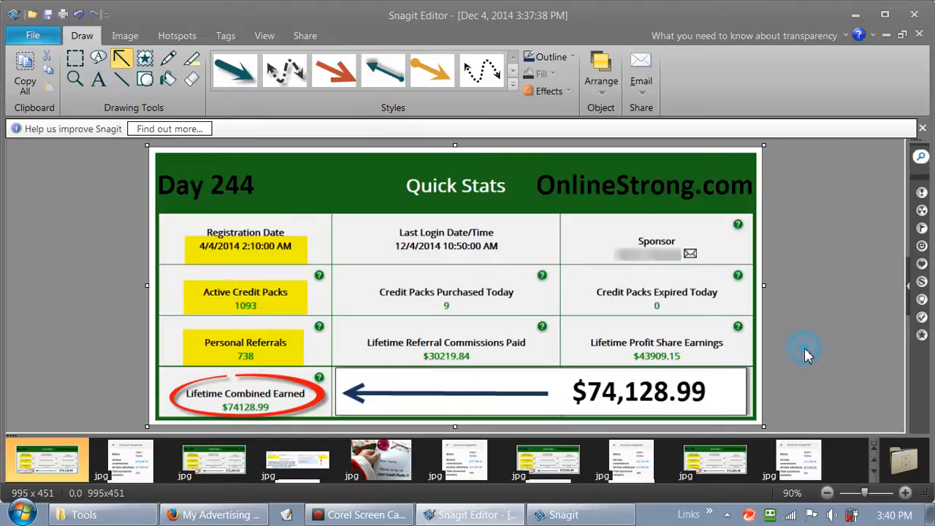
{"action": "mouse_move", "coordinate": [806, 348]}
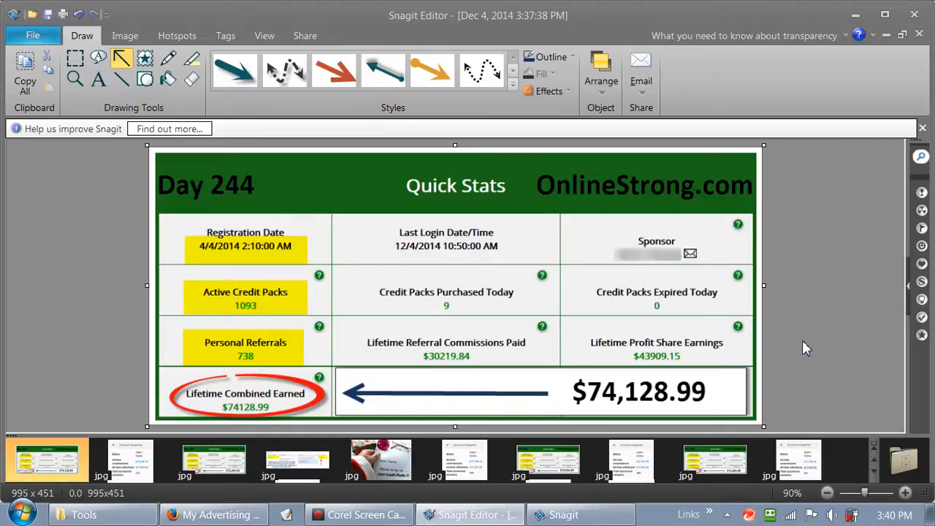
{"action": "mouse_move", "coordinate": [803, 336]}
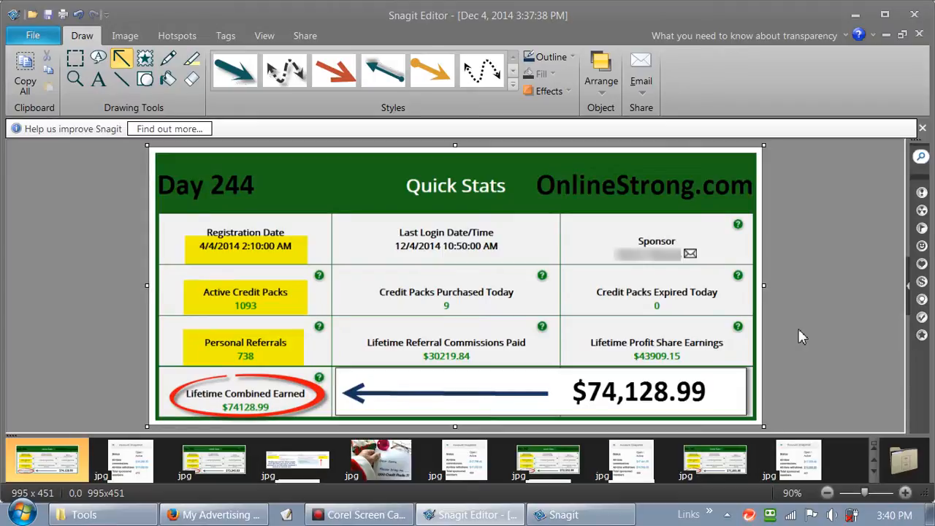
{"action": "left_click", "coordinate": [32, 35]}
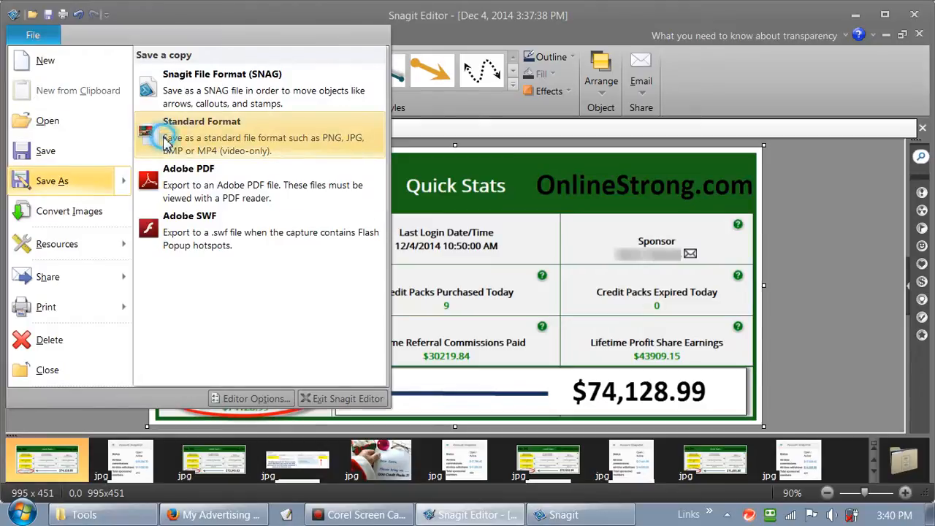
Step: Save the image in standard format as maps-day-244 in Desktop > MAPS > maps-images
{"action": "left_click", "coordinate": [201, 136]}
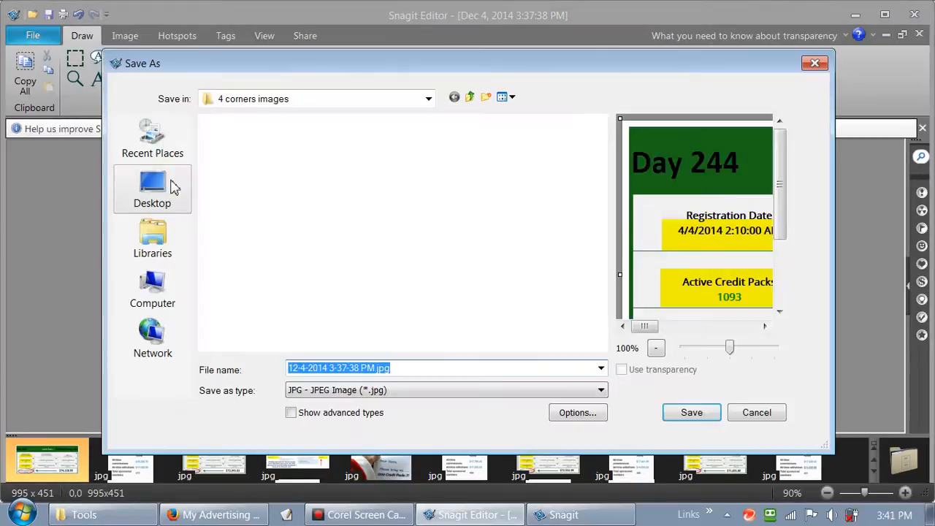
{"action": "left_click", "coordinate": [152, 189]}
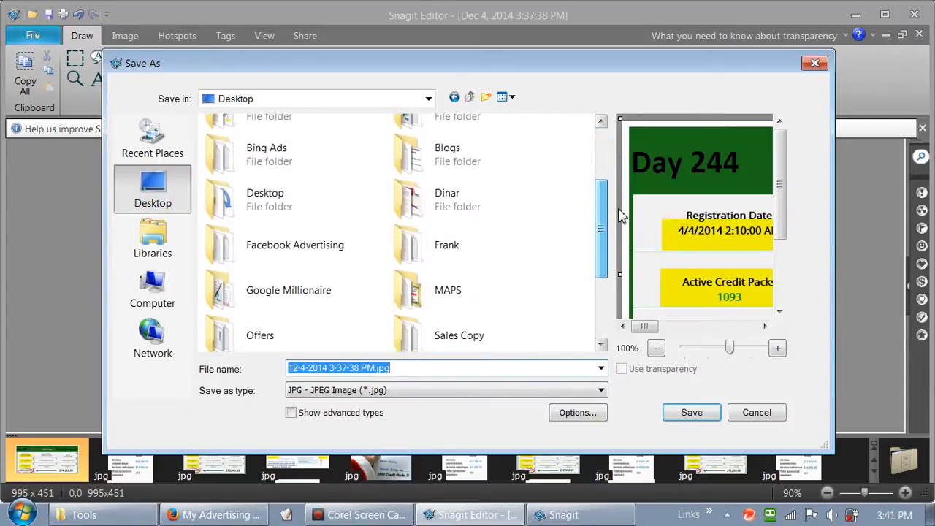
{"action": "double_click", "coordinate": [447, 289]}
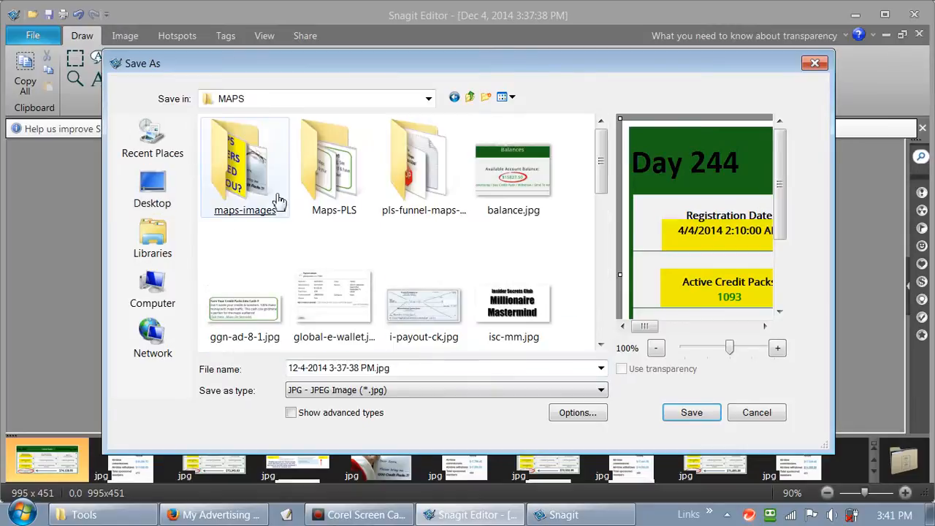
{"action": "double_click", "coordinate": [245, 163]}
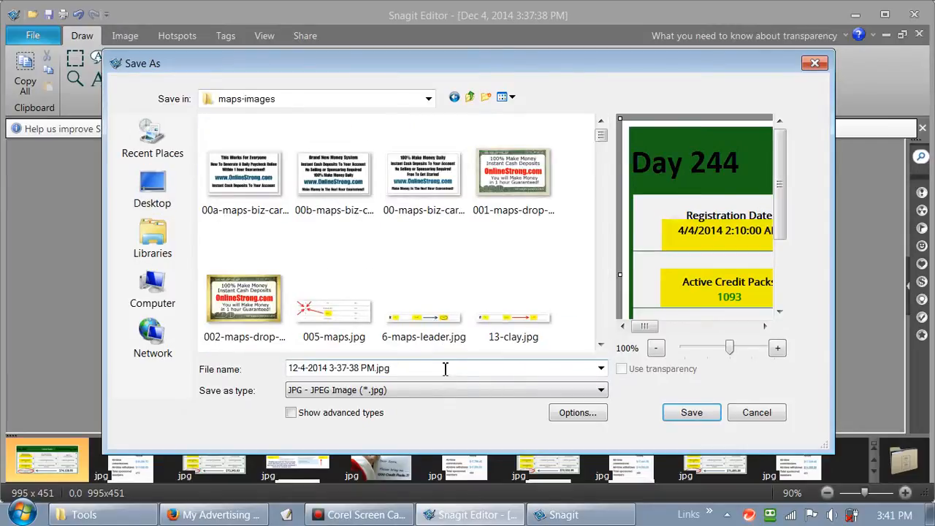
{"action": "type", "text": "maps-day-244"}
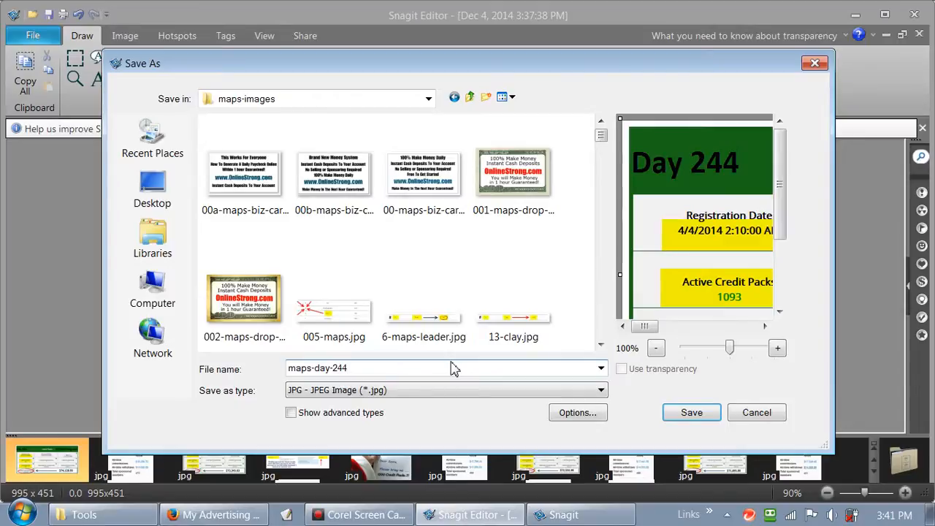
{"action": "left_click", "coordinate": [689, 412]}
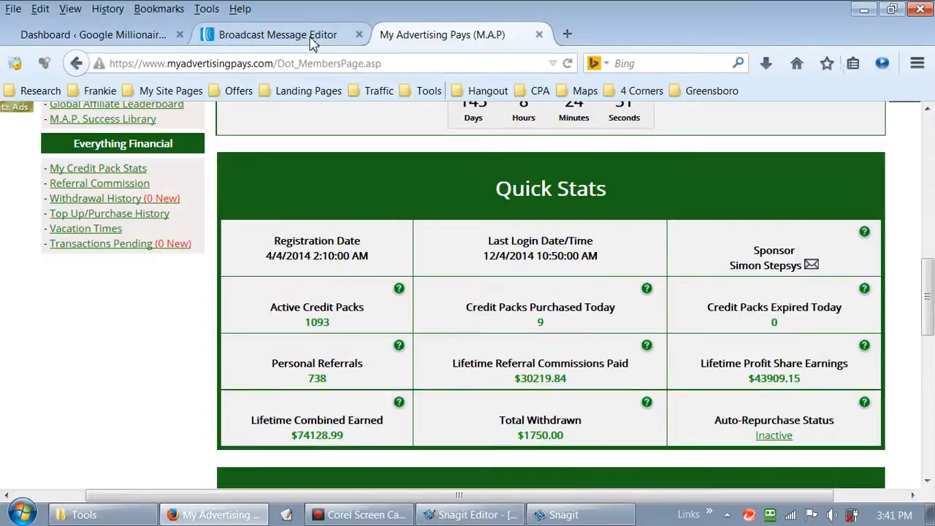
{"action": "left_click", "coordinate": [278, 35]}
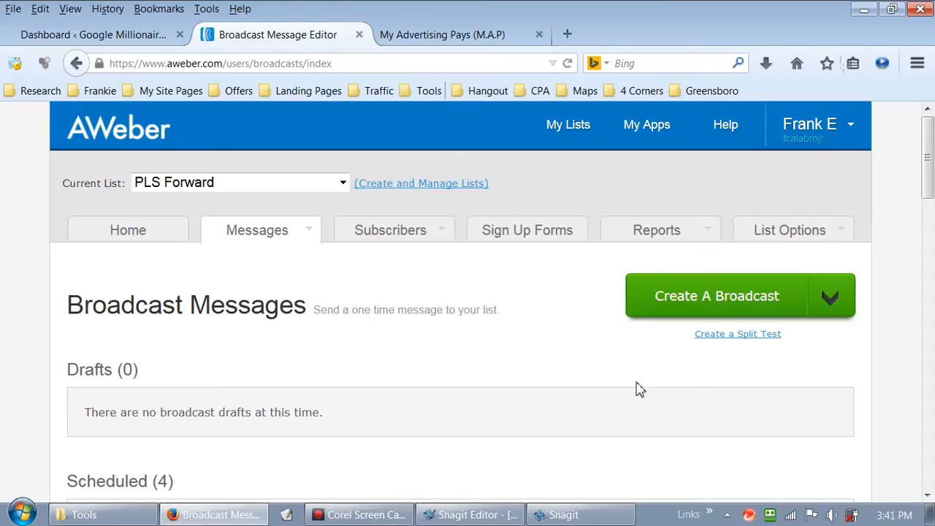
{"action": "mouse_move", "coordinate": [767, 352]}
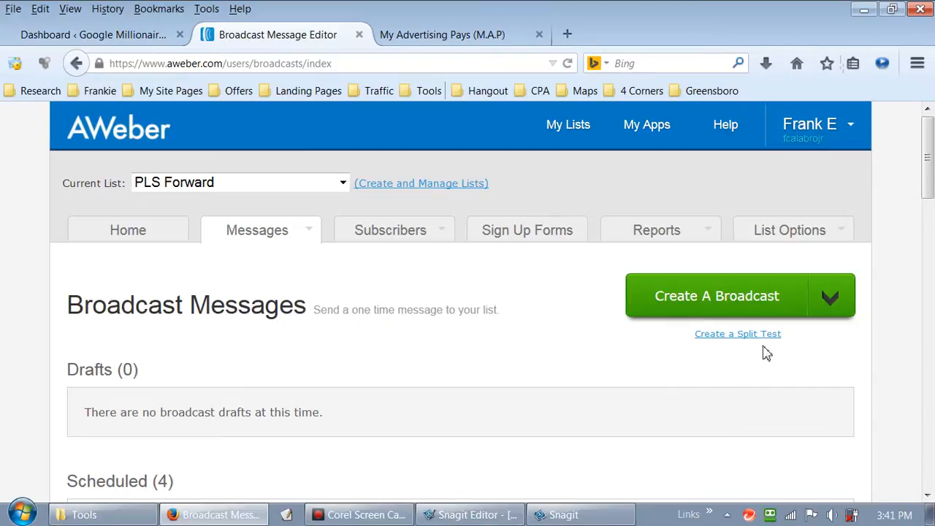
{"action": "mouse_move", "coordinate": [803, 339]}
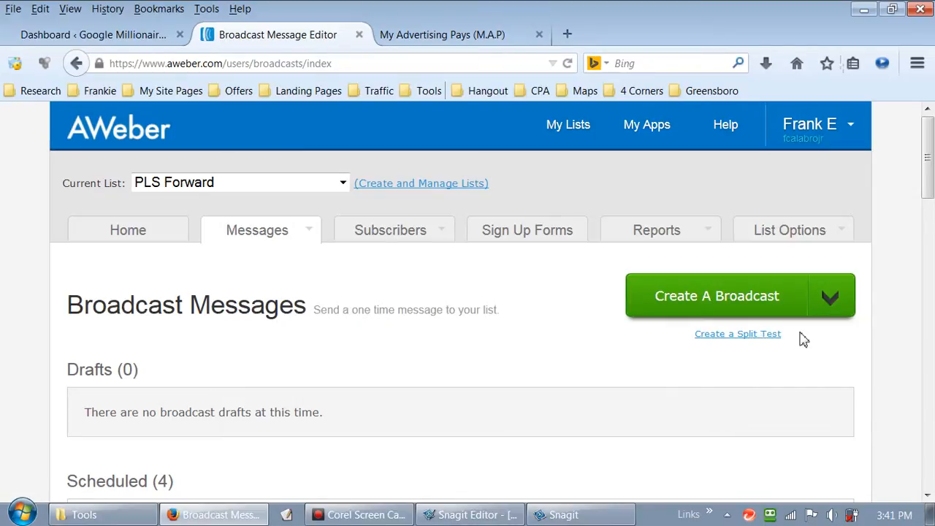
{"action": "scroll", "scroll_direction": "down", "scroll_amount": 3}
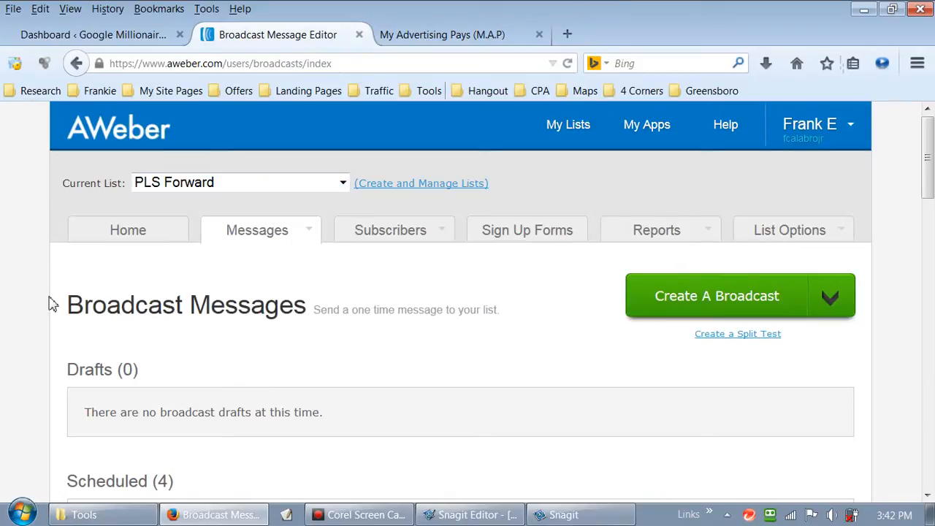
{"action": "mouse_move", "coordinate": [412, 406]}
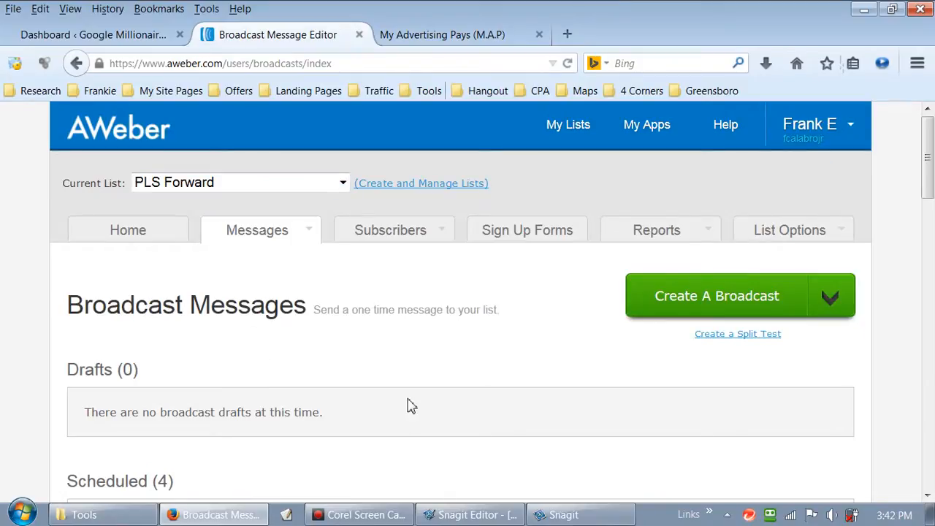
{"action": "mouse_move", "coordinate": [372, 375]}
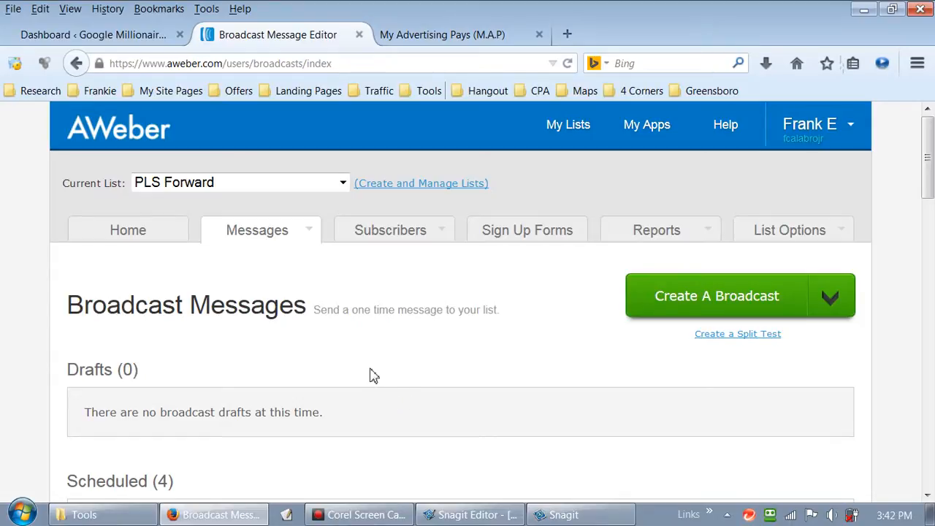
{"action": "mouse_move", "coordinate": [387, 371]}
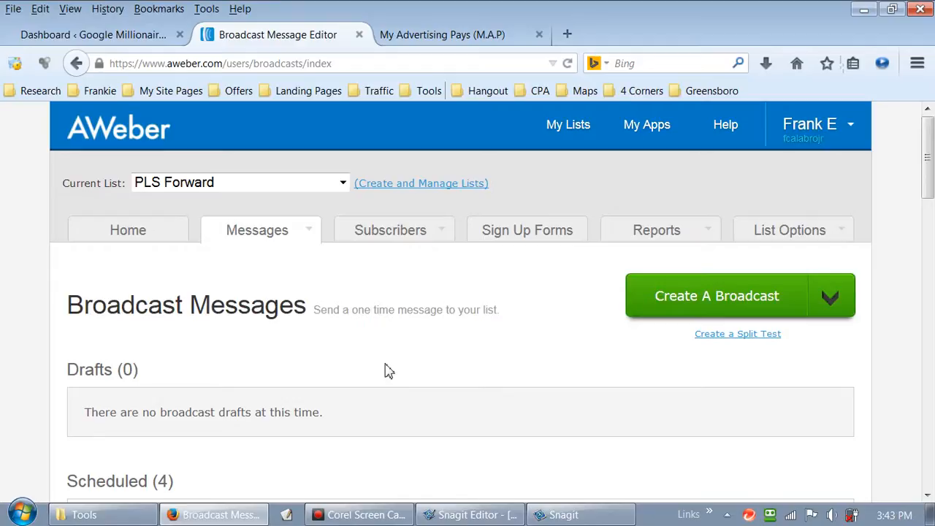
Step: Review the sent broadcasts' stats and start a copy of the [ Simple ] broadcast
{"action": "scroll", "scroll_direction": "down", "scroll_amount": 3}
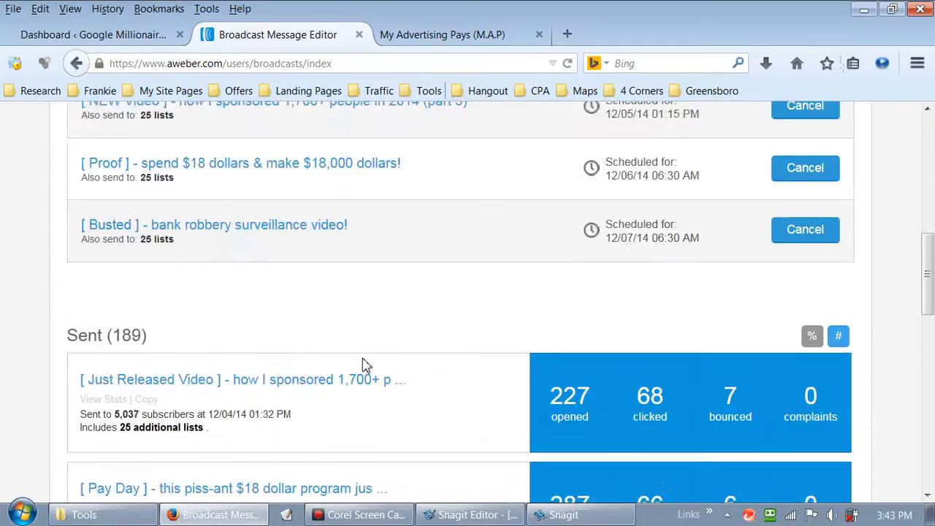
{"action": "scroll", "scroll_direction": "down", "scroll_amount": 3}
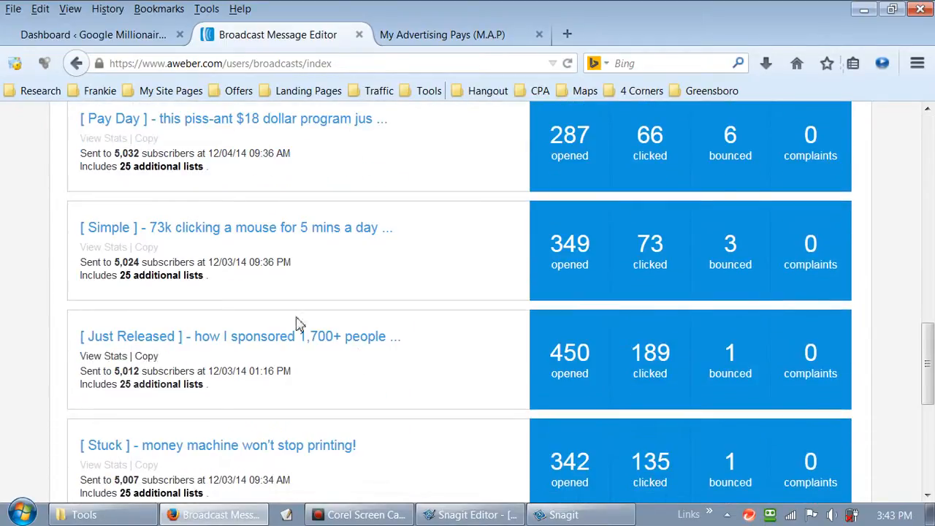
{"action": "mouse_move", "coordinate": [274, 299]}
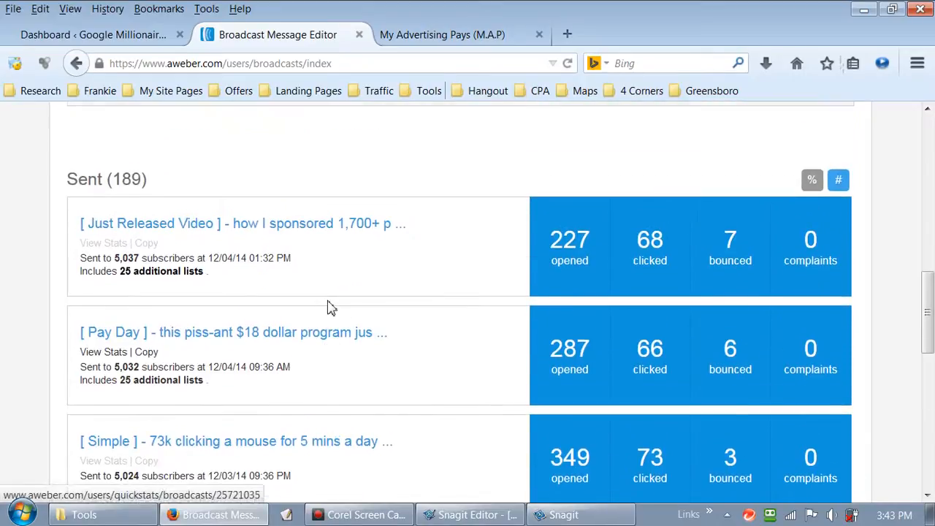
{"action": "scroll", "scroll_direction": "down", "scroll_amount": 3}
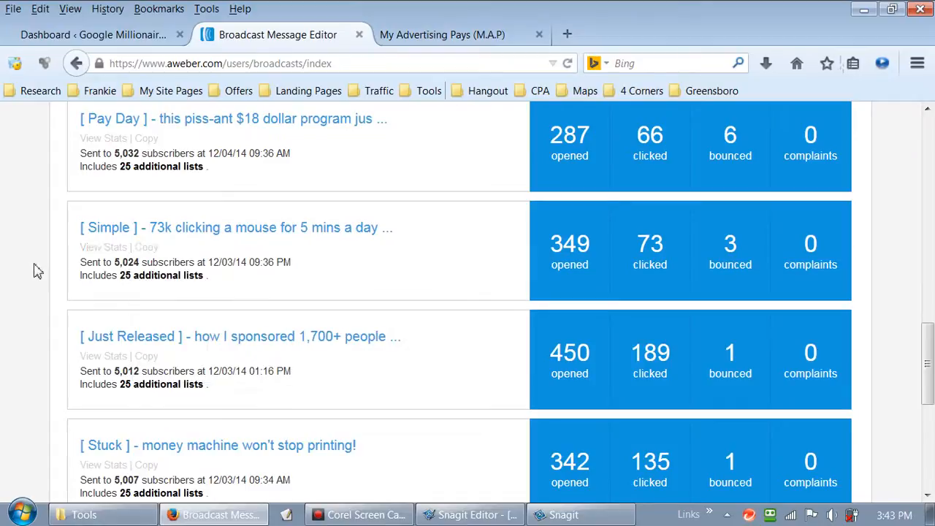
{"action": "mouse_move", "coordinate": [146, 246]}
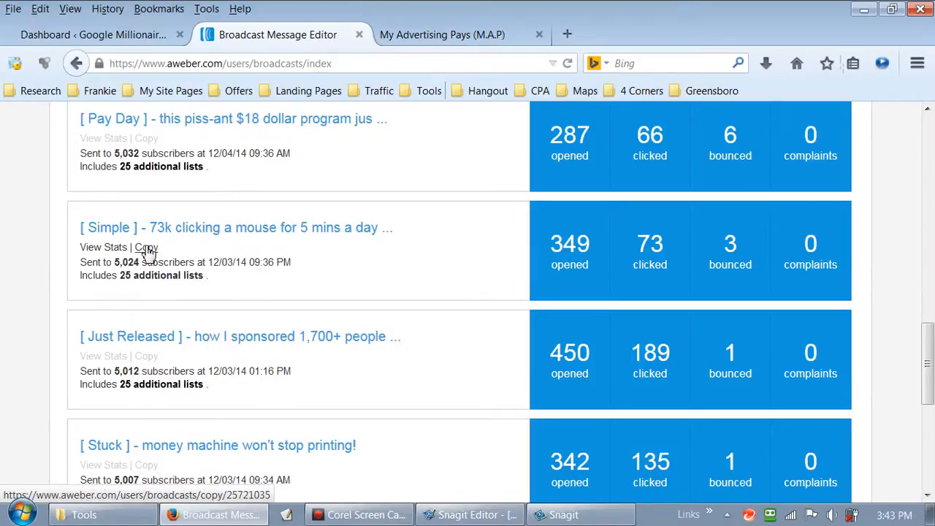
{"action": "mouse_move", "coordinate": [102, 247]}
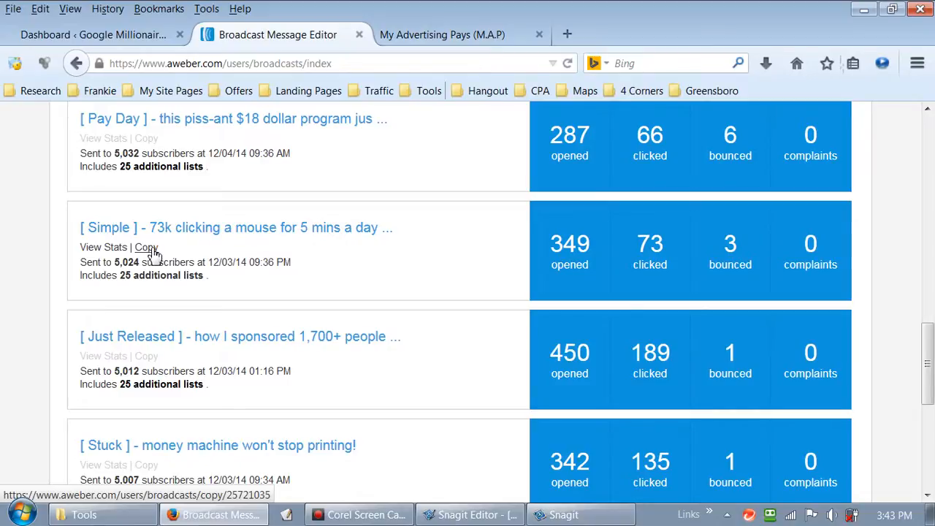
{"action": "mouse_move", "coordinate": [591, 264]}
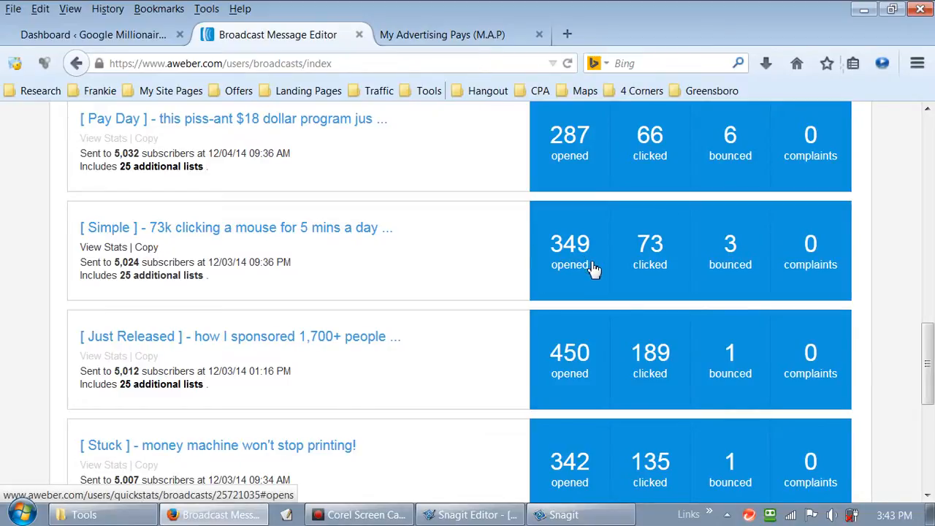
{"action": "mouse_move", "coordinate": [648, 265]}
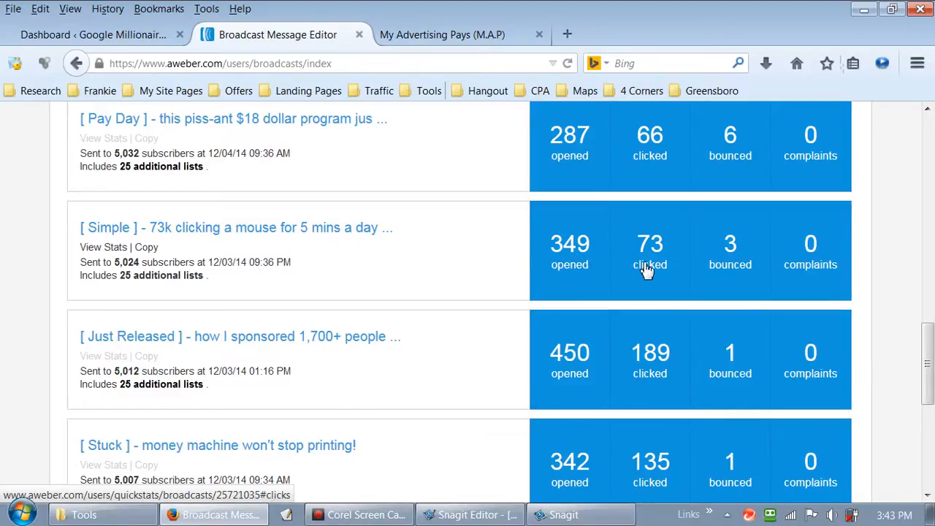
{"action": "mouse_move", "coordinate": [672, 263]}
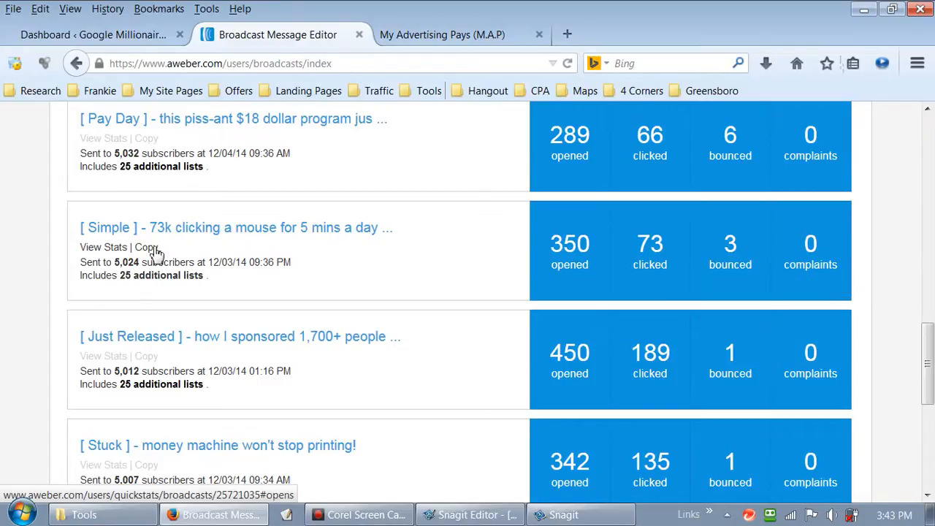
{"action": "left_click", "coordinate": [148, 247]}
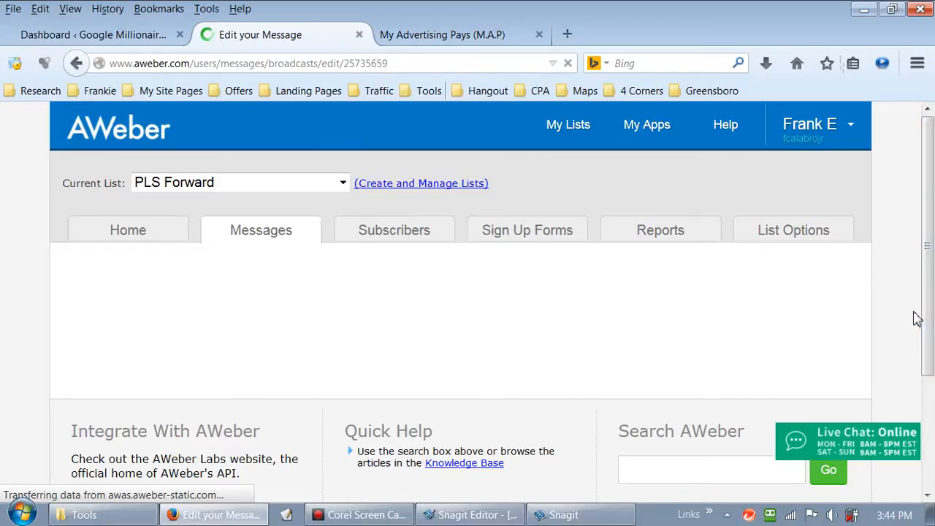
{"action": "mouse_move", "coordinate": [913, 317]}
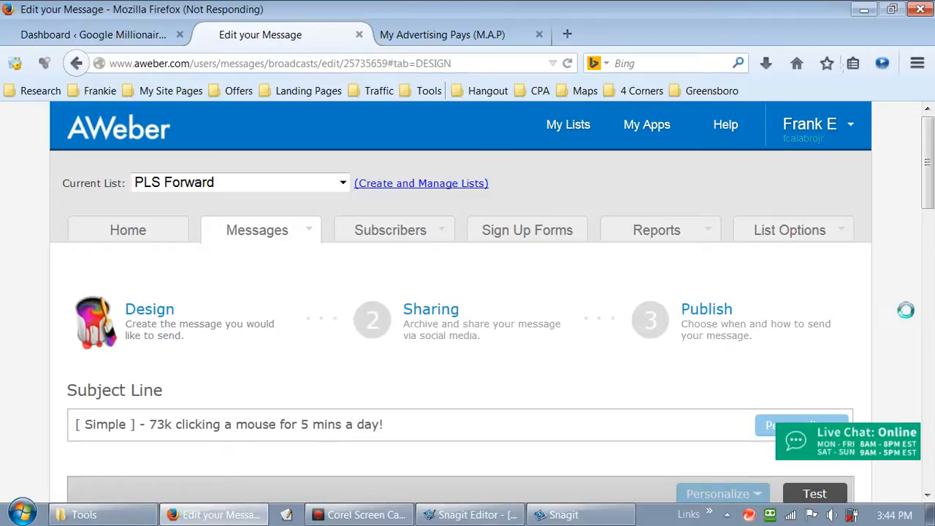
Step: Scroll to the Subject Line field to clear 'Simple' from the bracket tag
{"action": "scroll", "scroll_direction": "down", "scroll_amount": 3}
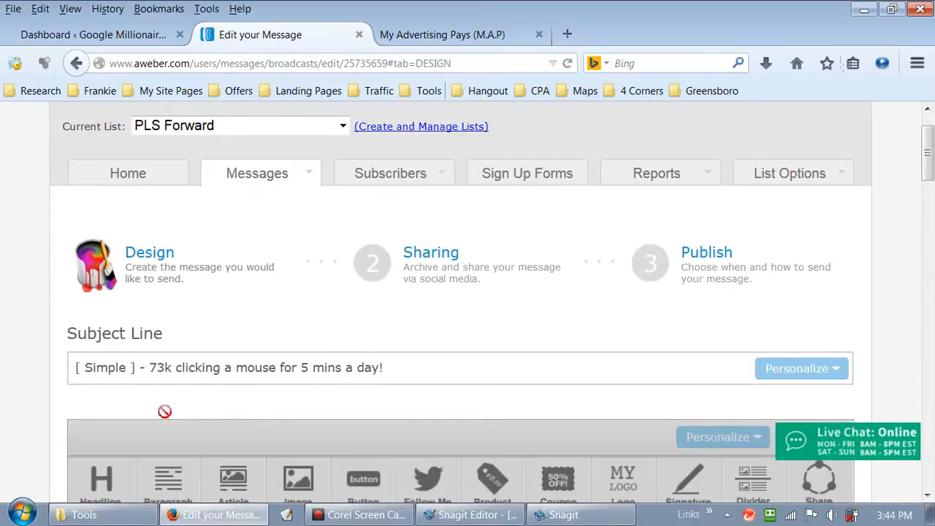
{"action": "scroll", "scroll_direction": "down", "scroll_amount": 3}
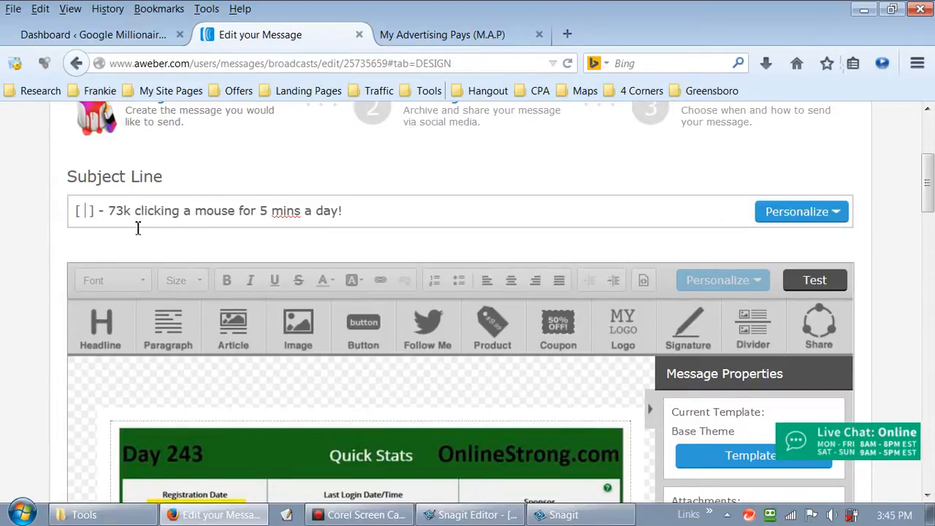
Step: Rewrite the subject as '[ Focus ] - making extra money is a good thing!'
{"action": "type", "text": "Fod"}
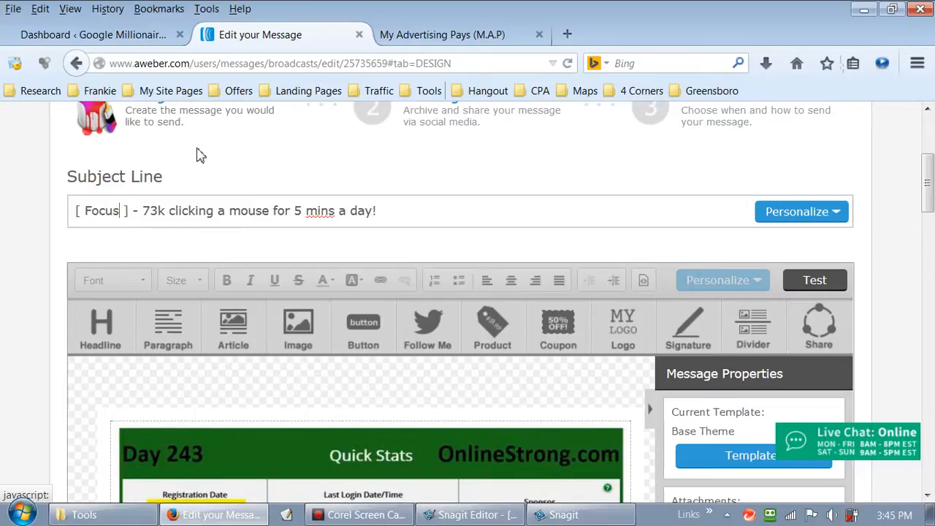
{"action": "mouse_move", "coordinate": [368, 167]}
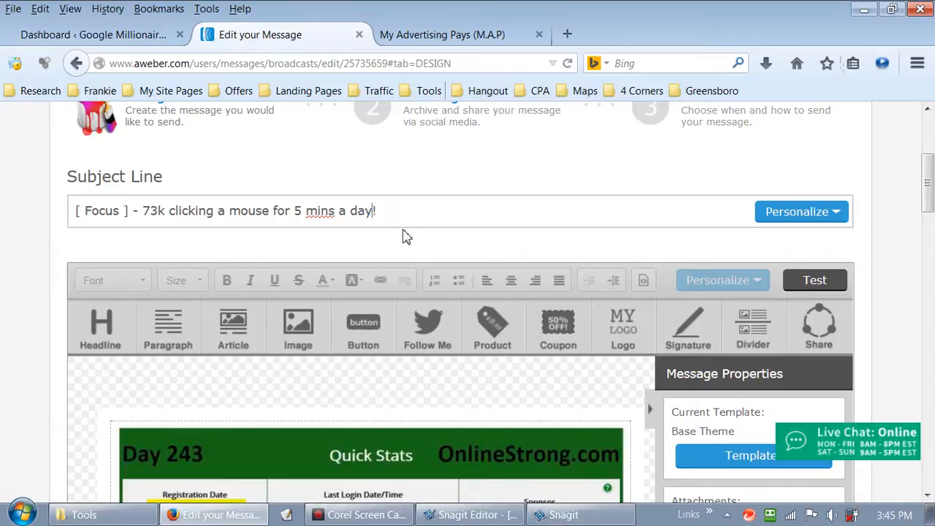
{"action": "key", "text": "BackSpace"}
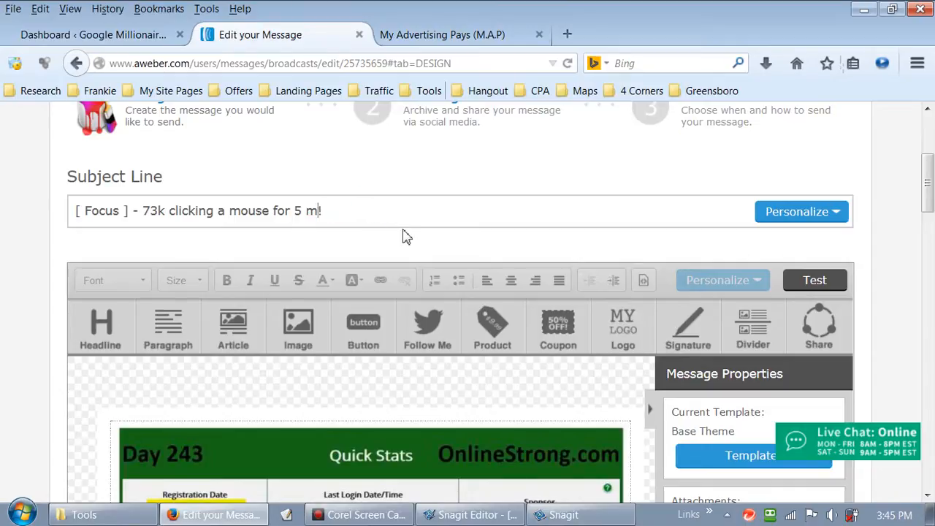
{"action": "key", "text": "BackSpace"}
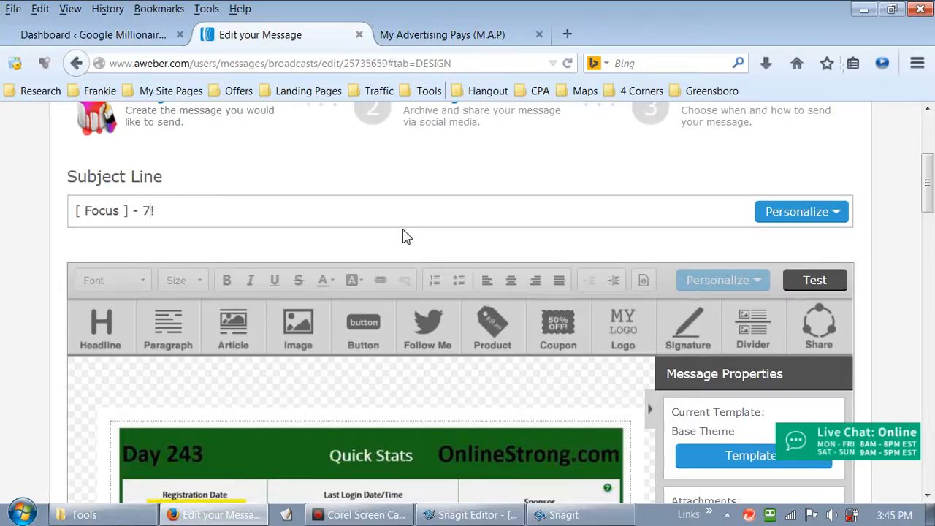
{"action": "type", "text": "making"}
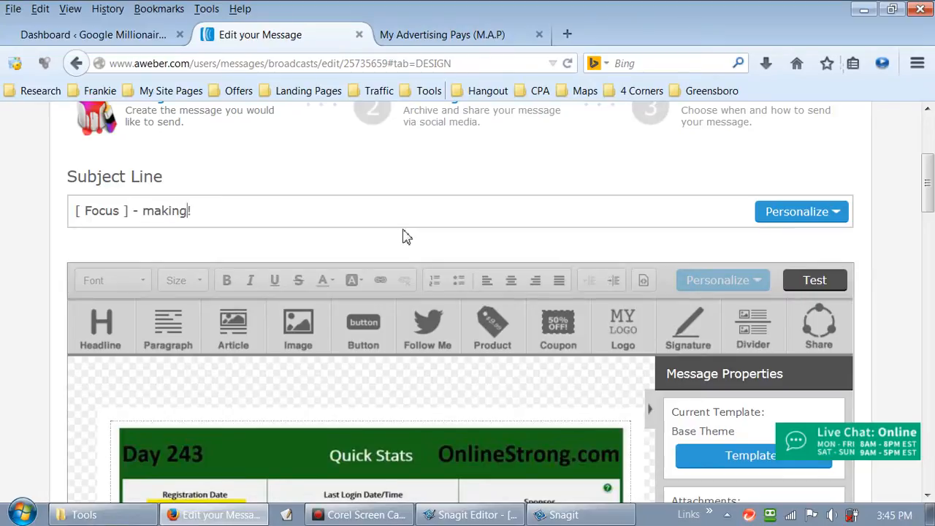
{"action": "type", "text": "extra"}
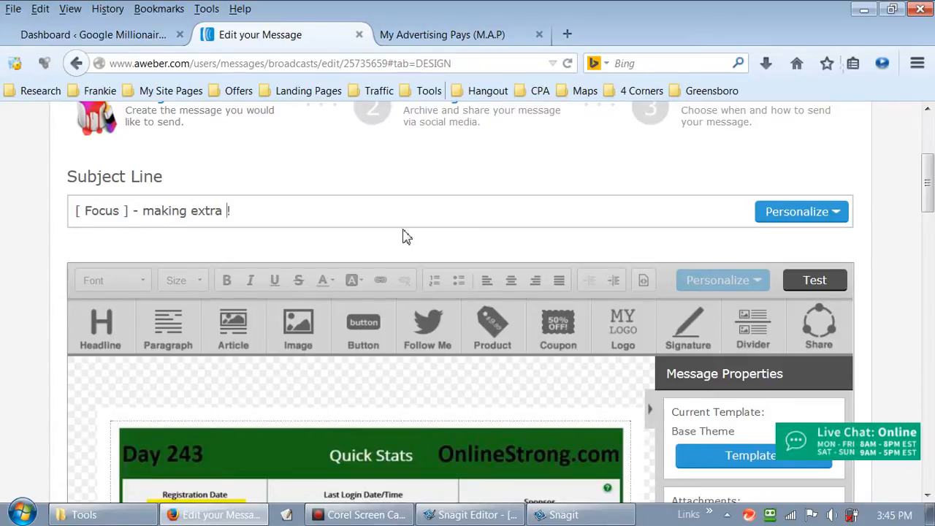
{"action": "type", "text": "money"}
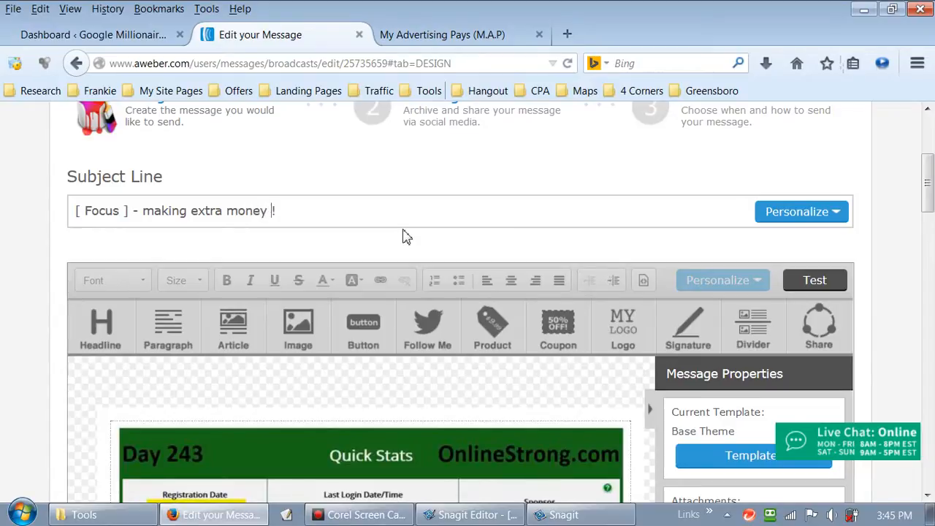
{"action": "type", "text": "is a goo"}
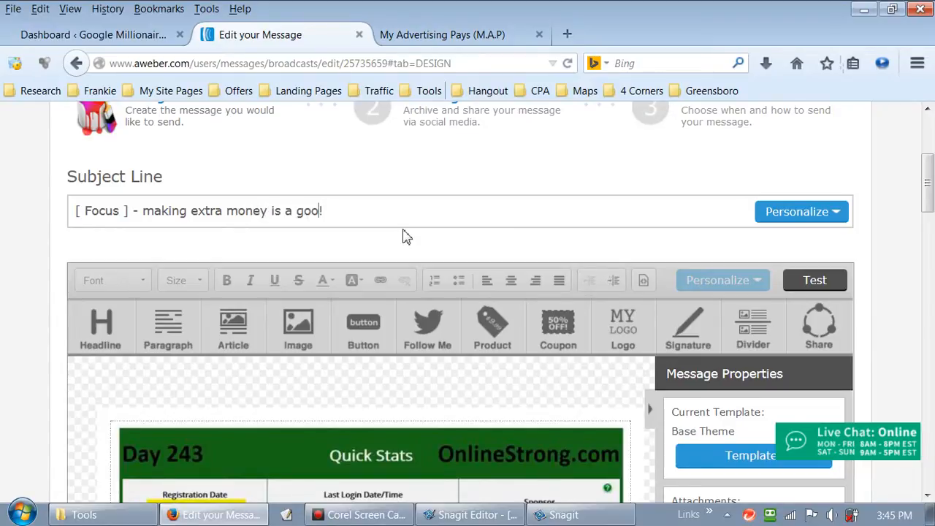
{"action": "type", "text": "d thing!"}
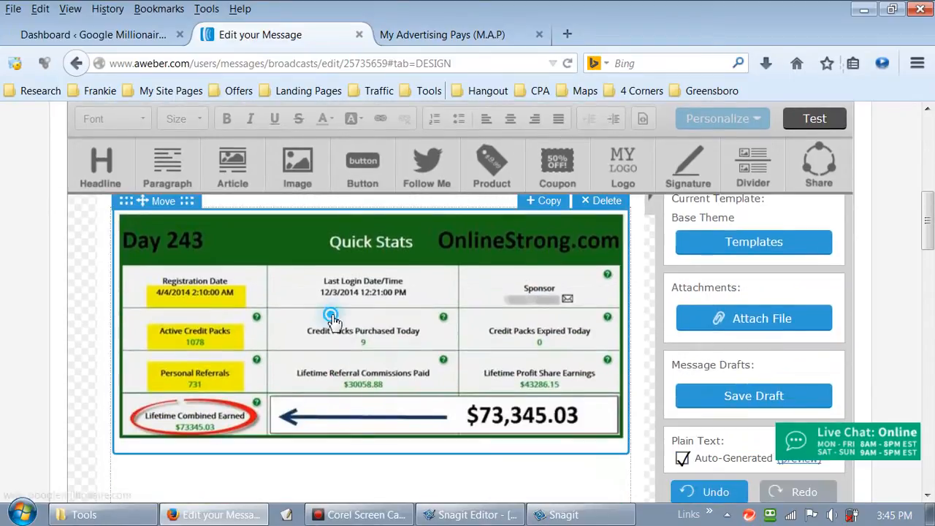
Step: Select the Day 243 Quick Stats image and start uploading a replacement from the computer
{"action": "left_click", "coordinate": [332, 317]}
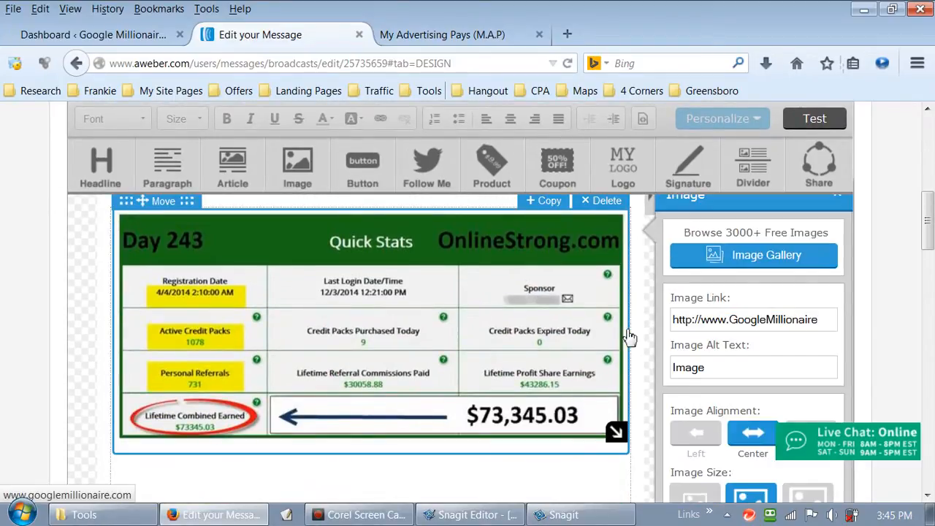
{"action": "scroll", "scroll_direction": "down", "scroll_amount": 3}
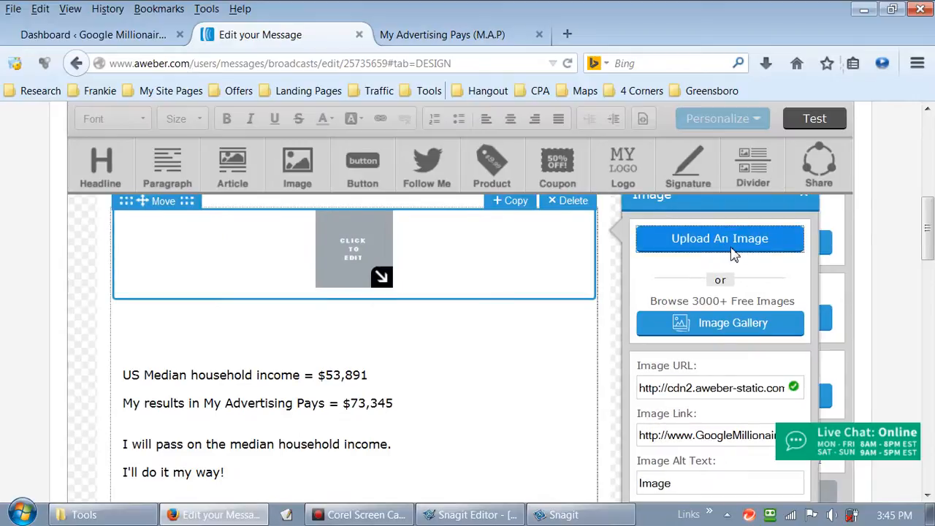
{"action": "left_click", "coordinate": [718, 238]}
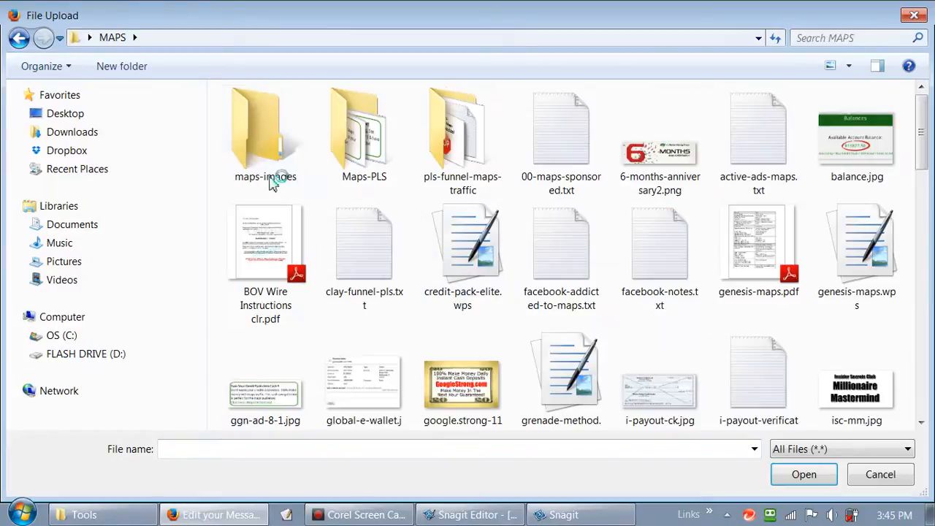
Step: Upload maps-day-244.jpg from the maps-images folder as the new Quick Stats image
{"action": "double_click", "coordinate": [266, 129]}
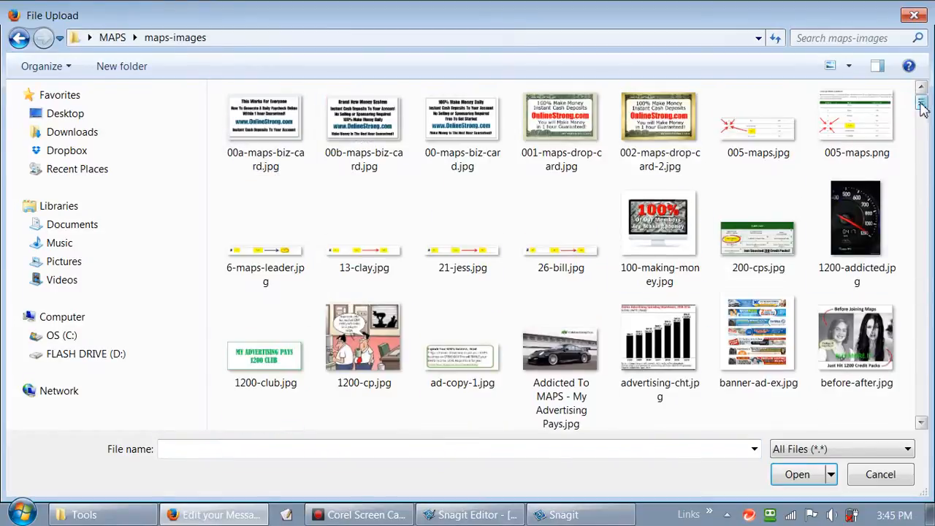
{"action": "scroll", "scroll_direction": "down", "scroll_amount": 3}
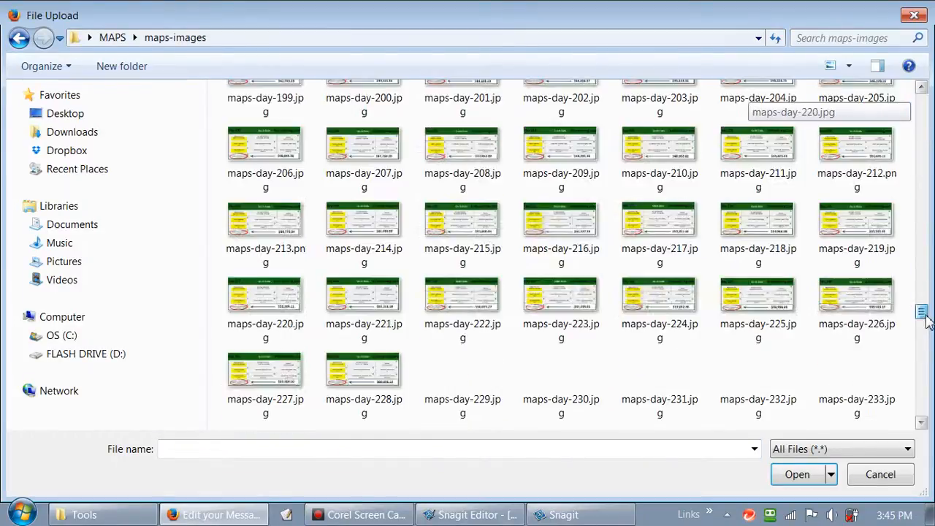
{"action": "scroll", "scroll_direction": "down", "scroll_amount": 3}
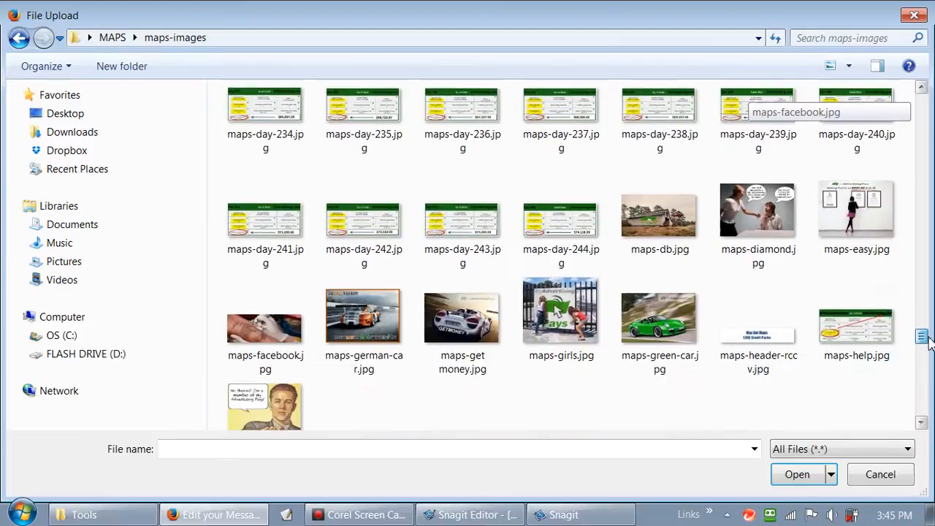
{"action": "left_click", "coordinate": [879, 473]}
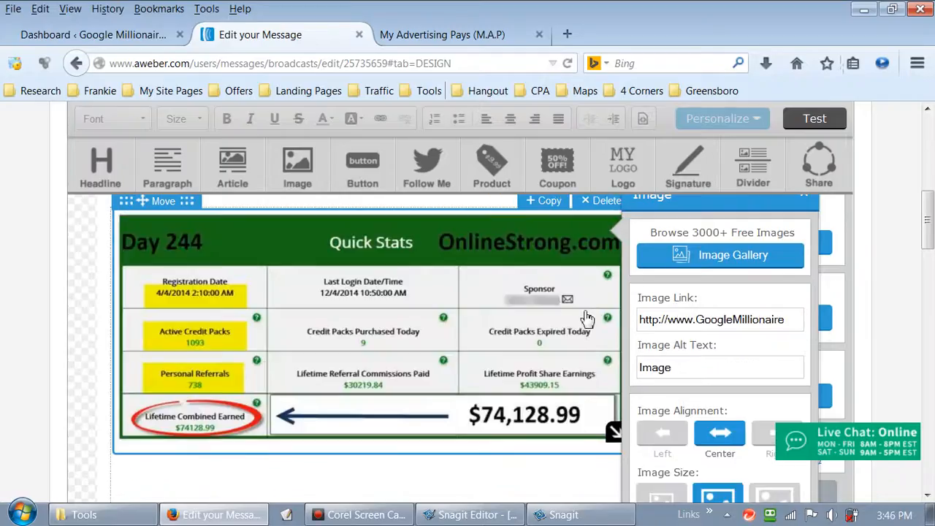
Step: Update the My Advertising Pays result in the message text to $74,128
{"action": "scroll", "scroll_direction": "down", "scroll_amount": 3}
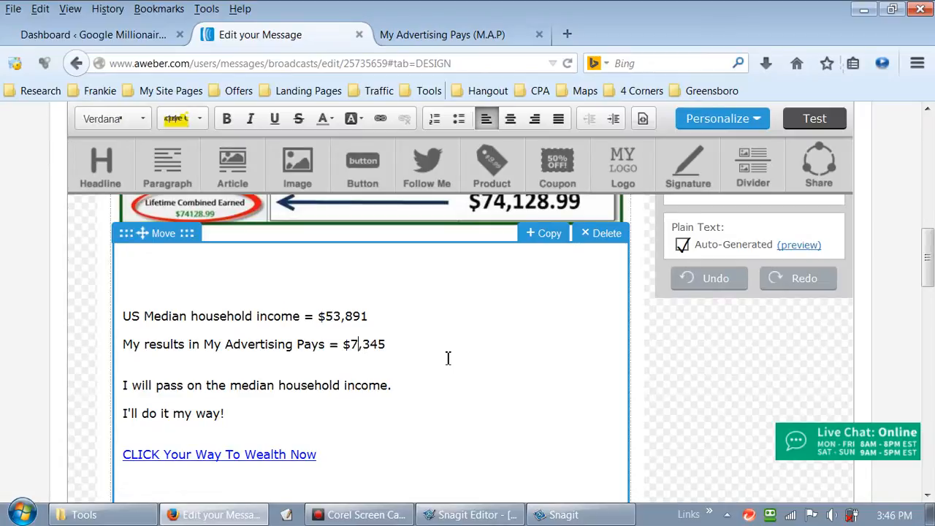
{"action": "type", "text": "4"}
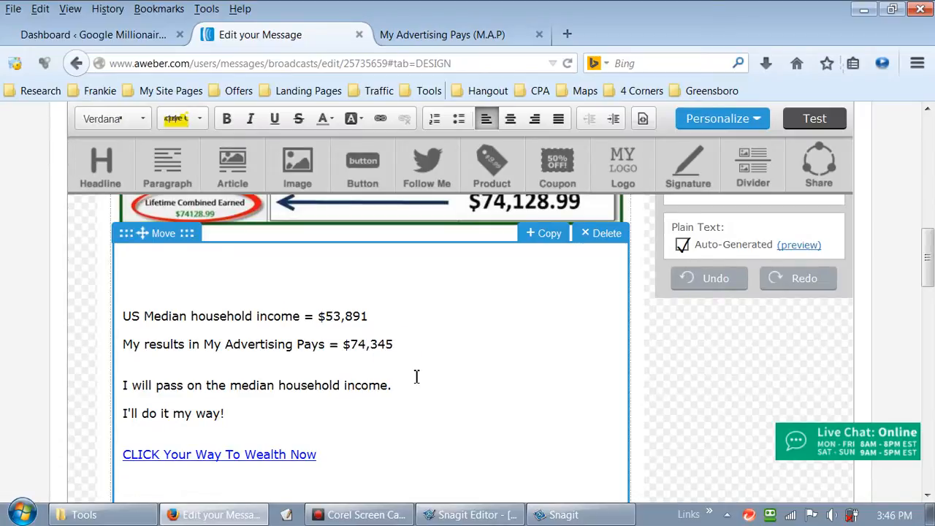
{"action": "key", "text": "BackSpace"}
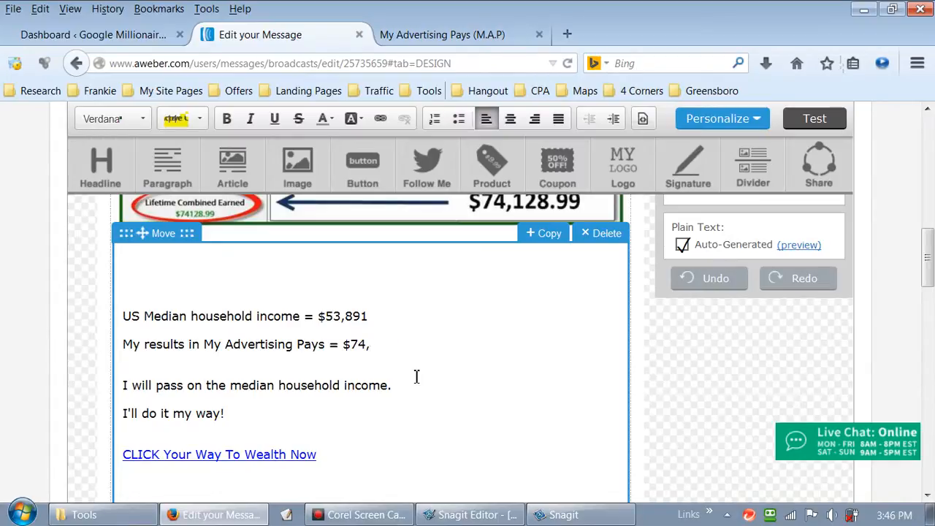
{"action": "type", "text": "128"}
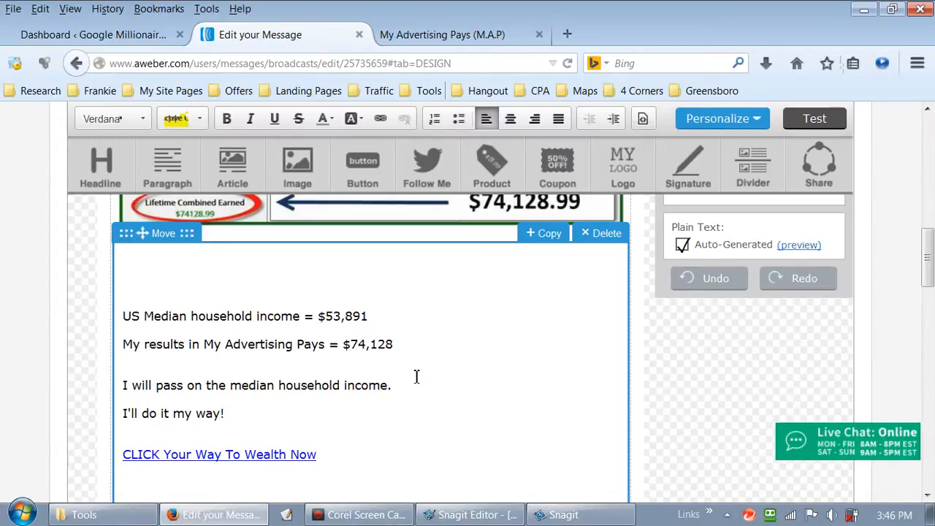
{"action": "scroll", "scroll_direction": "down", "scroll_amount": 3}
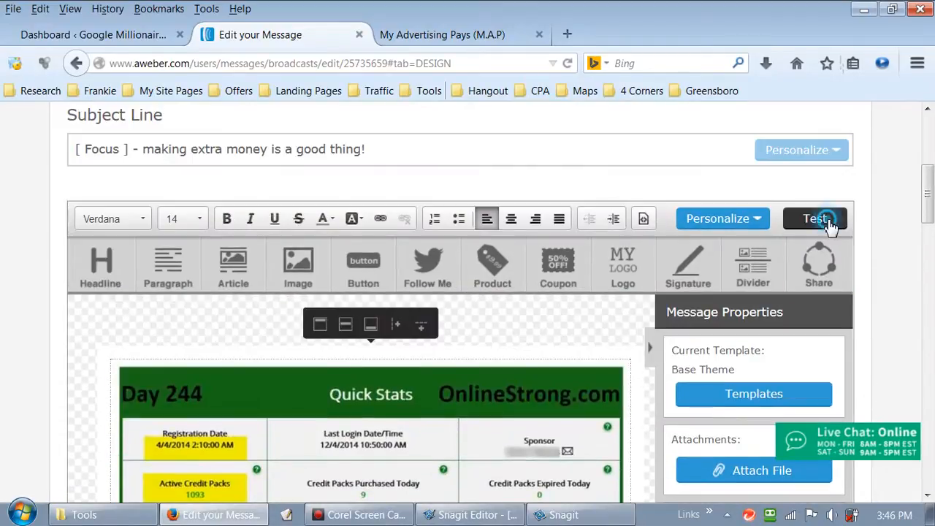
Step: Send a test copy of the Day 244 broadcast, then open a new browser tab
{"action": "left_click", "coordinate": [815, 219]}
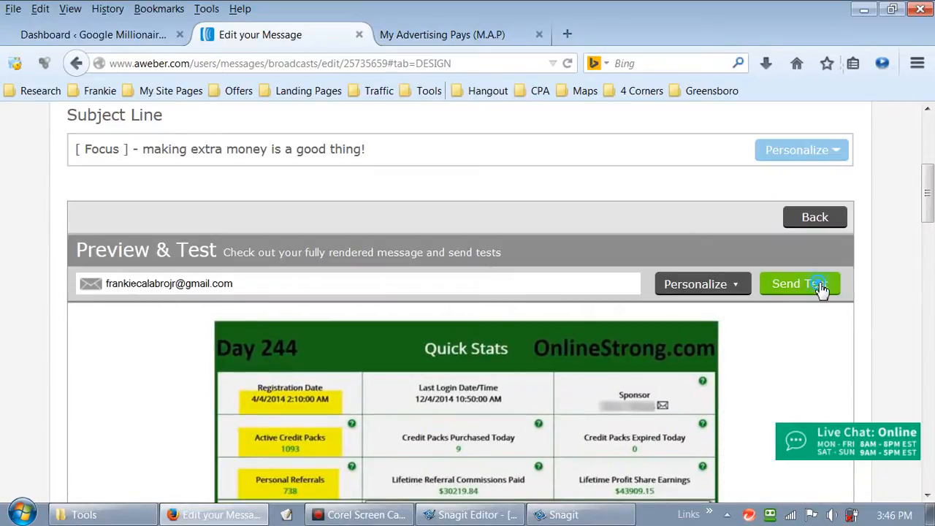
{"action": "left_click", "coordinate": [799, 283]}
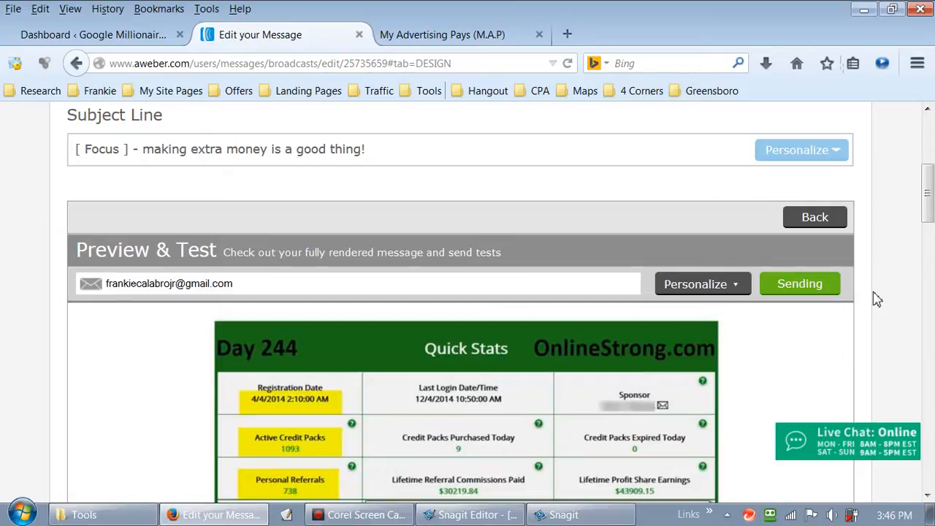
{"action": "left_click", "coordinate": [799, 284]}
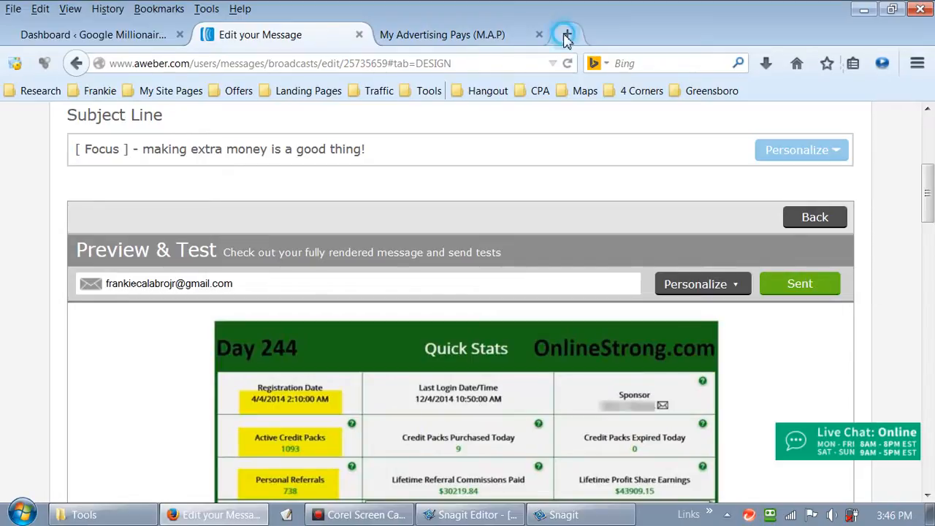
{"action": "left_click", "coordinate": [566, 35]}
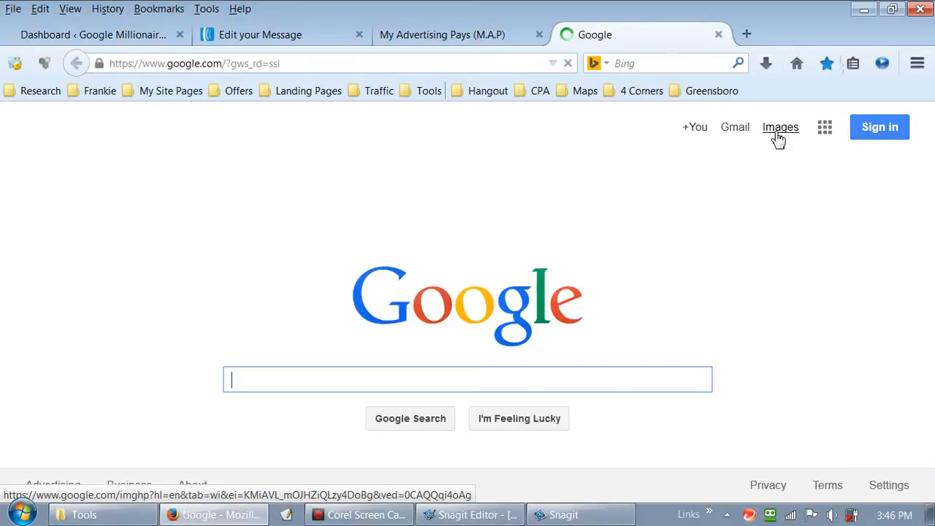
Step: Sign in to the Google account and open the Gmail inbox
{"action": "left_click", "coordinate": [880, 126]}
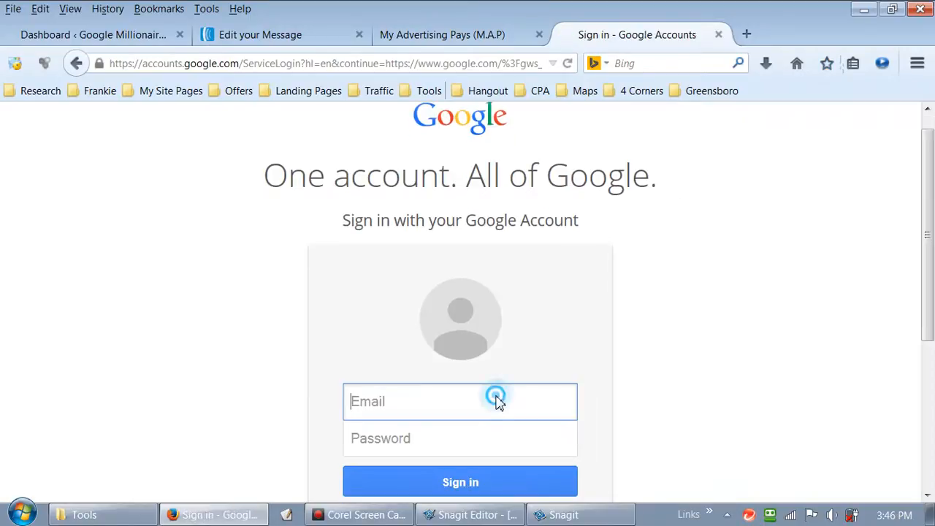
{"action": "left_click", "coordinate": [460, 400]}
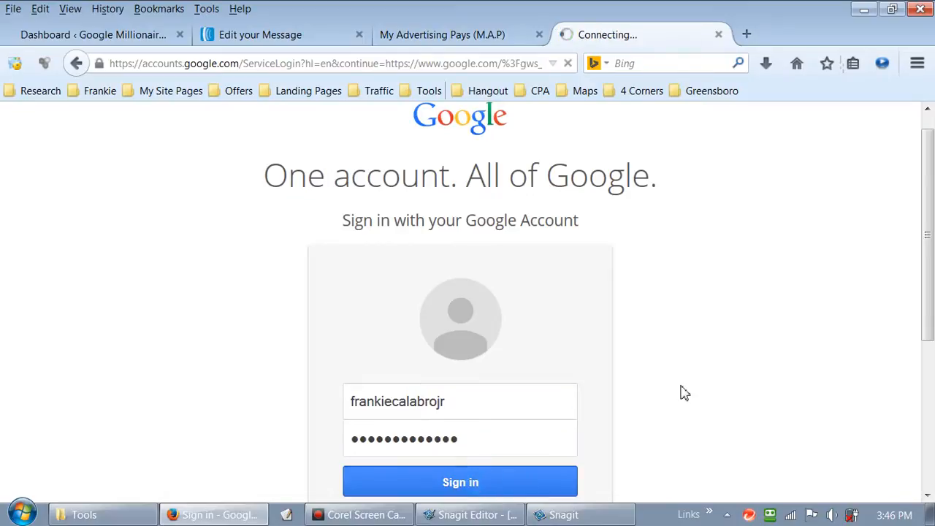
{"action": "left_click", "coordinate": [460, 482]}
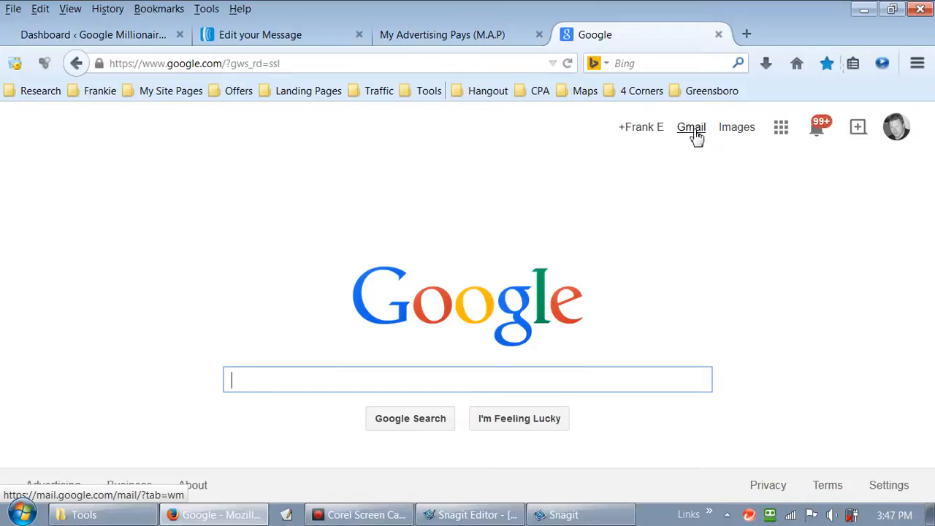
{"action": "left_click", "coordinate": [689, 125]}
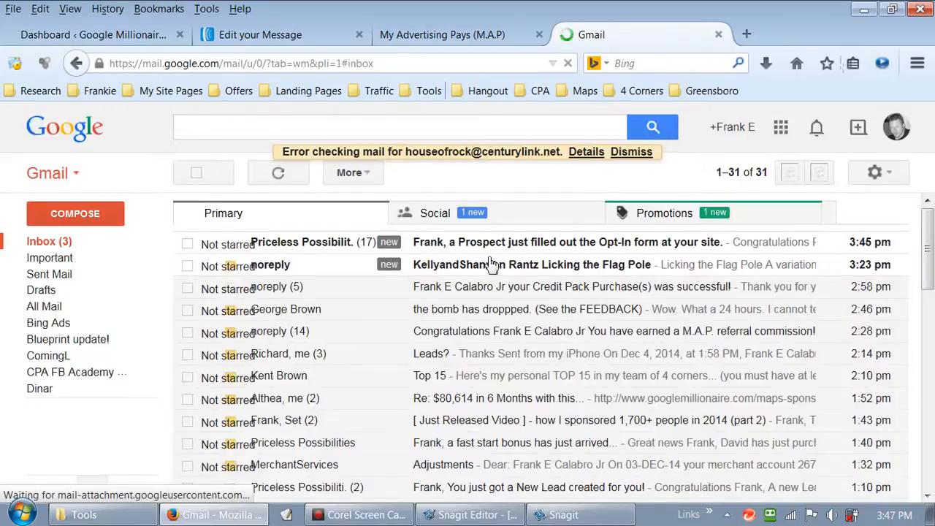
Step: Check the Social and Promotions tabs and open the '[ Focus ] - making extra money is a good thing!' test email
{"action": "left_click", "coordinate": [528, 216]}
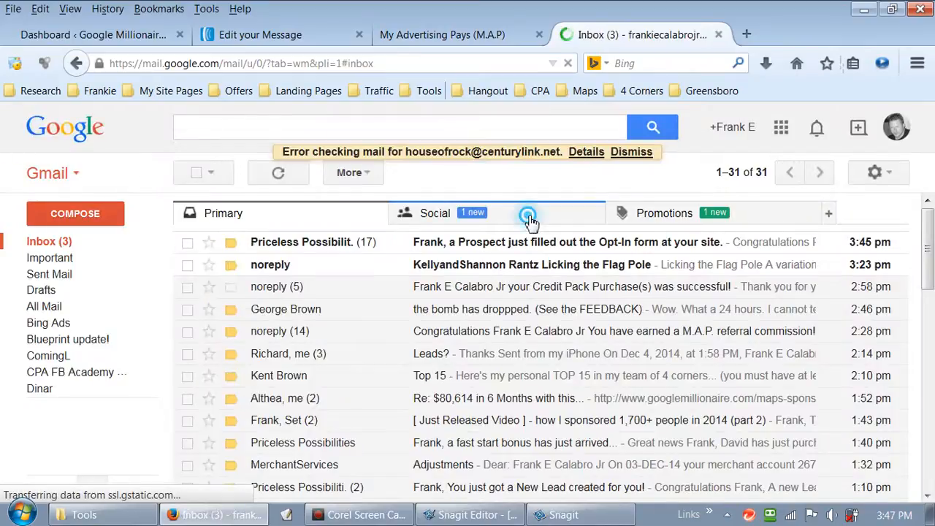
{"action": "left_click", "coordinate": [663, 214]}
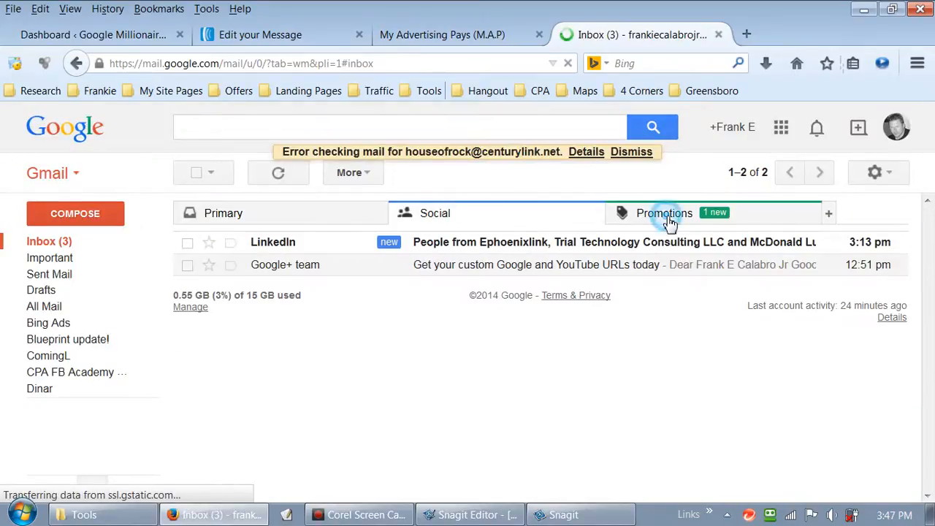
{"action": "left_click", "coordinate": [663, 213]}
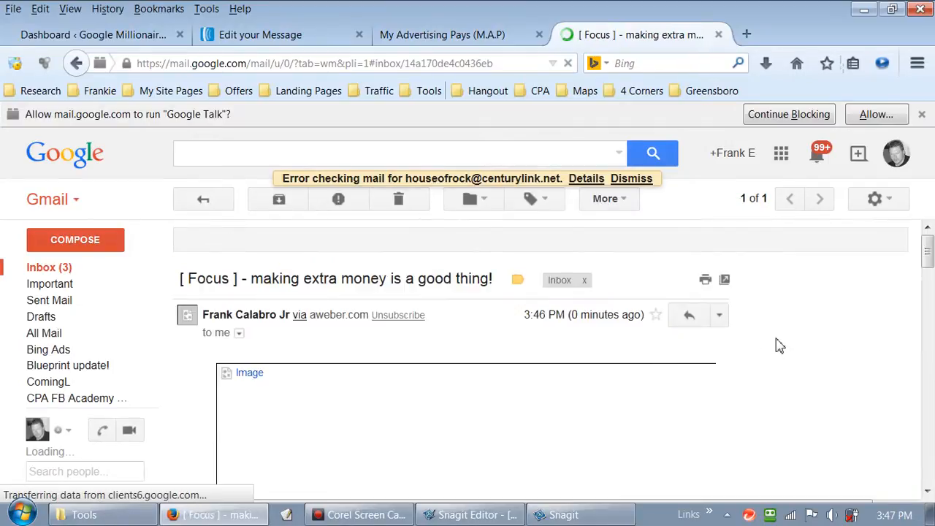
{"action": "mouse_move", "coordinate": [783, 341]}
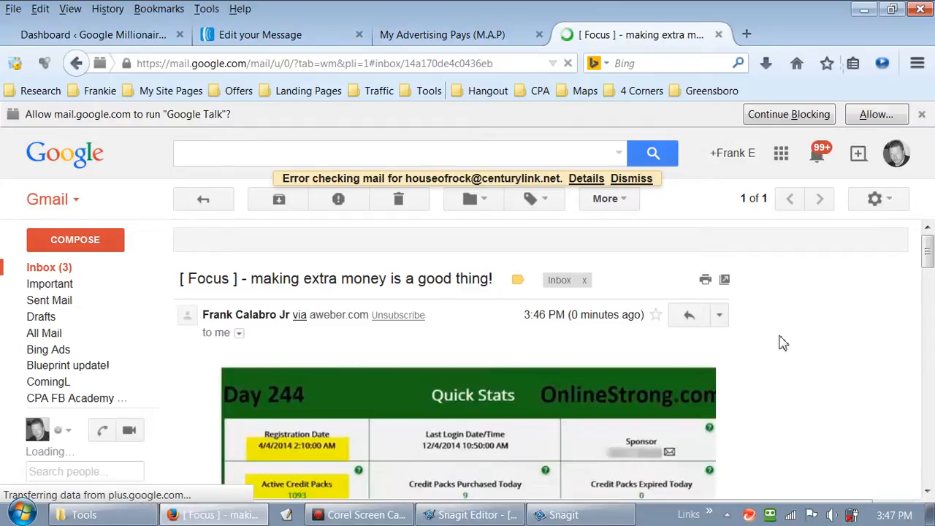
{"action": "scroll", "scroll_direction": "down", "scroll_amount": 3}
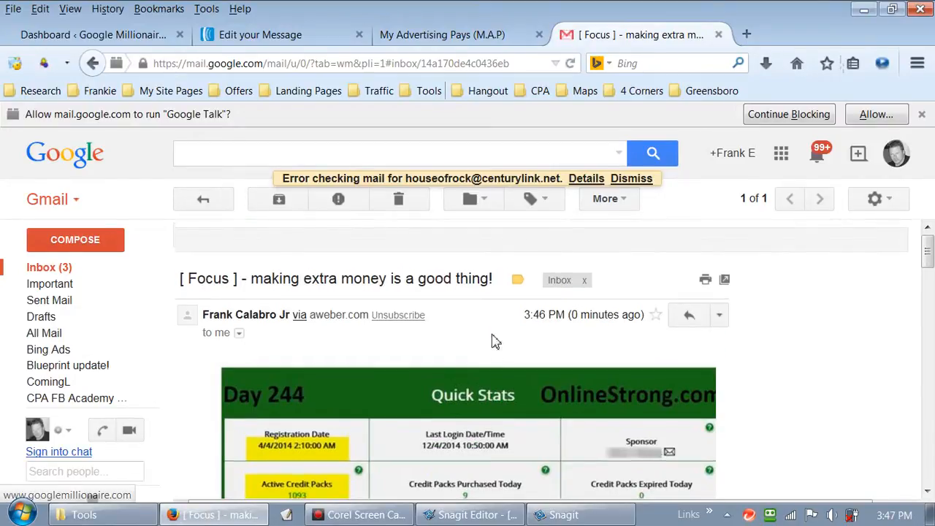
{"action": "scroll", "scroll_direction": "down", "scroll_amount": 3}
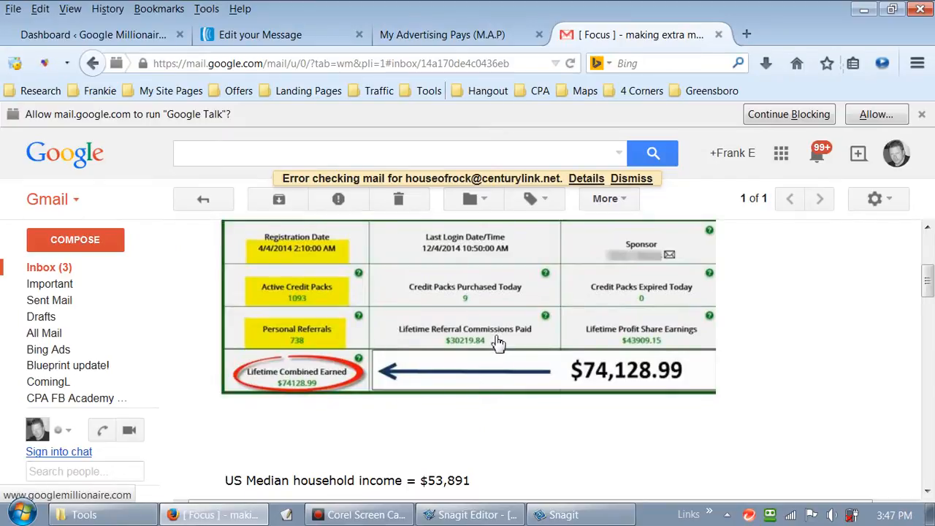
{"action": "scroll", "scroll_direction": "down", "scroll_amount": 3}
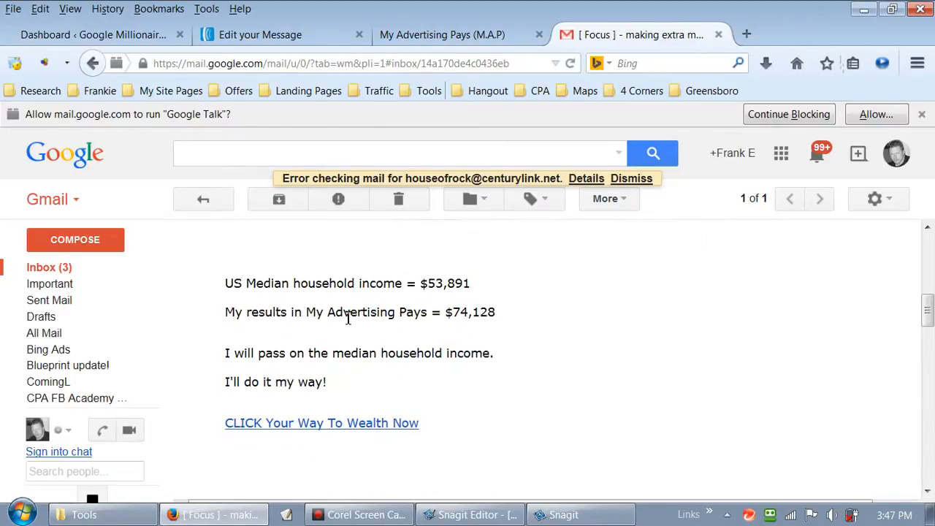
{"action": "mouse_move", "coordinate": [345, 328]}
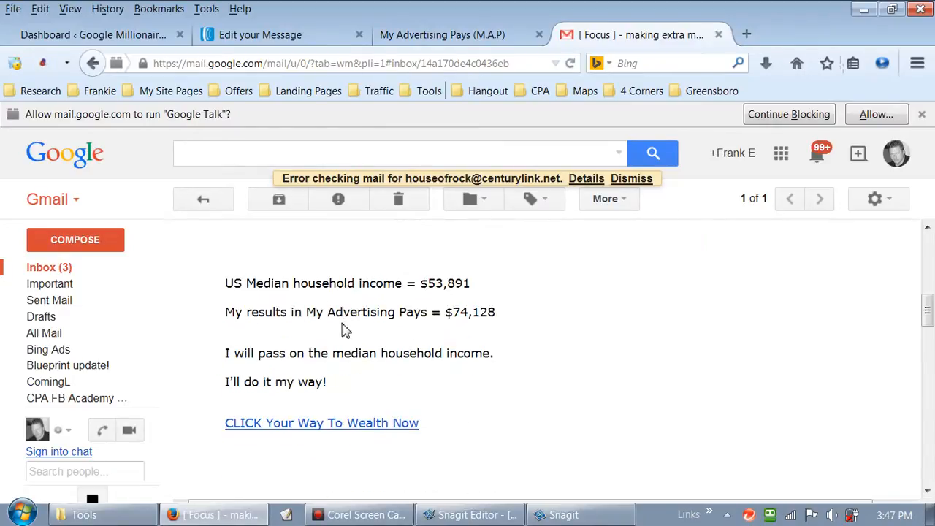
{"action": "scroll", "scroll_direction": "down", "scroll_amount": 3}
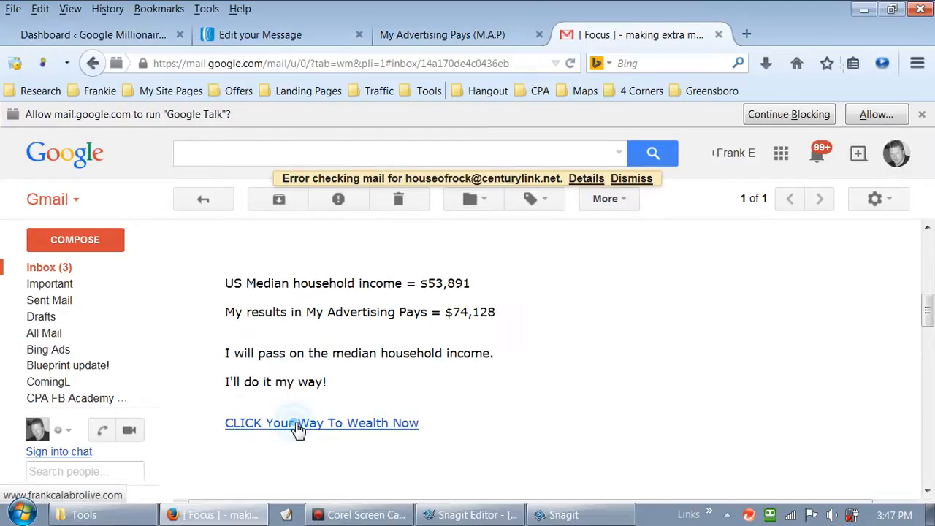
{"action": "left_click", "coordinate": [322, 424]}
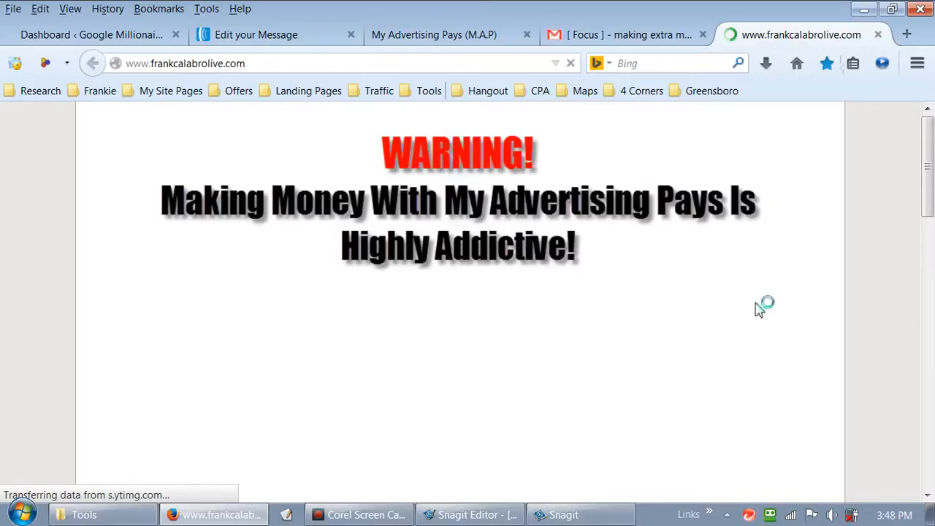
{"action": "scroll", "scroll_direction": "down", "scroll_amount": 3}
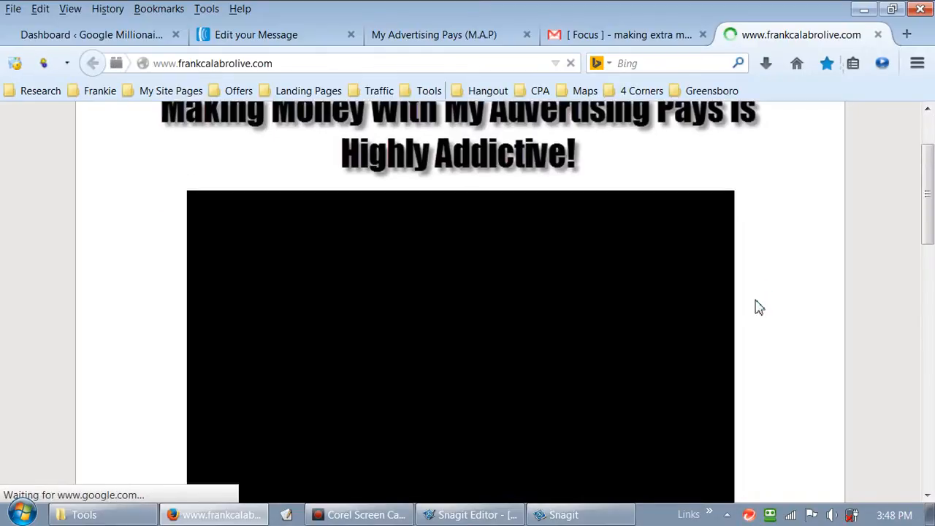
{"action": "mouse_move", "coordinate": [754, 306]}
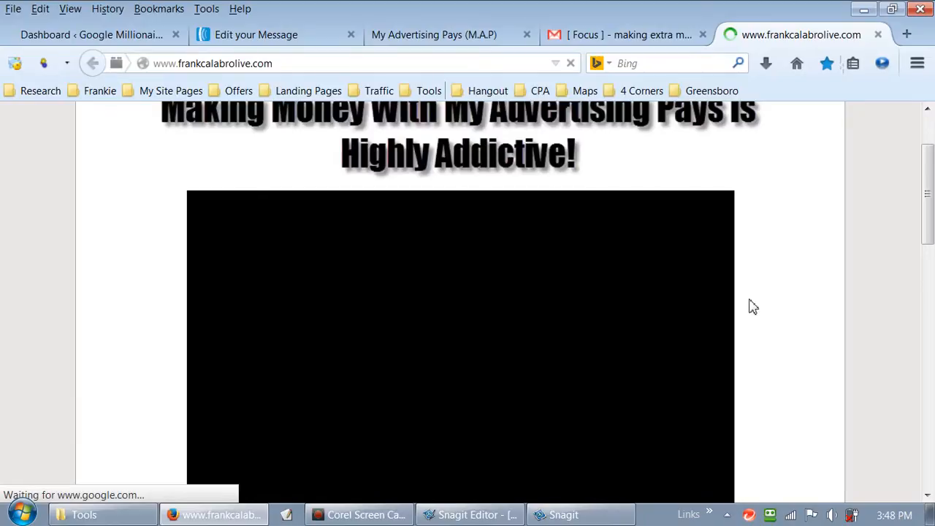
{"action": "mouse_move", "coordinate": [879, 35]}
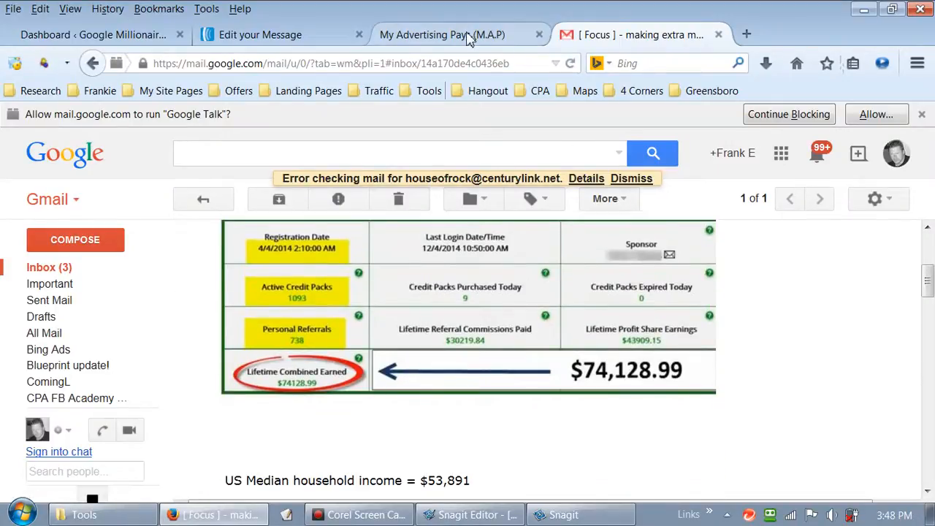
Step: Return to the broadcast editor and recheck the stats image in the message
{"action": "left_click", "coordinate": [260, 35]}
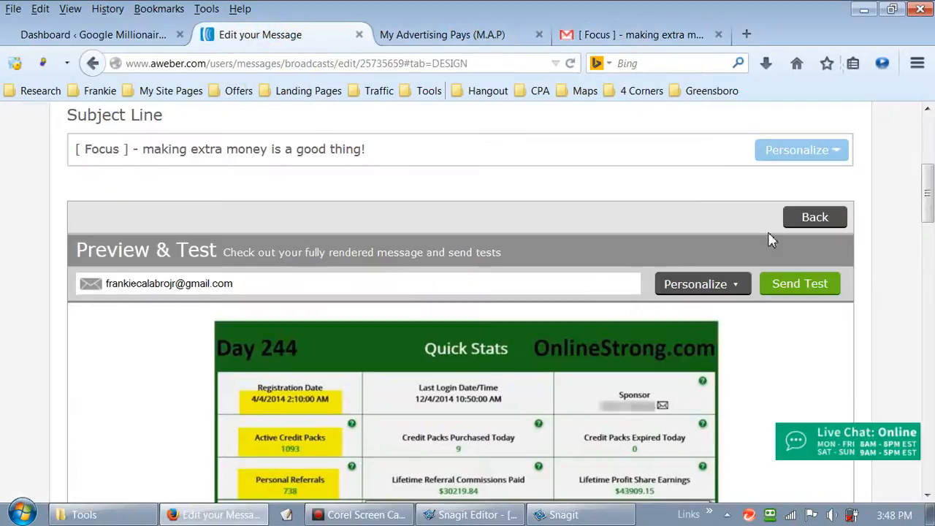
{"action": "mouse_move", "coordinate": [705, 276]}
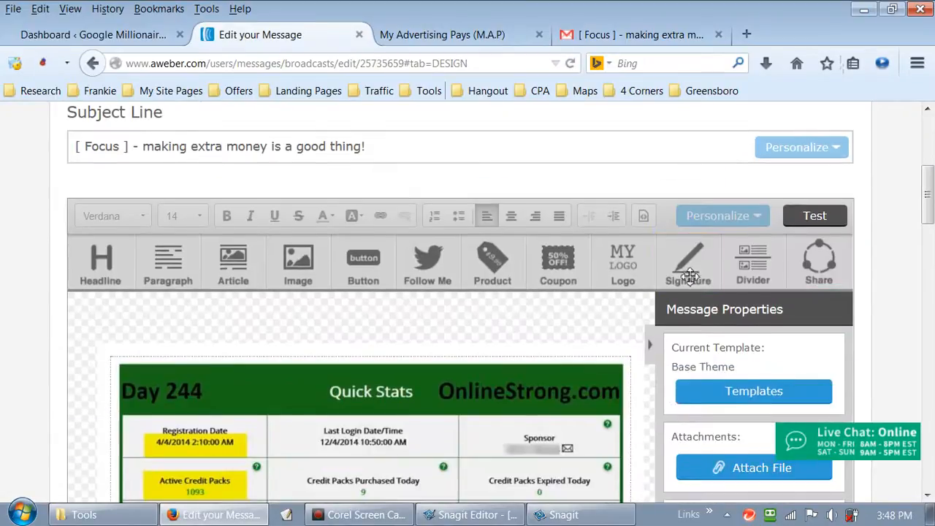
{"action": "scroll", "scroll_direction": "down", "scroll_amount": 3}
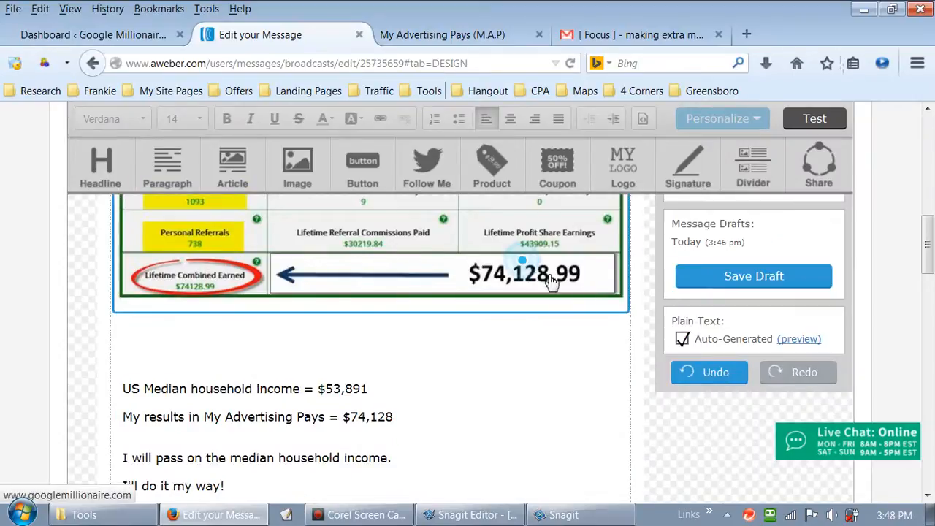
{"action": "left_click", "coordinate": [523, 273]}
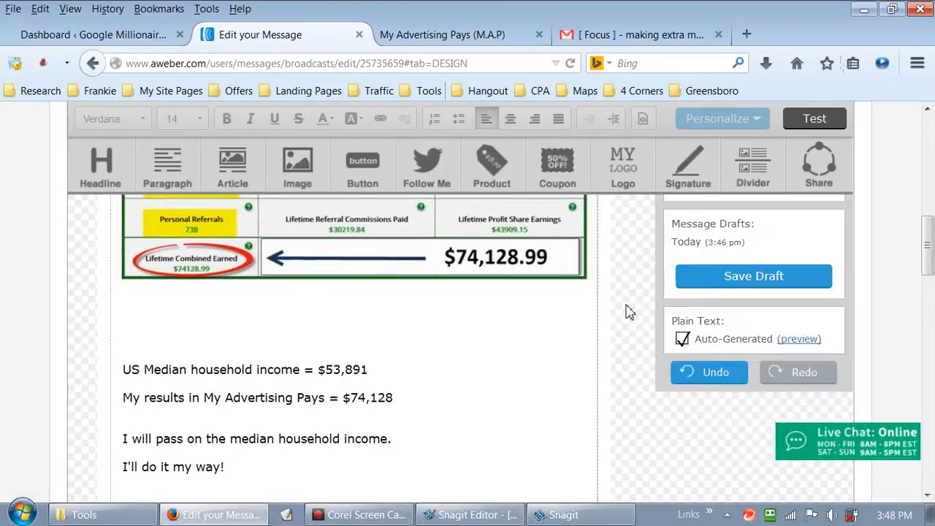
{"action": "scroll", "scroll_direction": "down", "scroll_amount": 3}
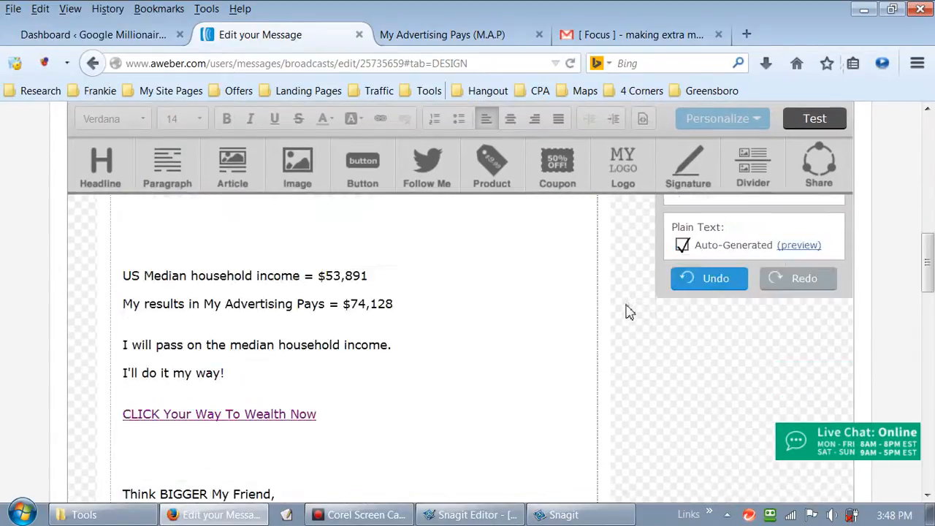
{"action": "left_click", "coordinate": [707, 277]}
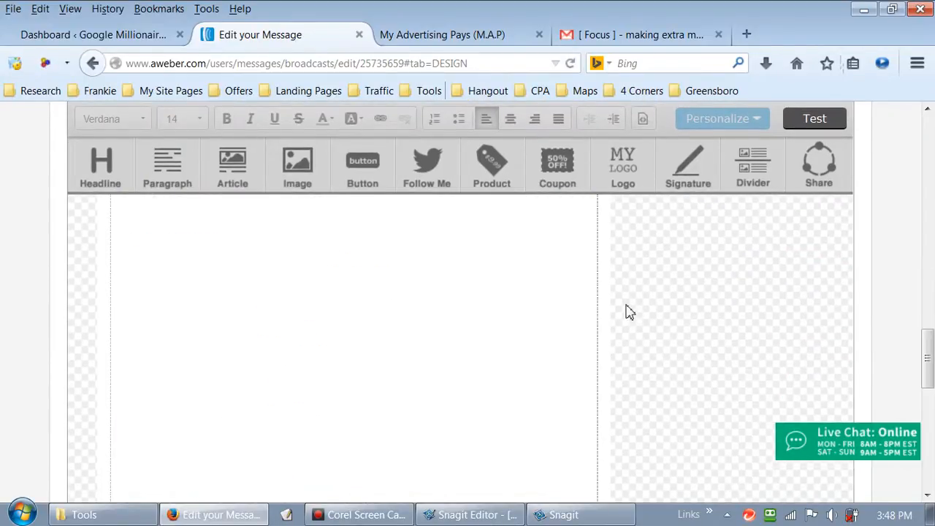
{"action": "scroll", "scroll_direction": "down", "scroll_amount": 3}
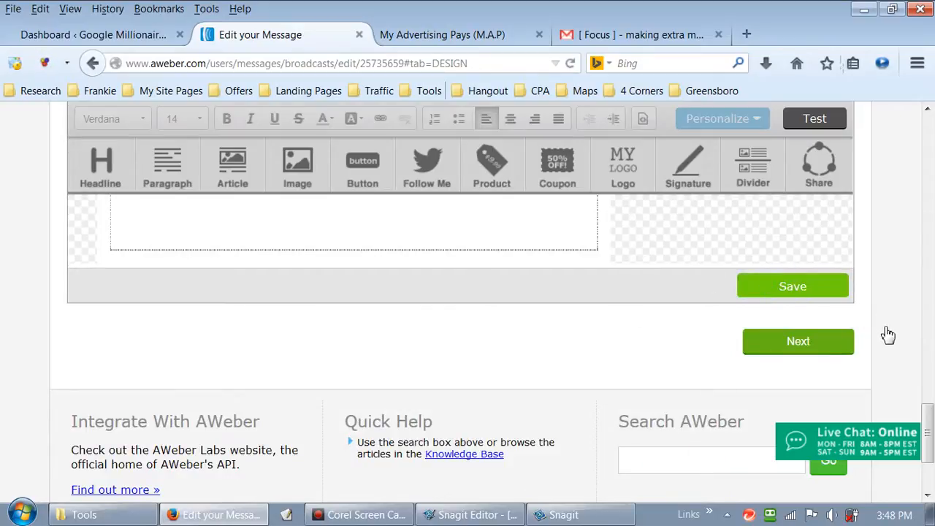
Step: Save the Day 244 broadcast message and continue to the Sharing step
{"action": "left_click", "coordinate": [792, 285]}
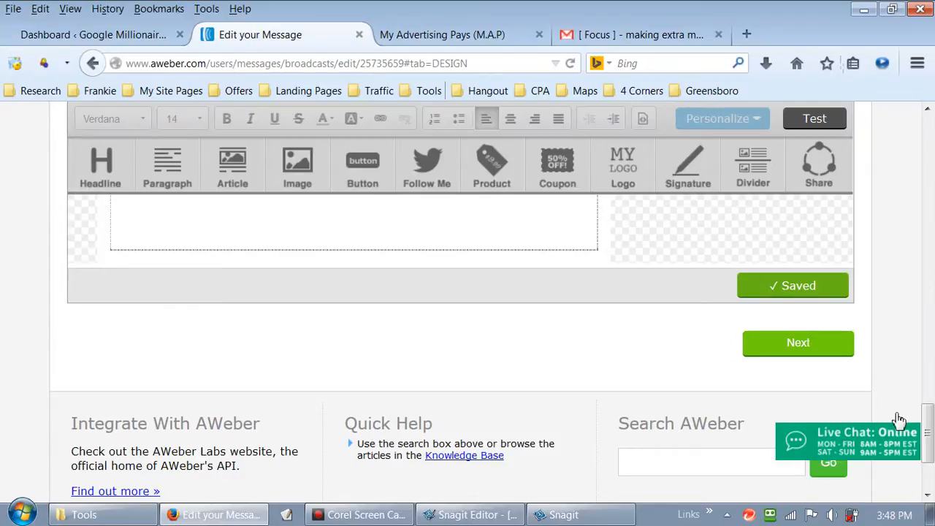
{"action": "left_click", "coordinate": [798, 342]}
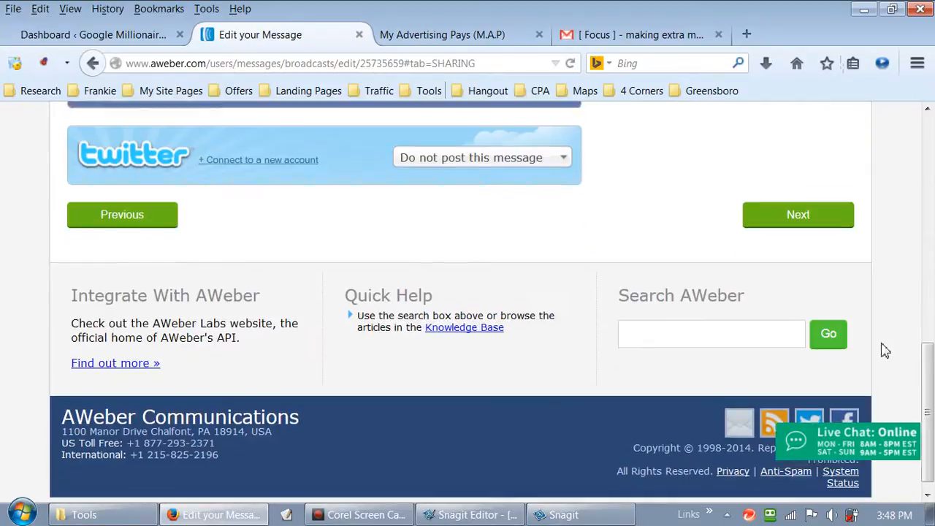
Step: Advance to the Publish step and switch the Scheduler to ON, revealing the December 2014 calendar
{"action": "scroll", "scroll_direction": "down", "scroll_amount": 3}
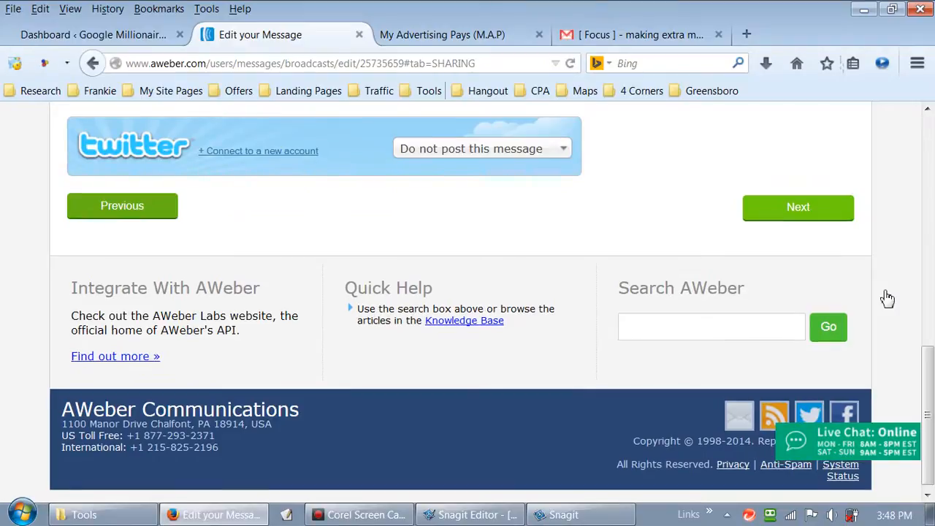
{"action": "left_click", "coordinate": [797, 207]}
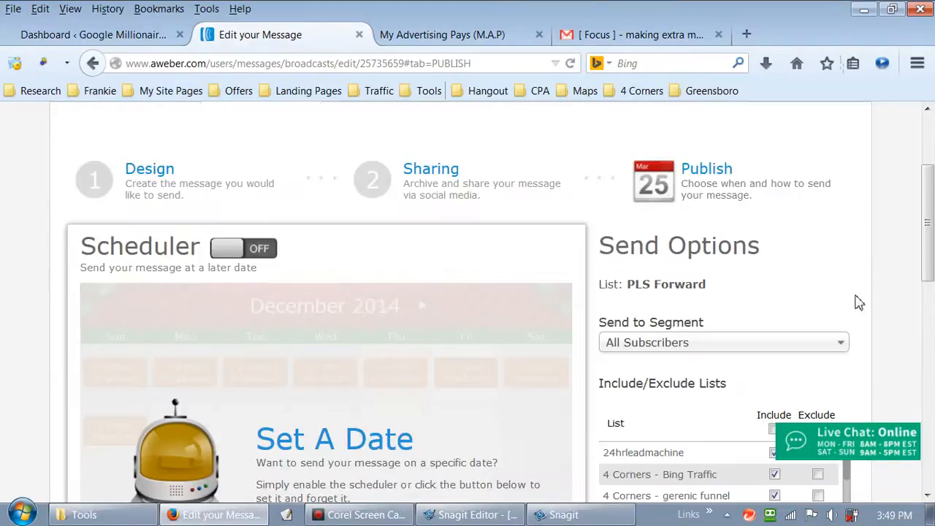
{"action": "left_click", "coordinate": [243, 249]}
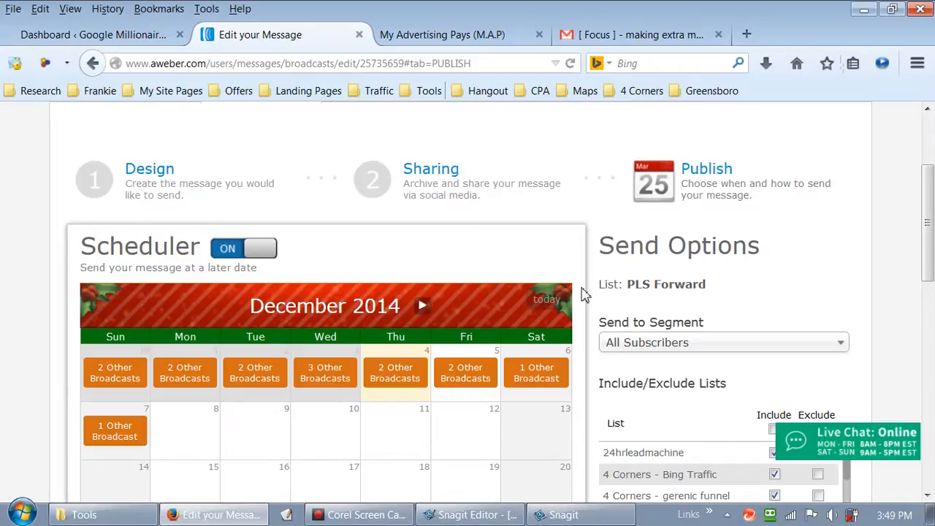
{"action": "scroll", "scroll_direction": "down", "scroll_amount": 3}
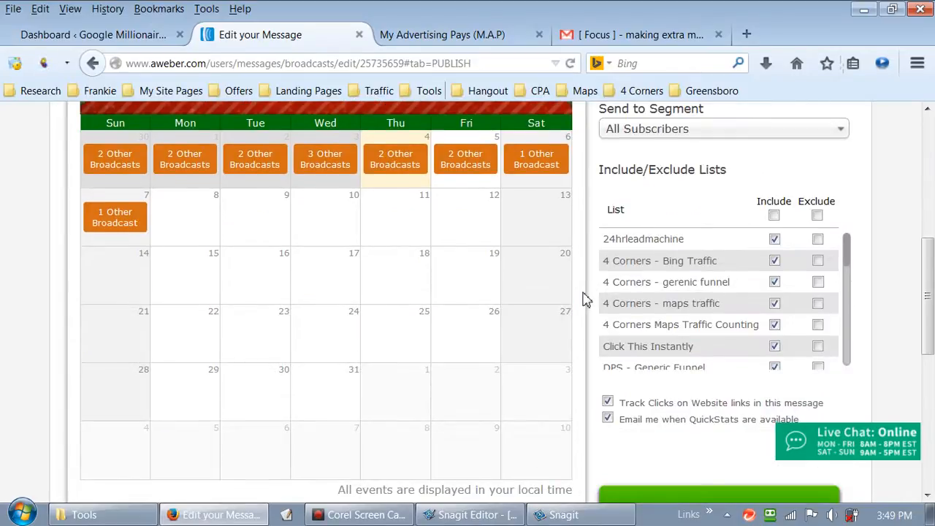
{"action": "mouse_move", "coordinate": [565, 301]}
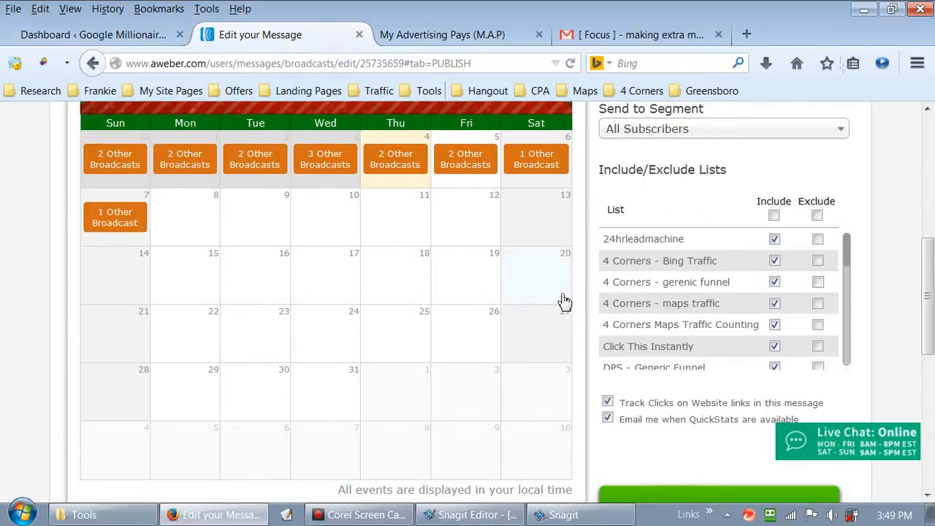
{"action": "mouse_move", "coordinate": [550, 298]}
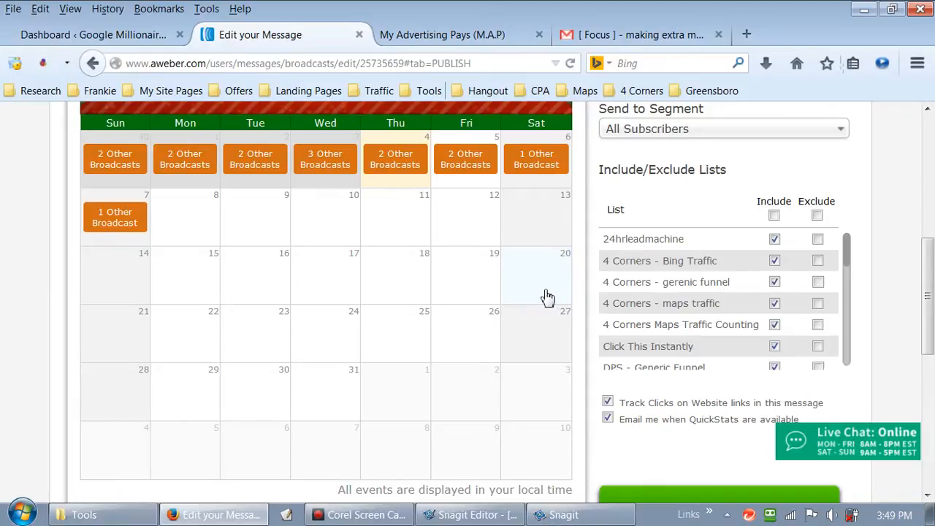
{"action": "mouse_move", "coordinate": [506, 298]}
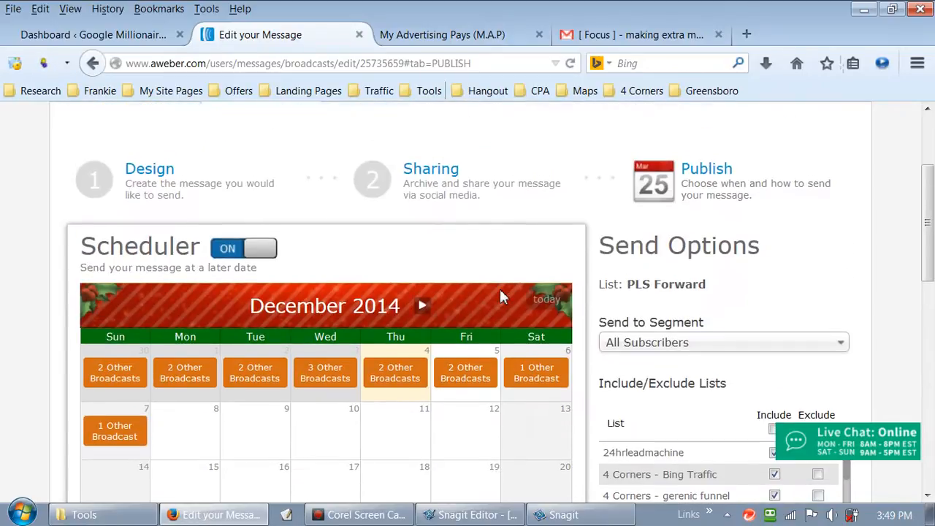
{"action": "scroll", "scroll_direction": "down", "scroll_amount": 3}
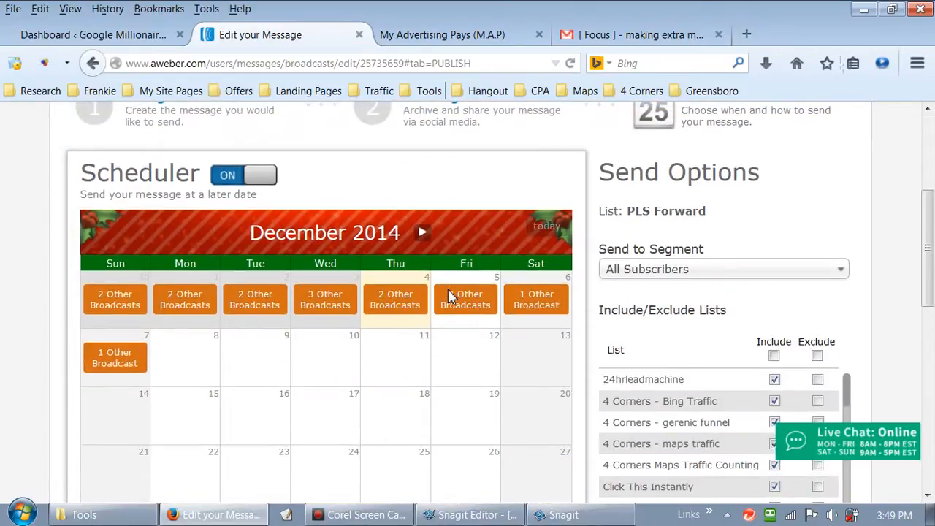
{"action": "mouse_move", "coordinate": [427, 314]}
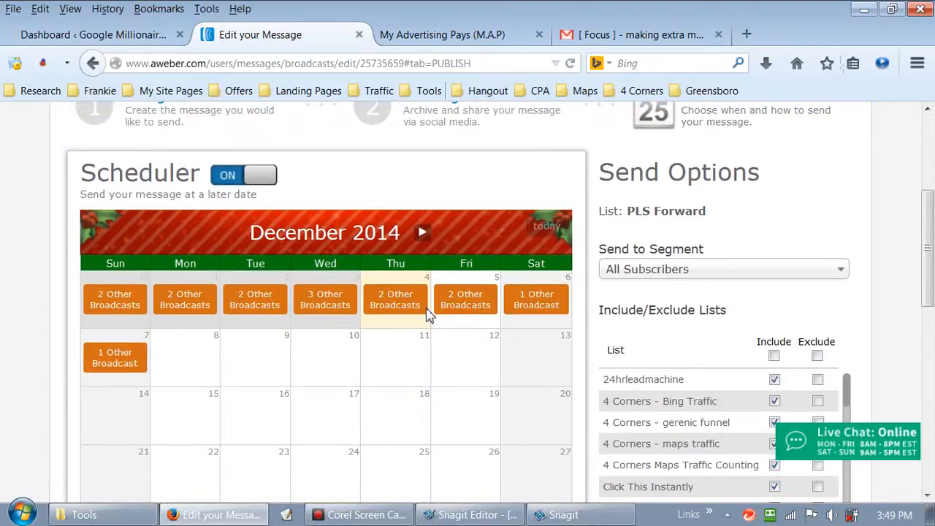
{"action": "mouse_move", "coordinate": [402, 330]}
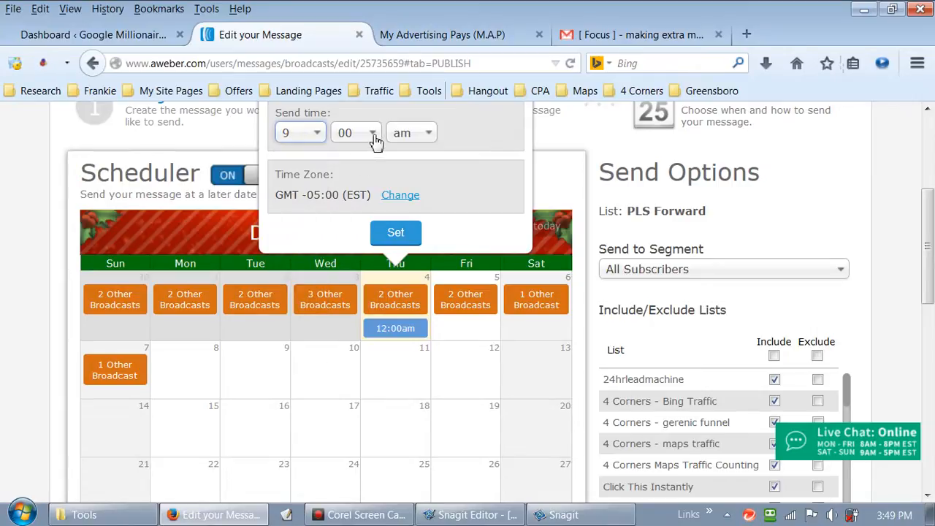
Step: Set the December 4 send time to 9:30 pm, then schedule and queue the broadcast
{"action": "left_click", "coordinate": [371, 132]}
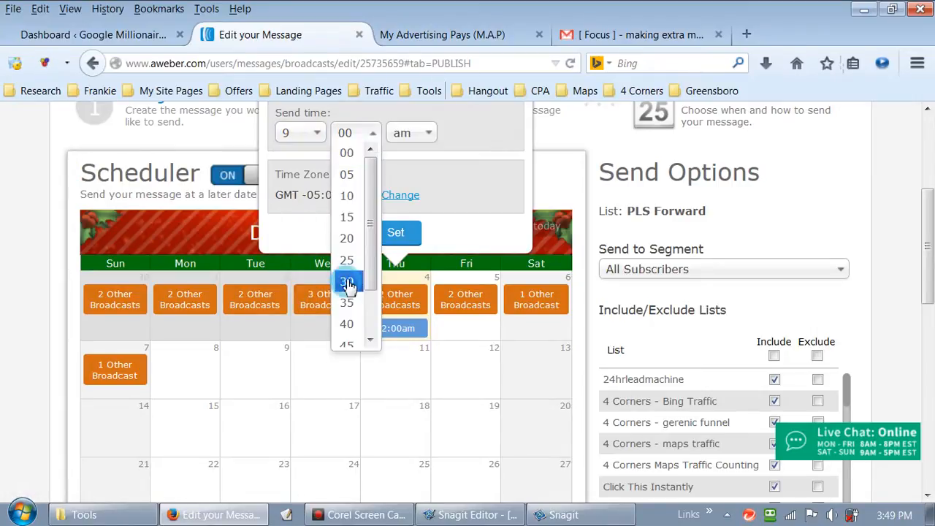
{"action": "left_click", "coordinate": [347, 281]}
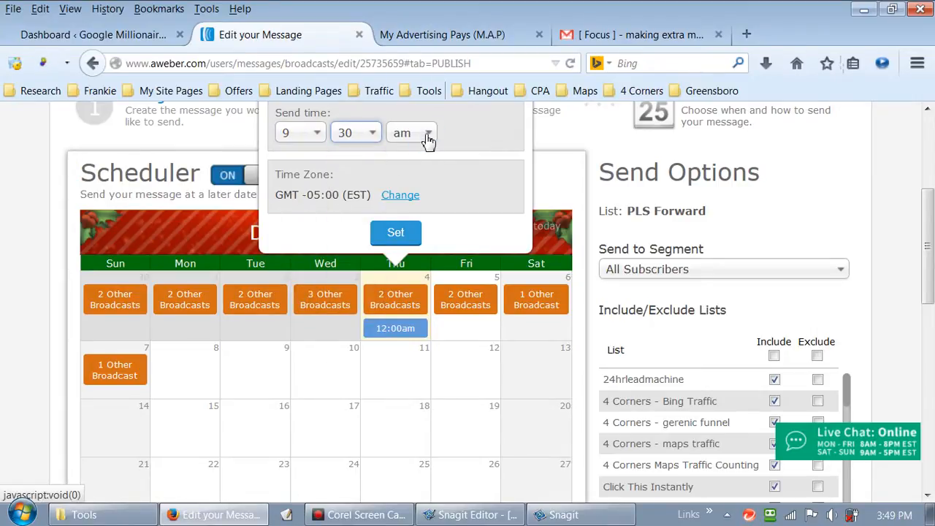
{"action": "left_click", "coordinate": [412, 132]}
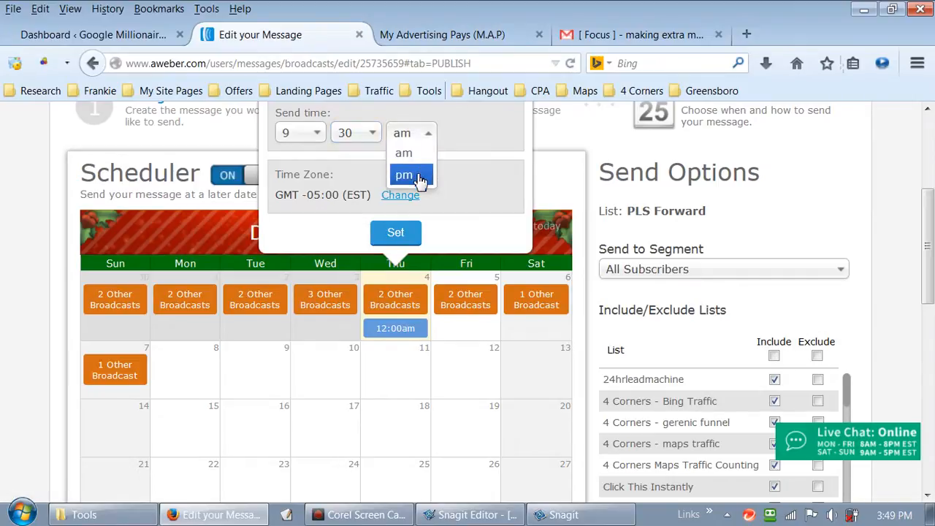
{"action": "left_click", "coordinate": [403, 175]}
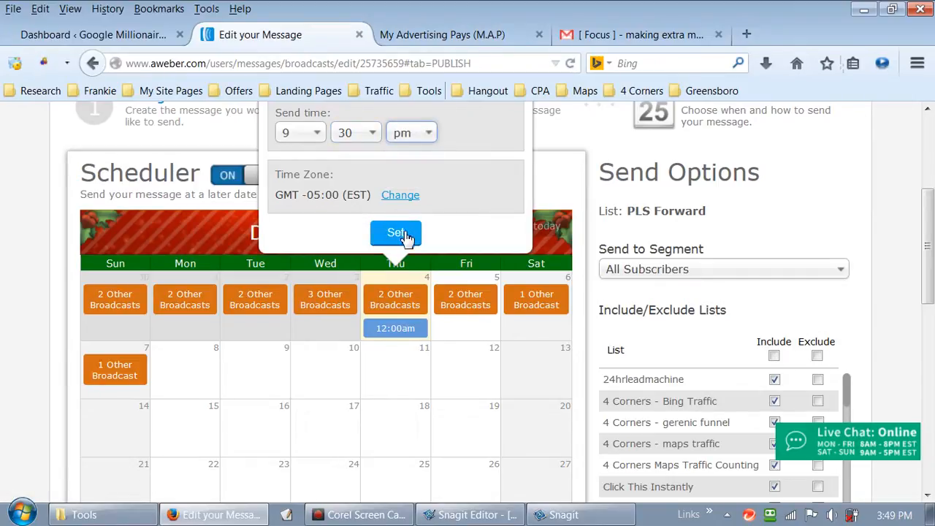
{"action": "left_click", "coordinate": [395, 232]}
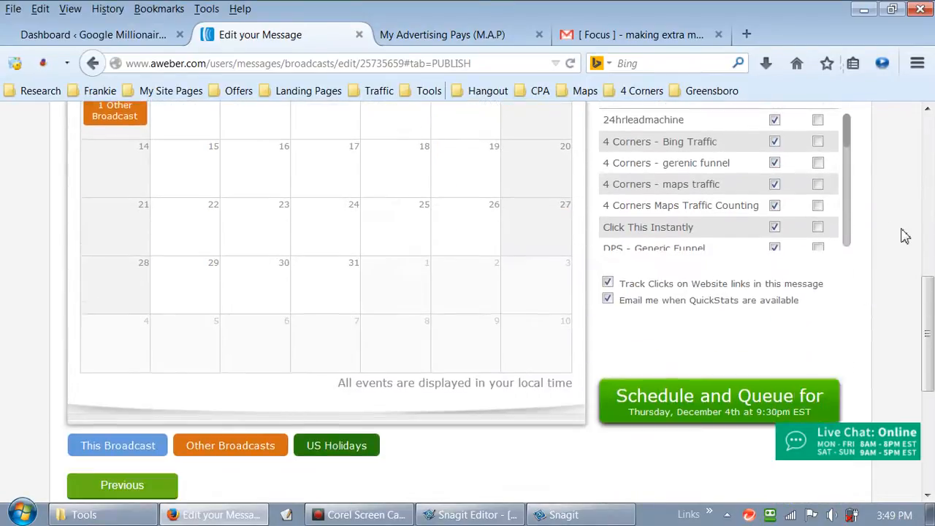
{"action": "scroll", "scroll_direction": "down", "scroll_amount": 3}
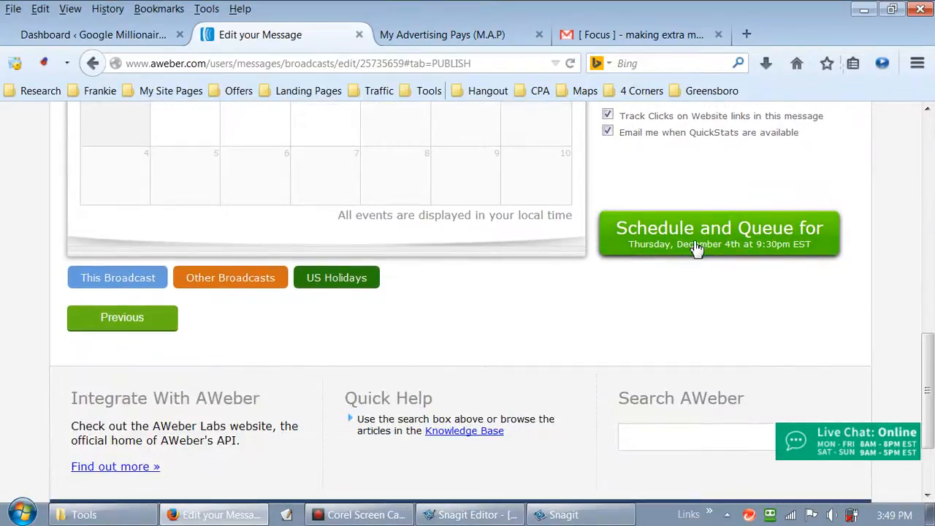
{"action": "left_click", "coordinate": [719, 232]}
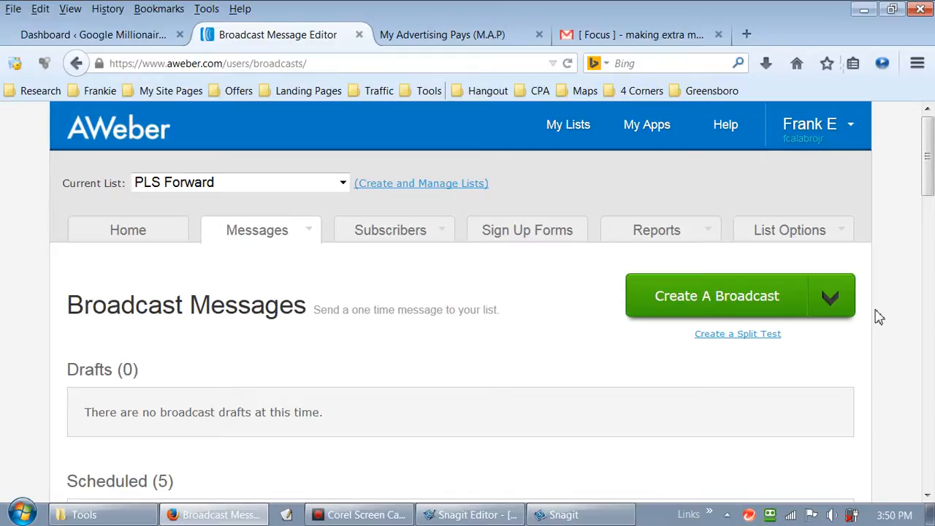
Step: Verify the broadcast shows as scheduled for 12/04/14 09:30 PM, then return to the My Advertising Pays site
{"action": "scroll", "scroll_direction": "down", "scroll_amount": 3}
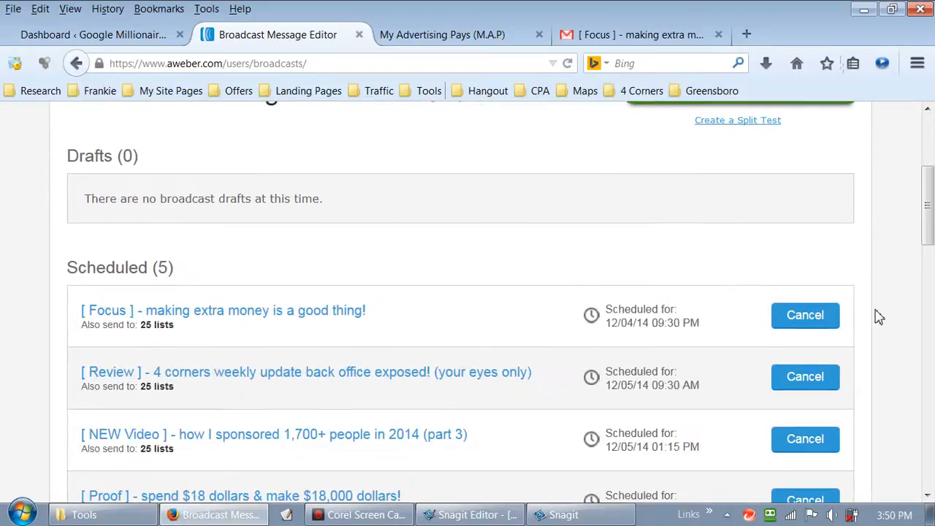
{"action": "scroll", "scroll_direction": "down", "scroll_amount": 3}
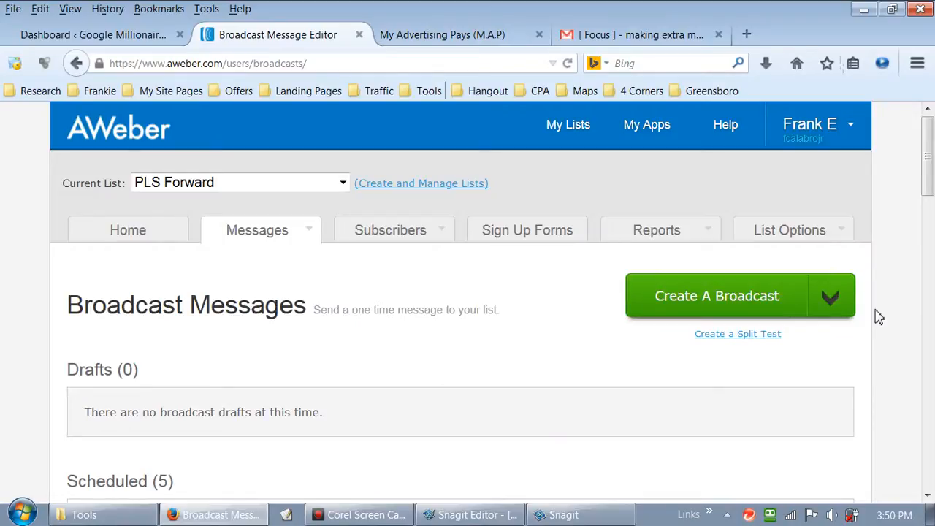
{"action": "left_click", "coordinate": [830, 295]}
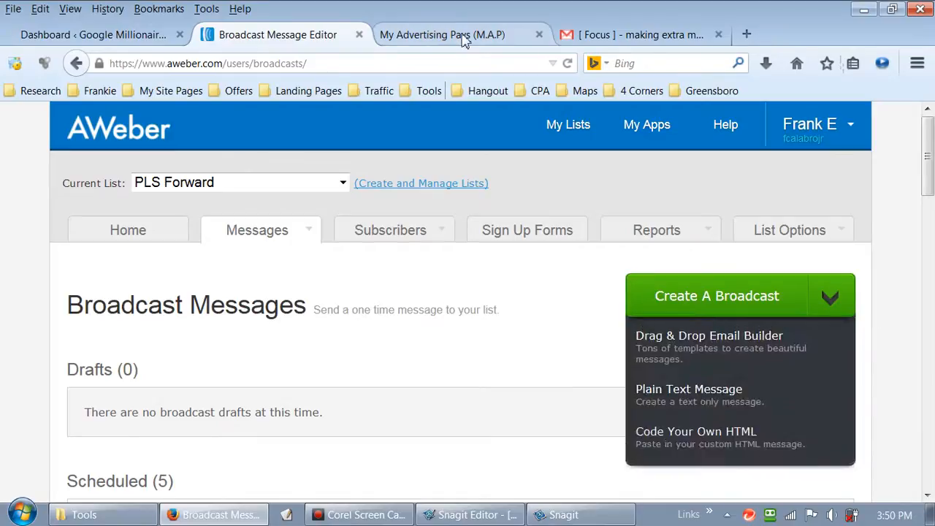
{"action": "left_click", "coordinate": [441, 35]}
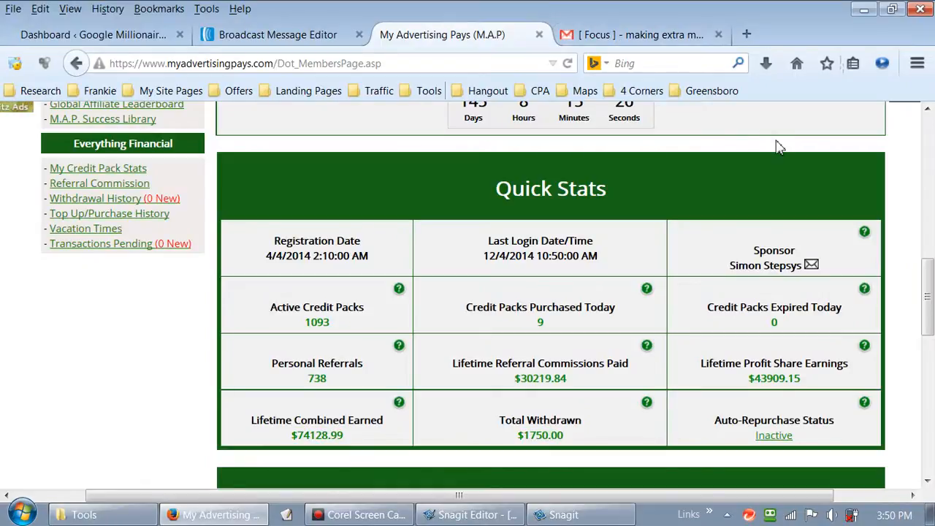
{"action": "mouse_move", "coordinate": [900, 190]}
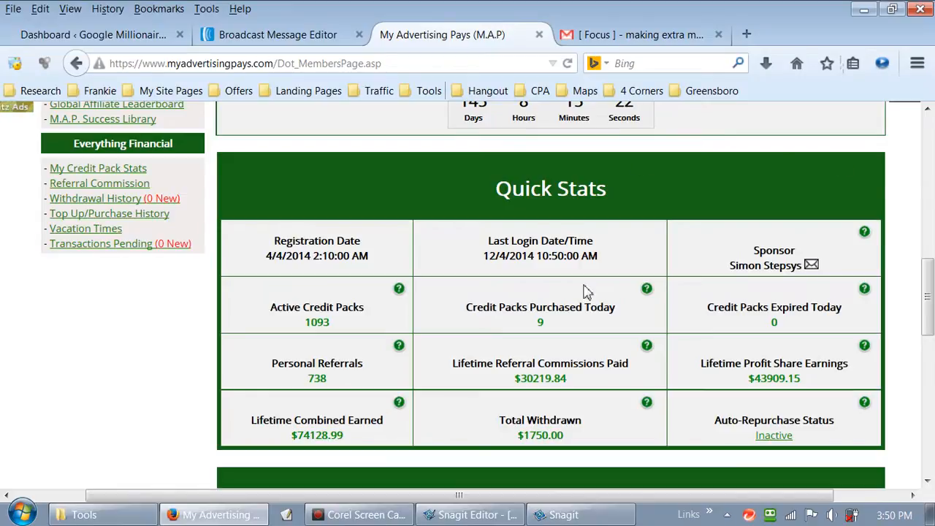
{"action": "mouse_move", "coordinate": [175, 366]}
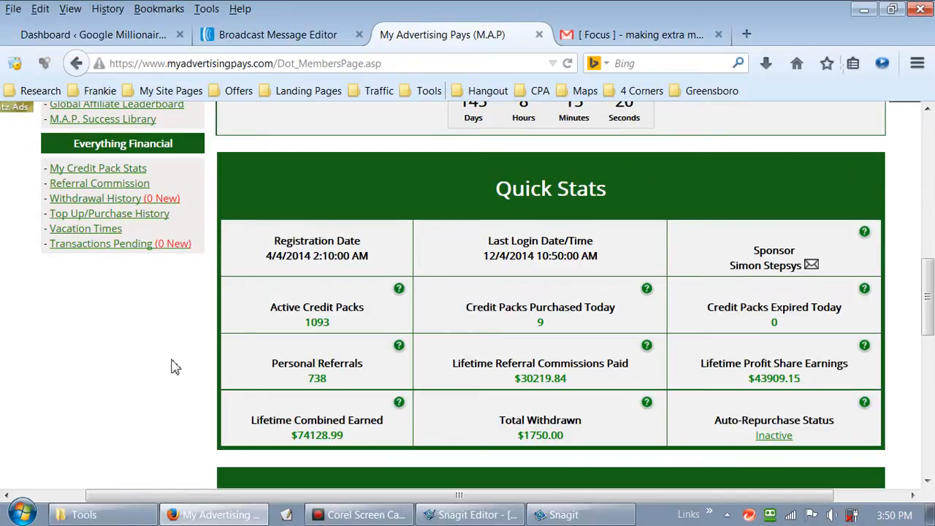